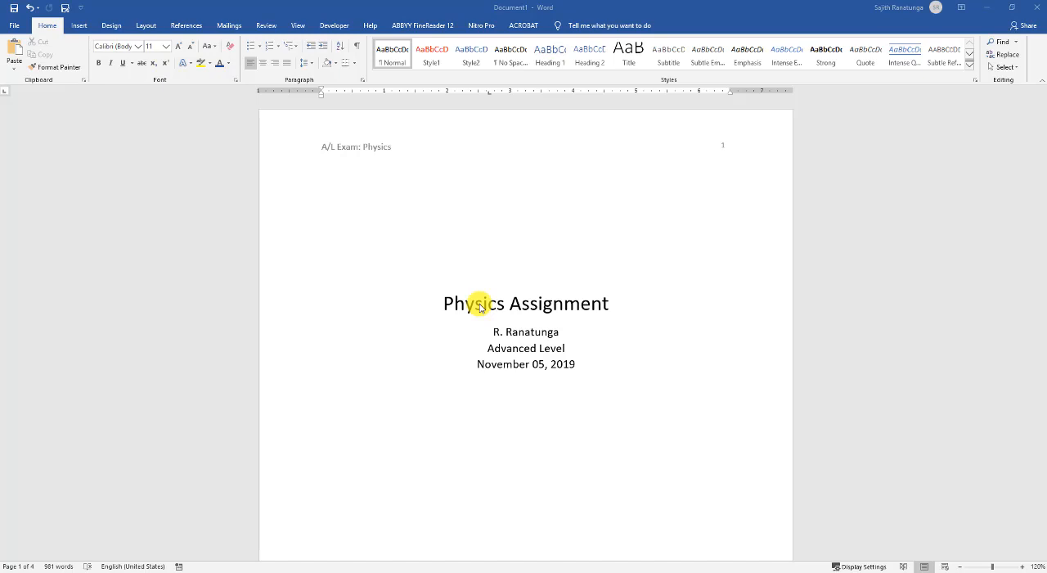
{"action": "mouse_move", "coordinate": [481, 342]}
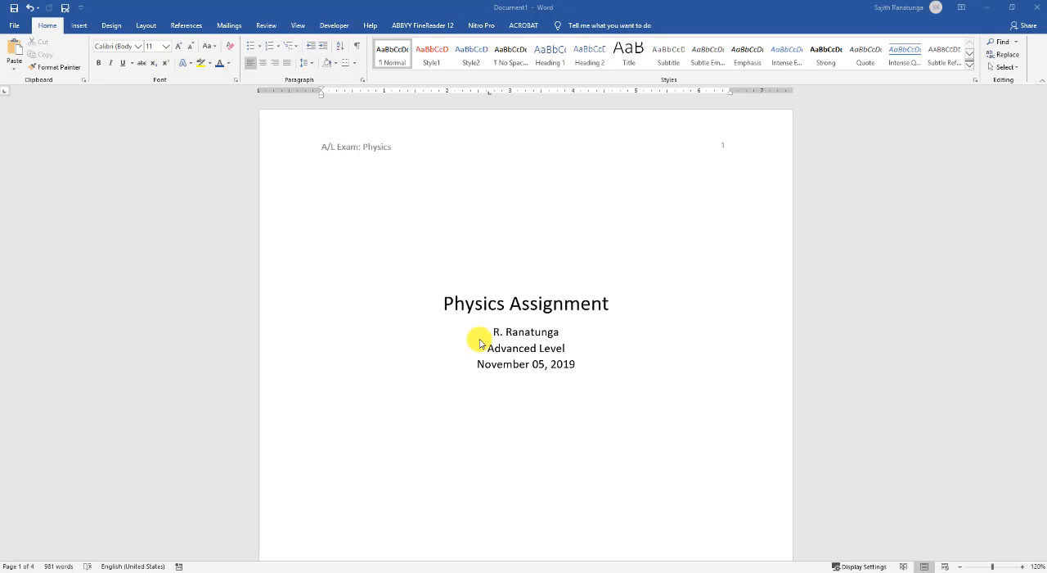
{"action": "mouse_move", "coordinate": [540, 237]}
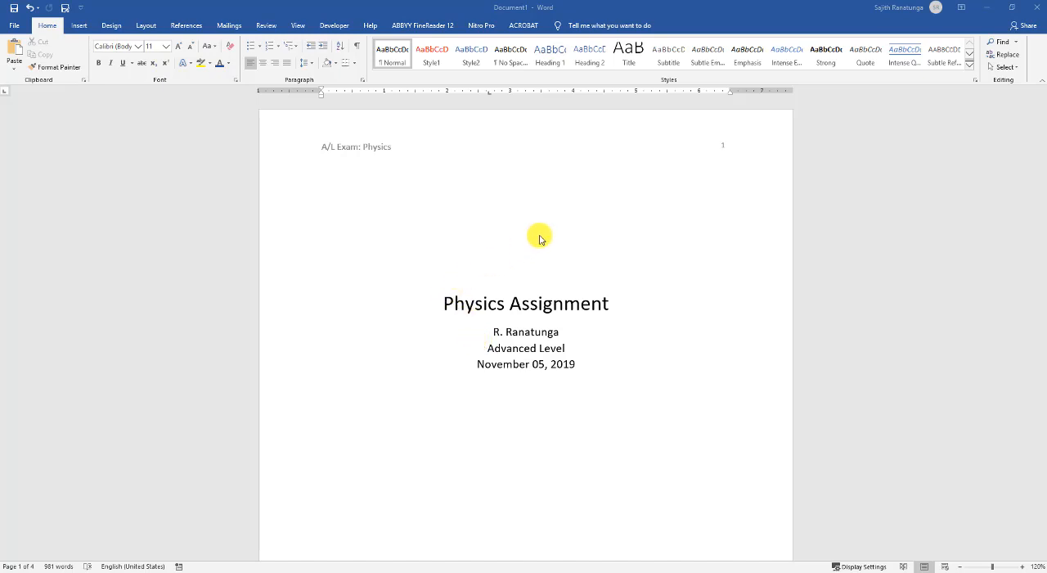
{"action": "mouse_move", "coordinate": [542, 288]}
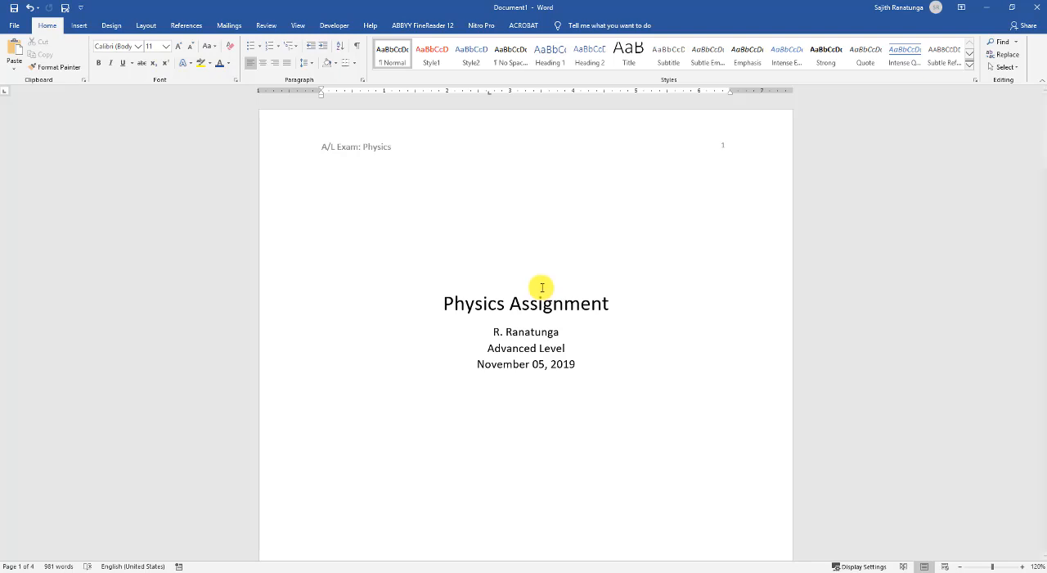
{"action": "mouse_move", "coordinate": [454, 208]}
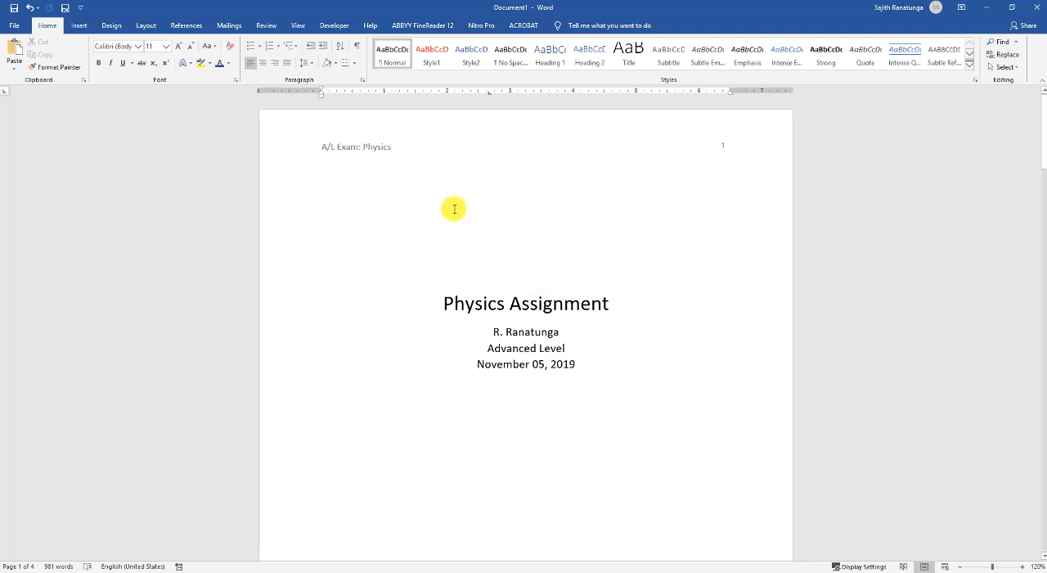
- Scroll through the document, then go to File > Save As > Browse to save a copy
{"action": "scroll", "scroll_direction": "up", "scroll_amount": 3}
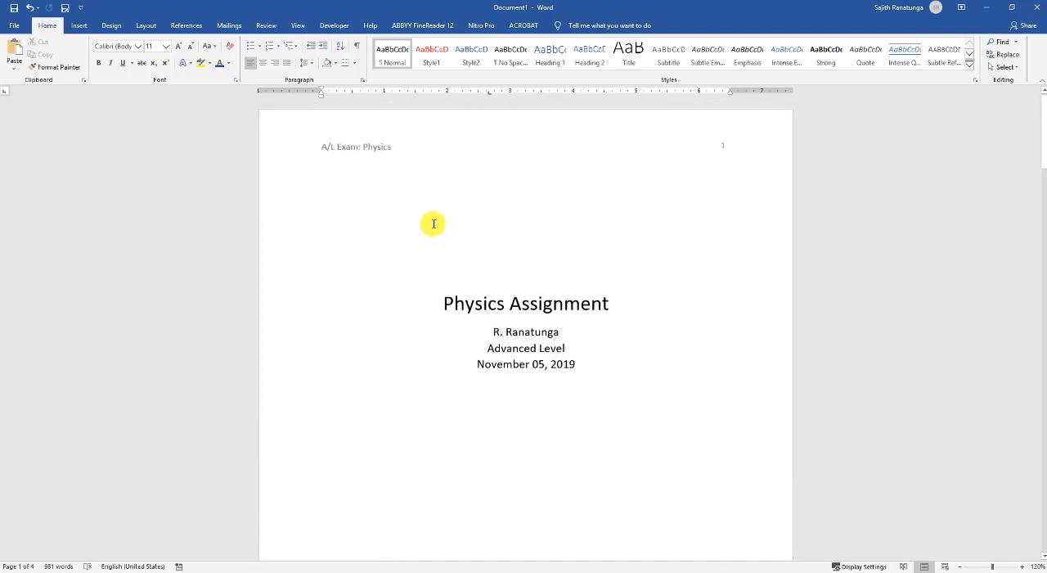
{"action": "mouse_move", "coordinate": [431, 148]}
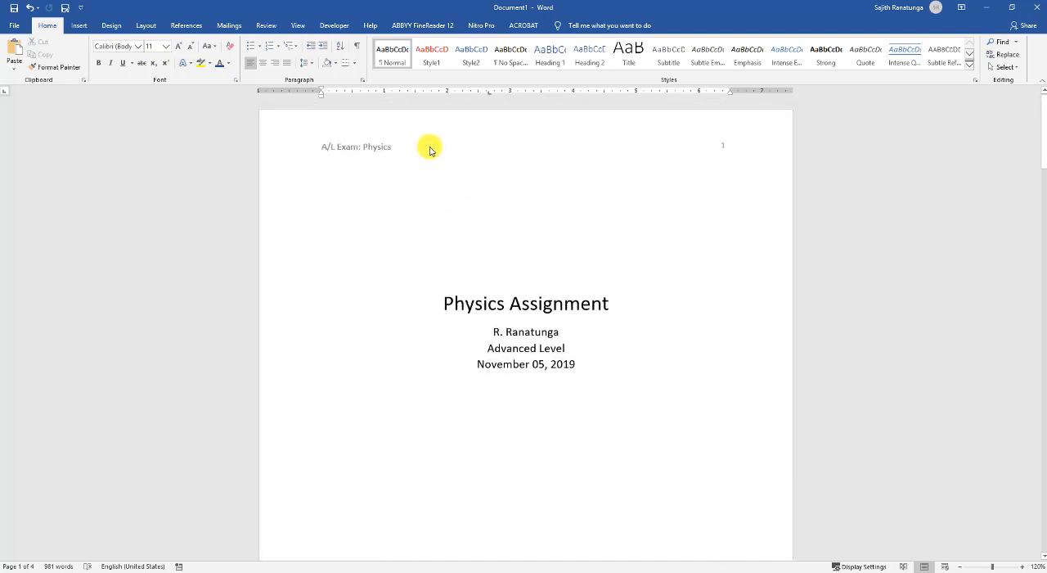
{"action": "mouse_move", "coordinate": [509, 258]}
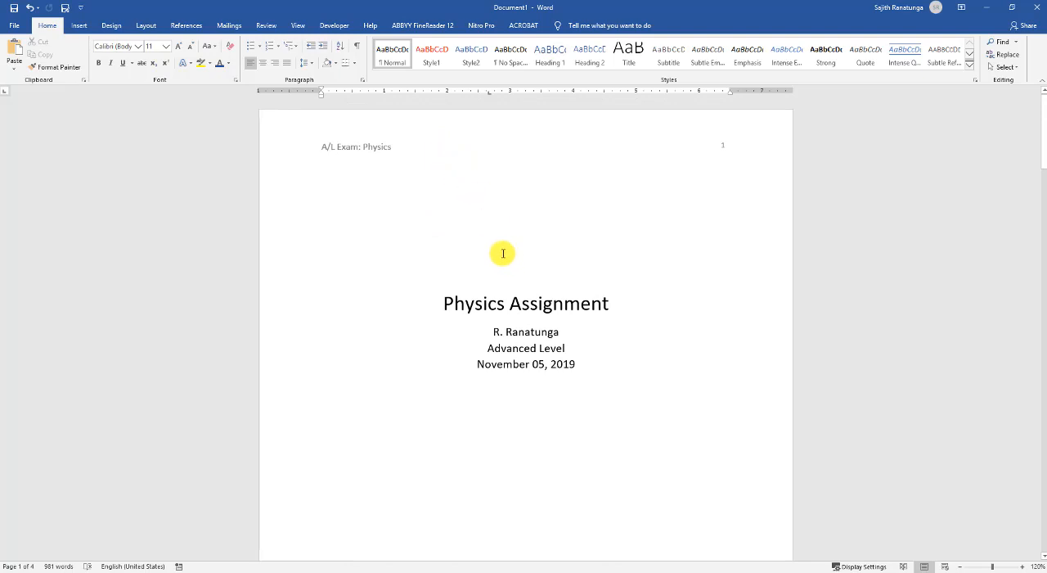
{"action": "mouse_move", "coordinate": [331, 116]}
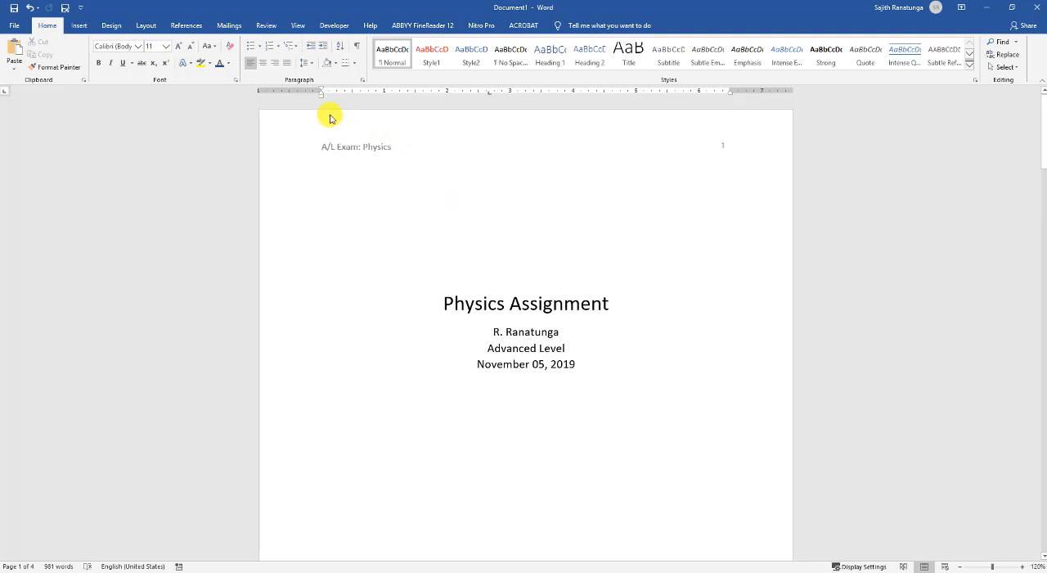
{"action": "mouse_move", "coordinate": [315, 158]}
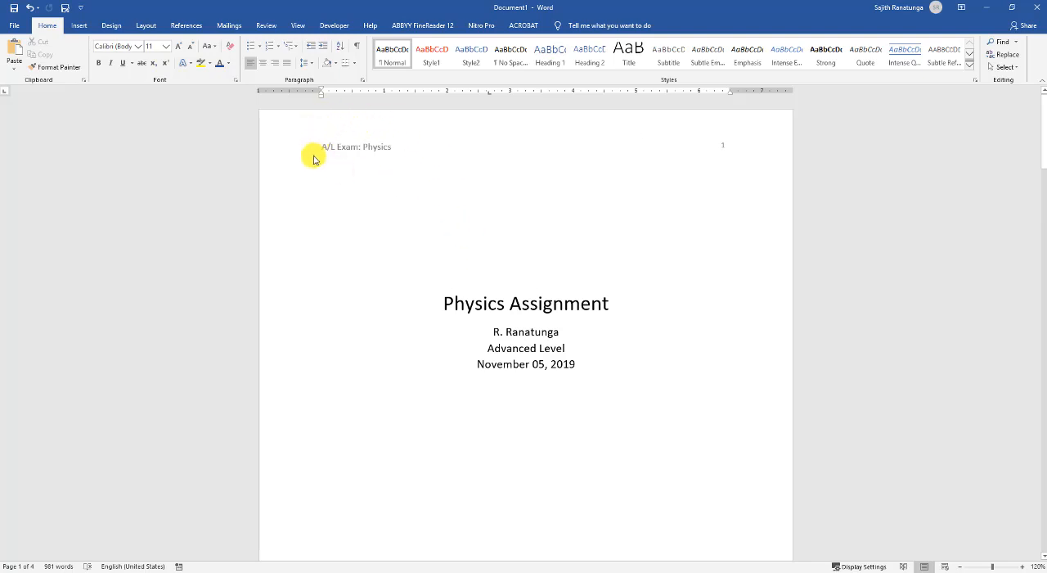
{"action": "mouse_move", "coordinate": [556, 250]}
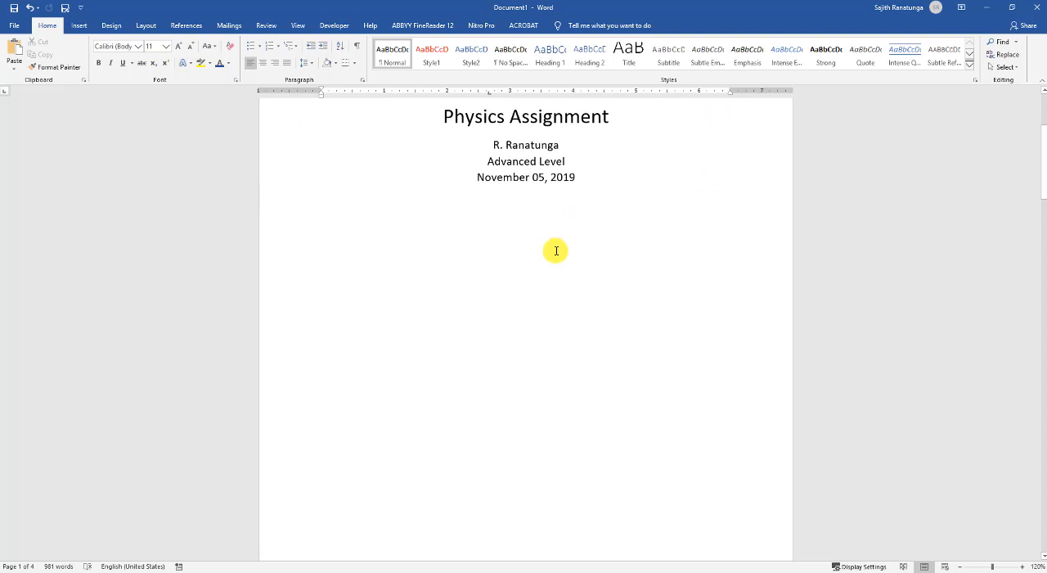
{"action": "scroll", "scroll_direction": "down", "scroll_amount": 3}
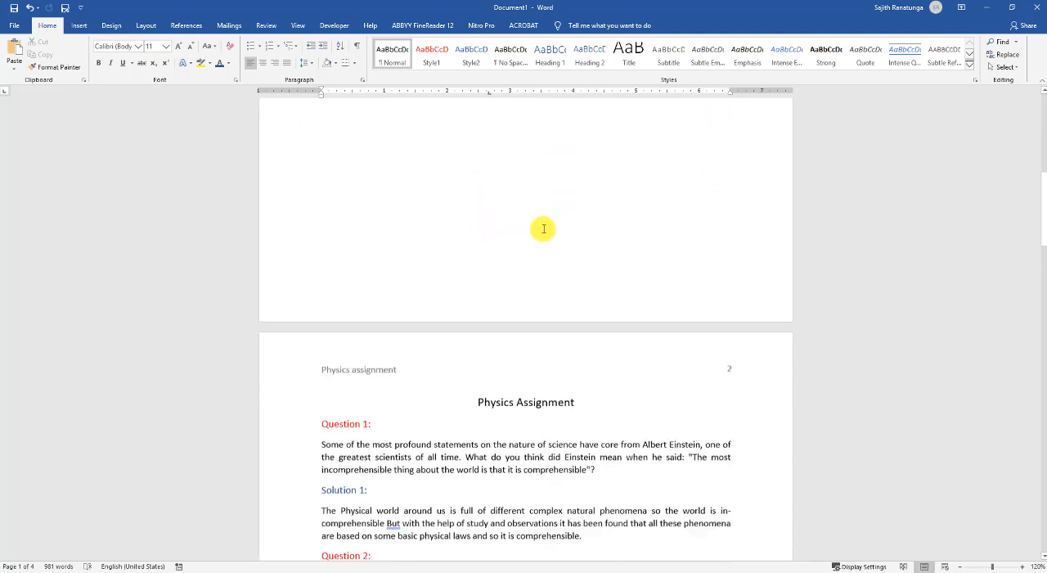
{"action": "scroll", "scroll_direction": "down", "scroll_amount": 3}
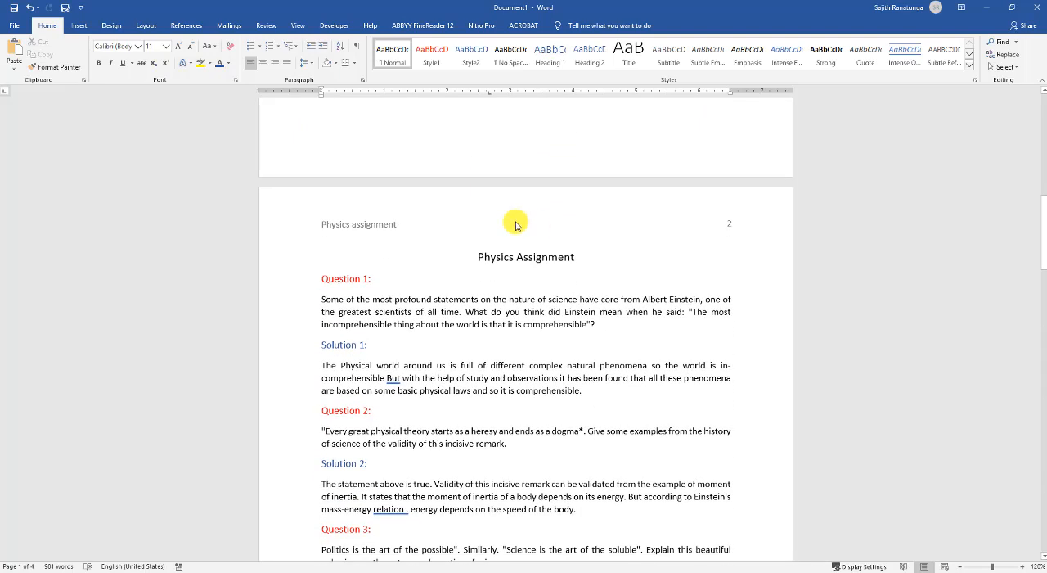
{"action": "mouse_move", "coordinate": [471, 275]}
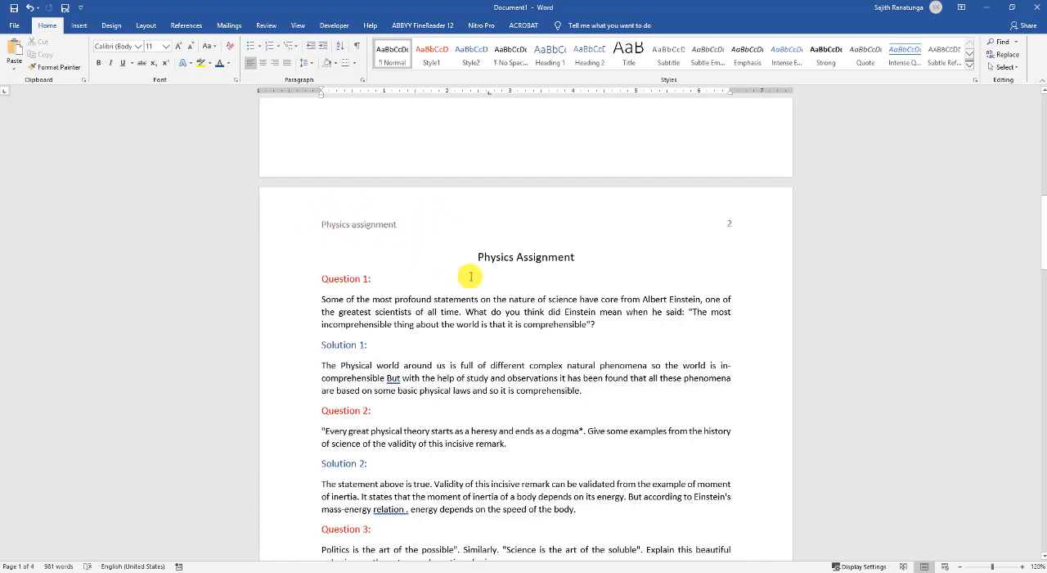
{"action": "scroll", "scroll_direction": "down", "scroll_amount": 3}
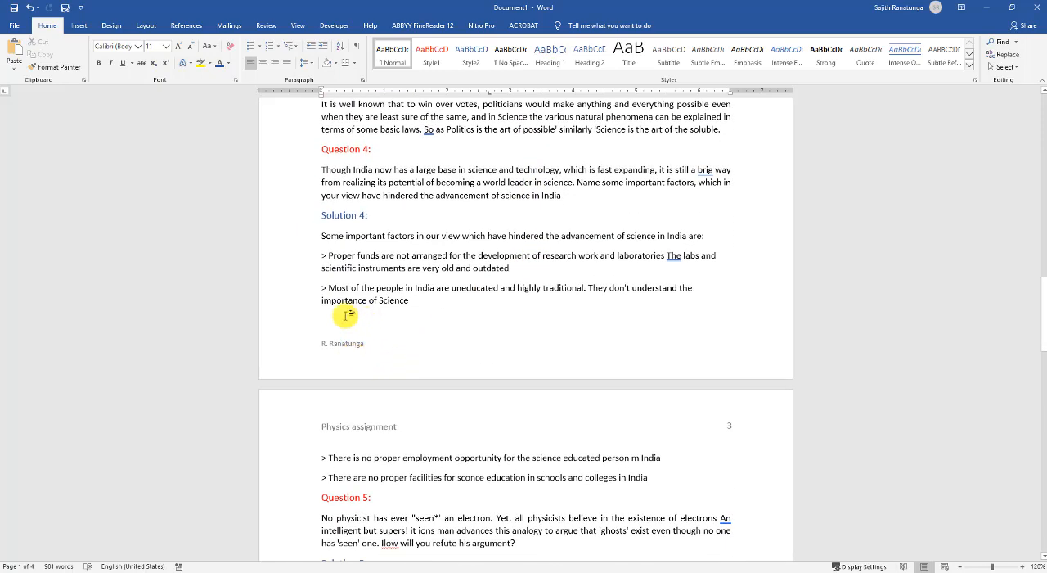
{"action": "mouse_move", "coordinate": [605, 308]}
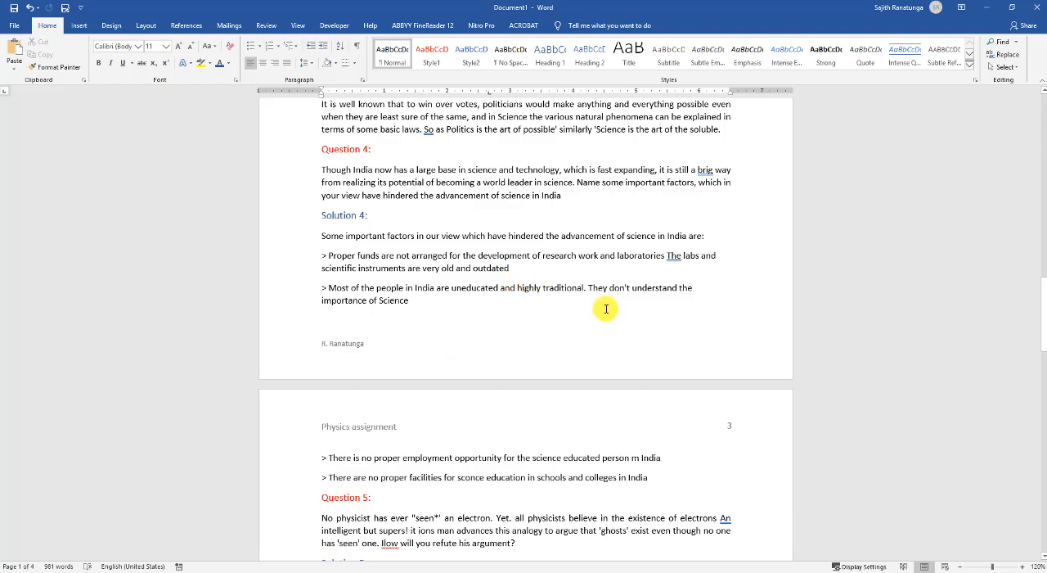
{"action": "scroll", "scroll_direction": "down", "scroll_amount": 3}
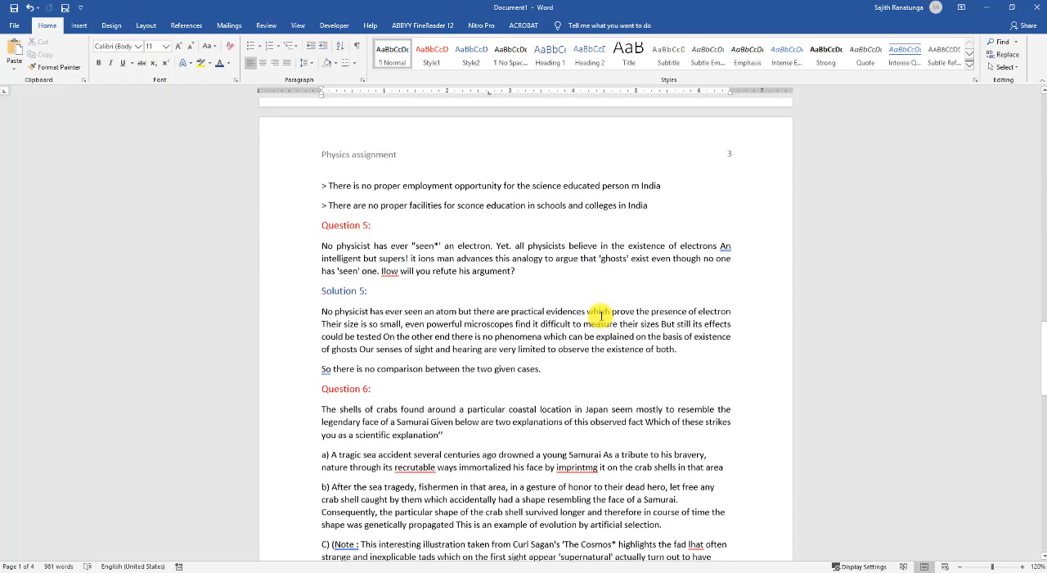
{"action": "scroll", "scroll_direction": "up", "scroll_amount": 3}
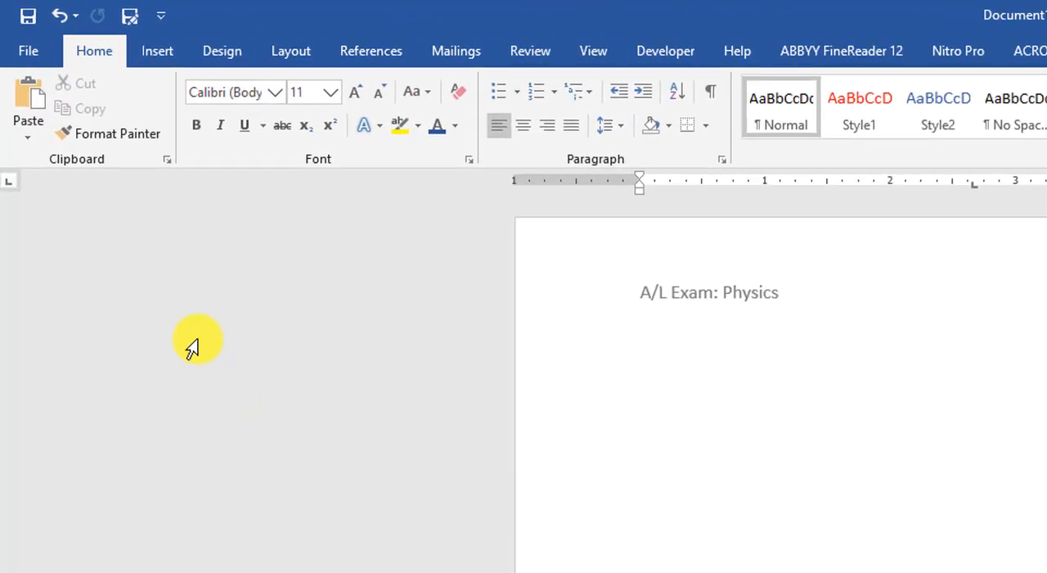
{"action": "mouse_move", "coordinate": [28, 50]}
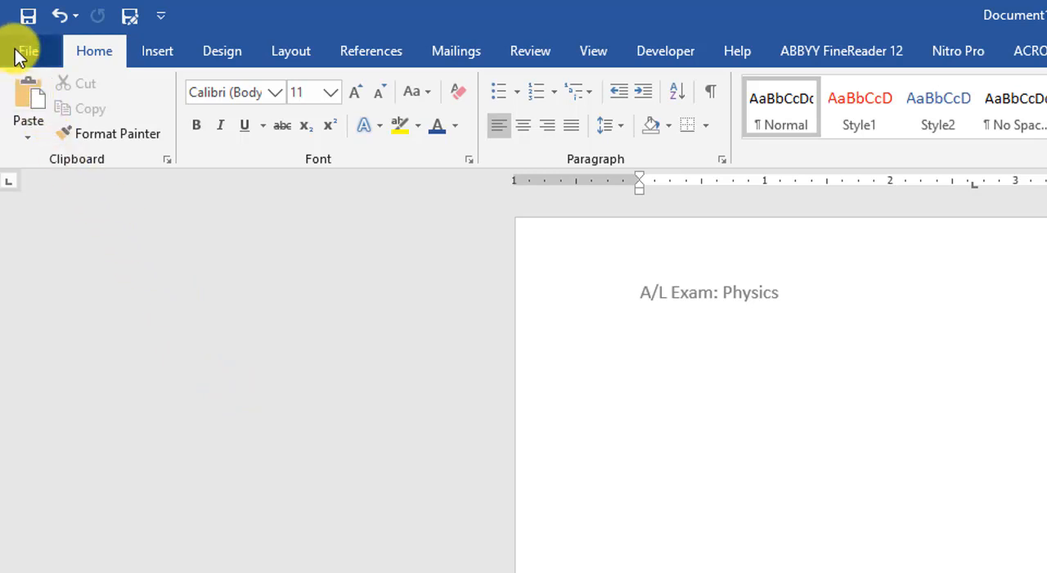
{"action": "left_click", "coordinate": [27, 50]}
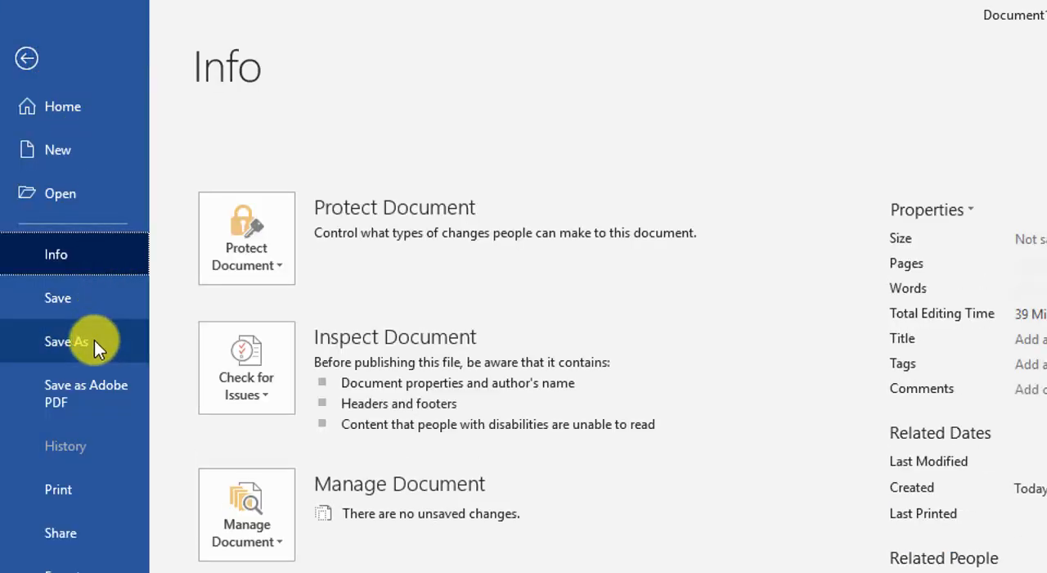
{"action": "left_click", "coordinate": [66, 341]}
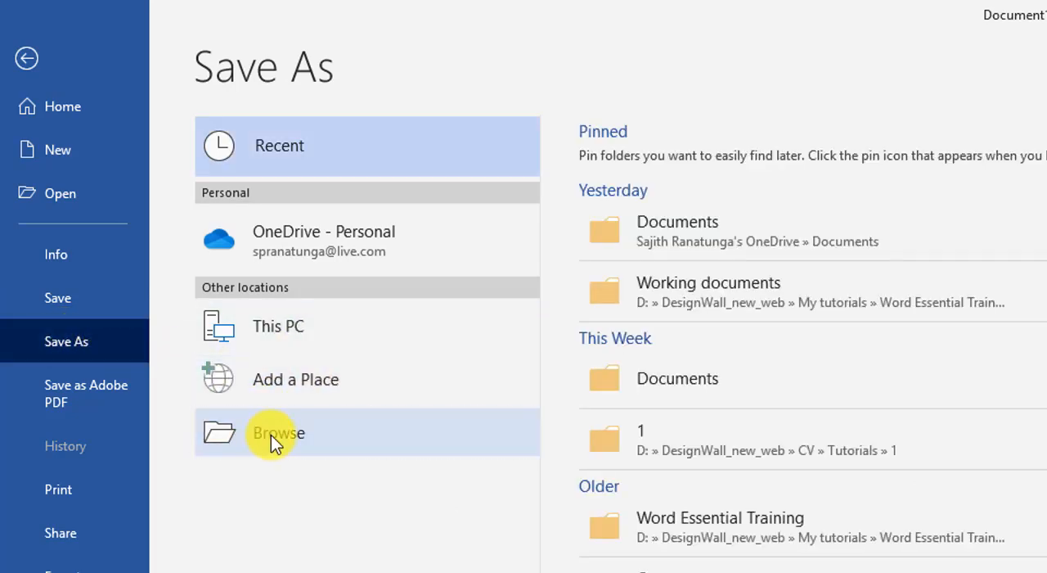
{"action": "left_click", "coordinate": [278, 432]}
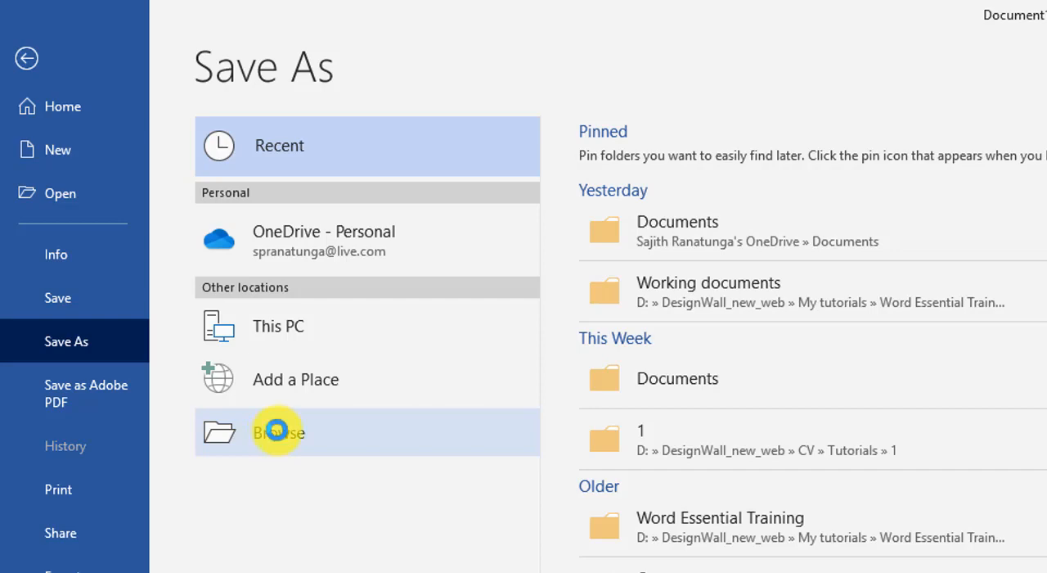
- Save the file as Word Template 'courseAssignment' in Custom Office Templates
{"action": "left_click", "coordinate": [276, 431]}
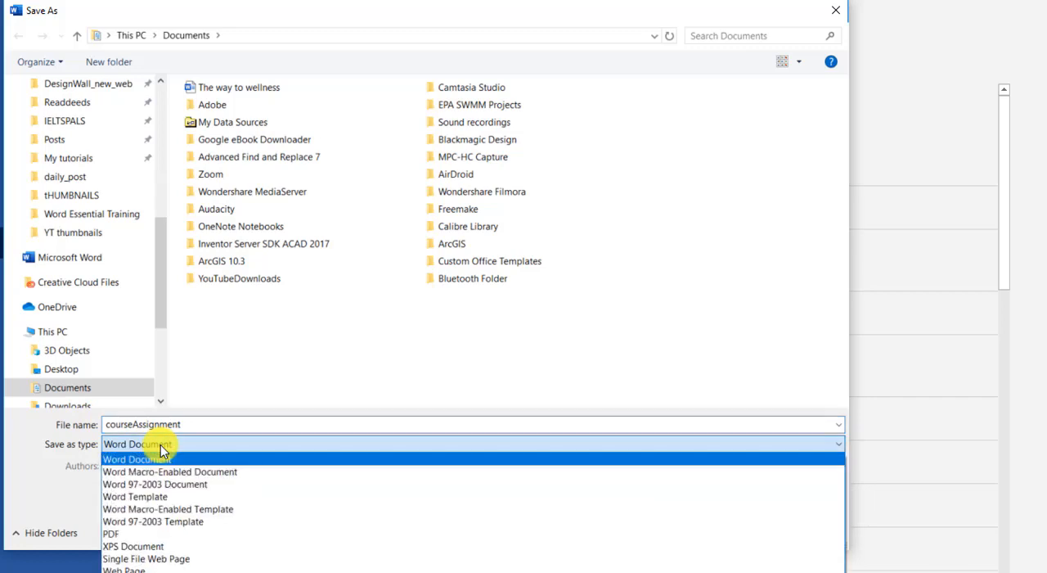
{"action": "mouse_move", "coordinate": [194, 521]}
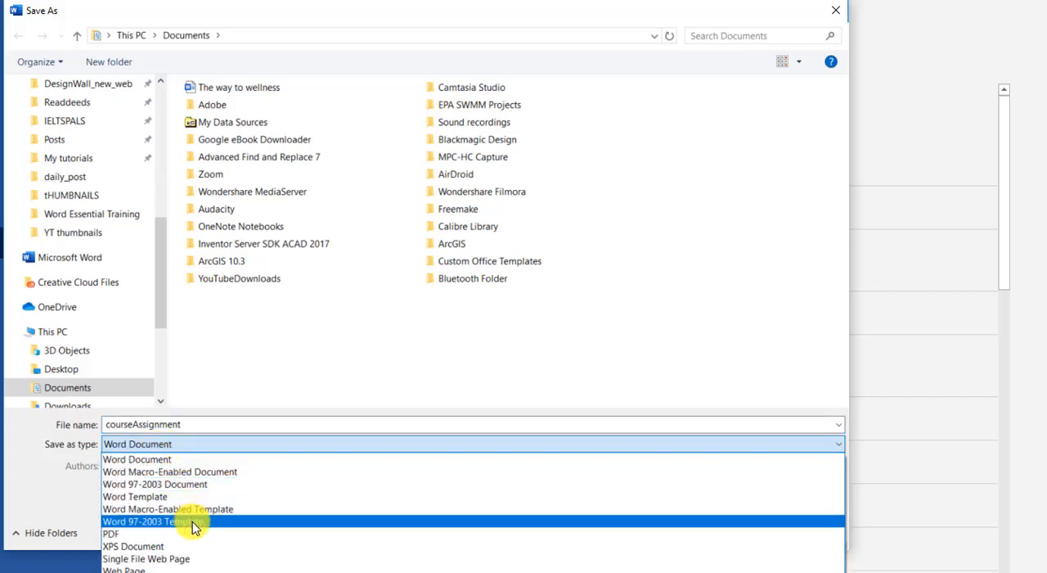
{"action": "mouse_move", "coordinate": [196, 496]}
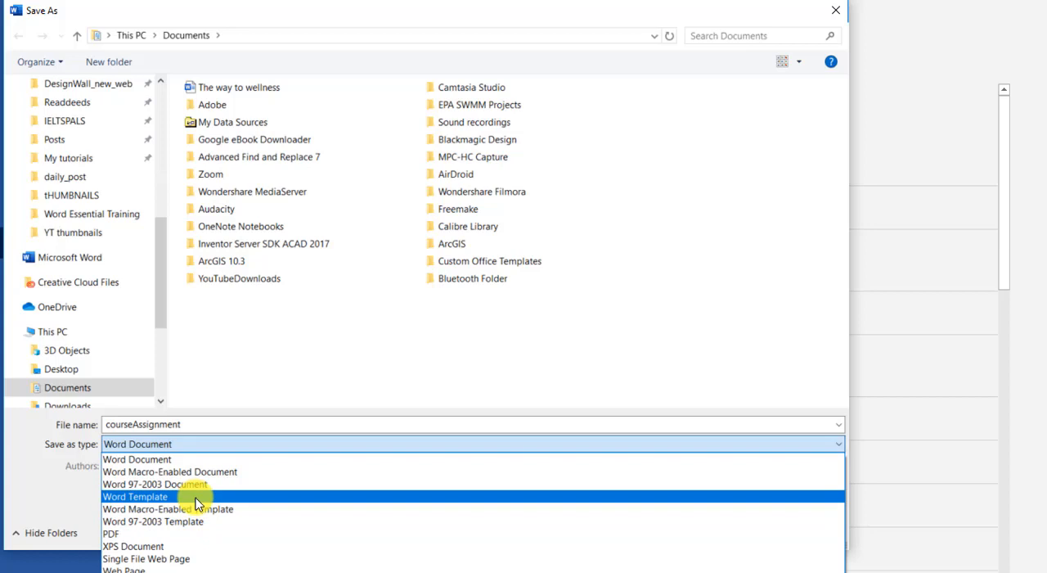
{"action": "left_click", "coordinate": [135, 496]}
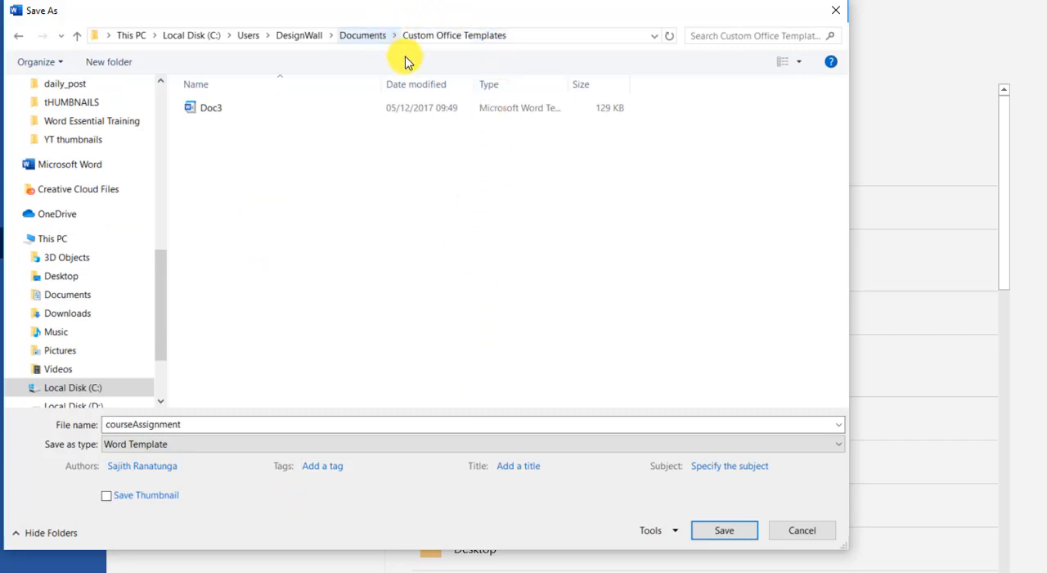
{"action": "mouse_move", "coordinate": [362, 35]}
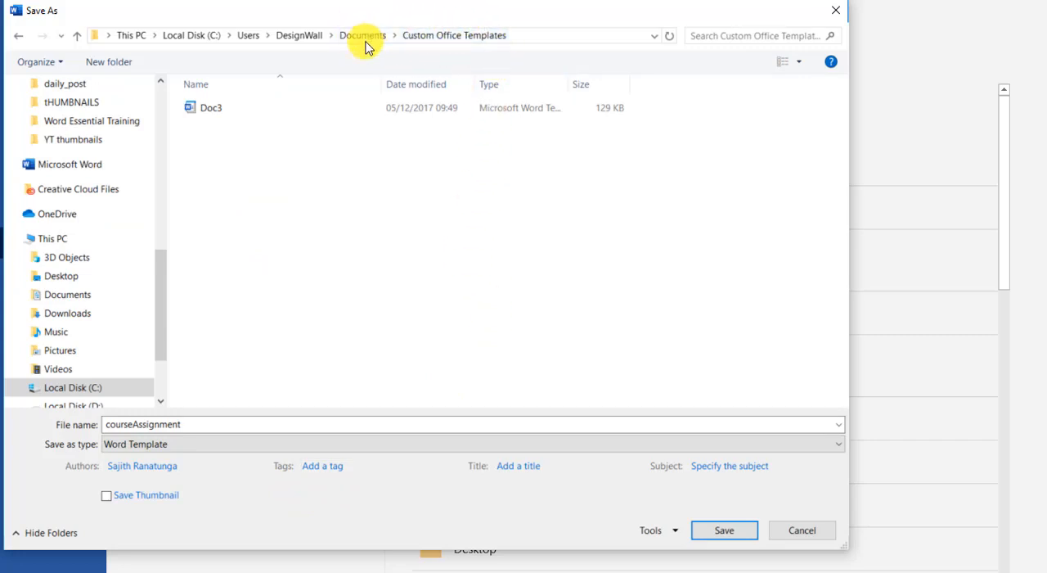
{"action": "mouse_move", "coordinate": [440, 41]}
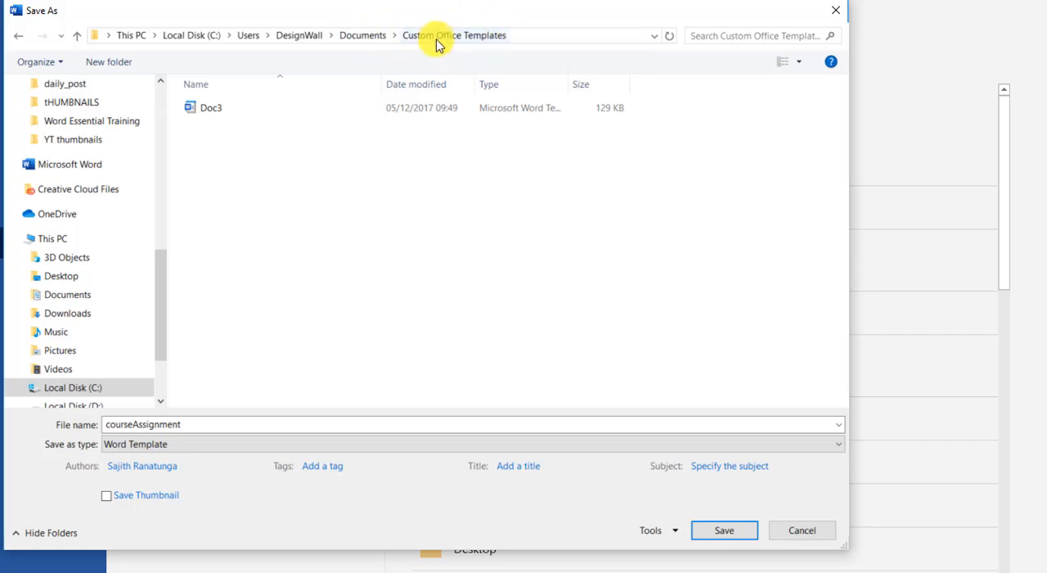
{"action": "mouse_move", "coordinate": [449, 42]}
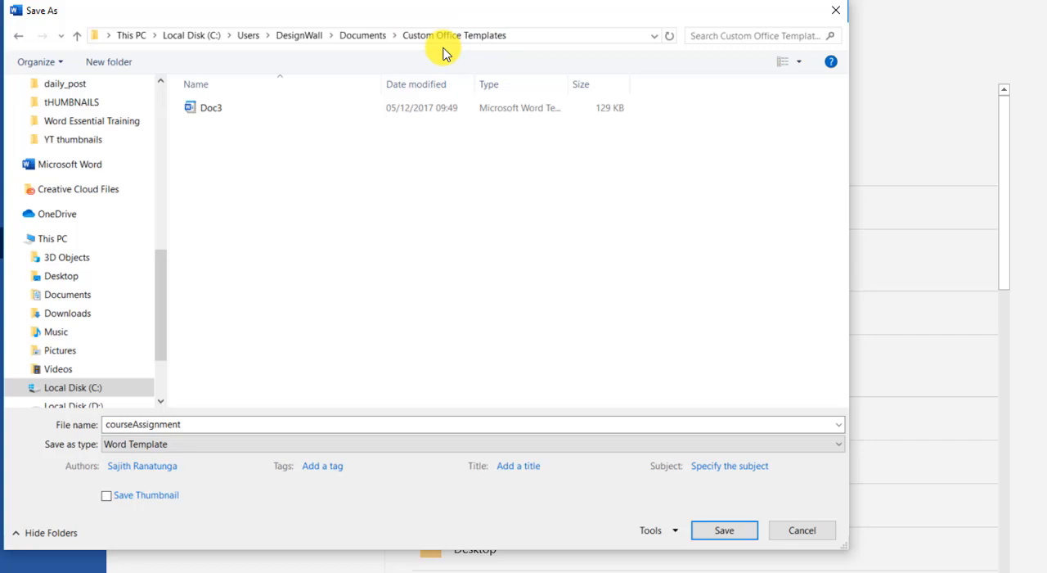
{"action": "mouse_move", "coordinate": [363, 35]}
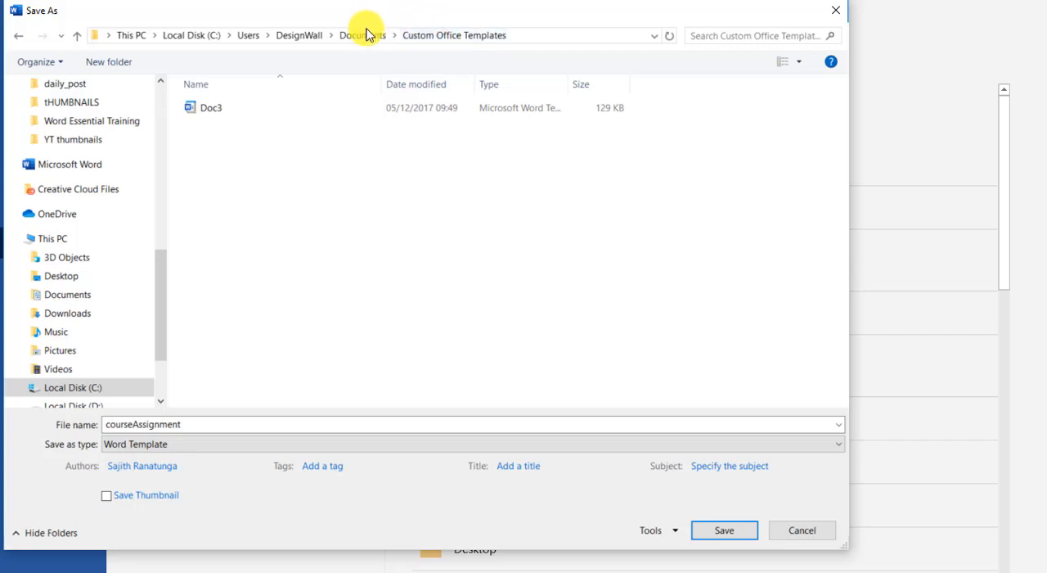
{"action": "mouse_move", "coordinate": [525, 279]}
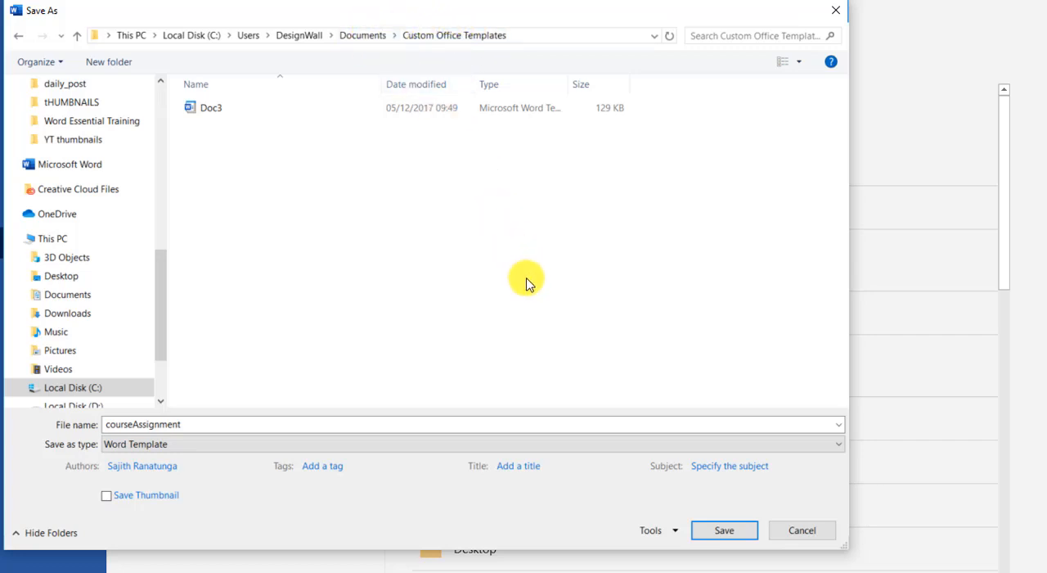
{"action": "mouse_move", "coordinate": [514, 326]}
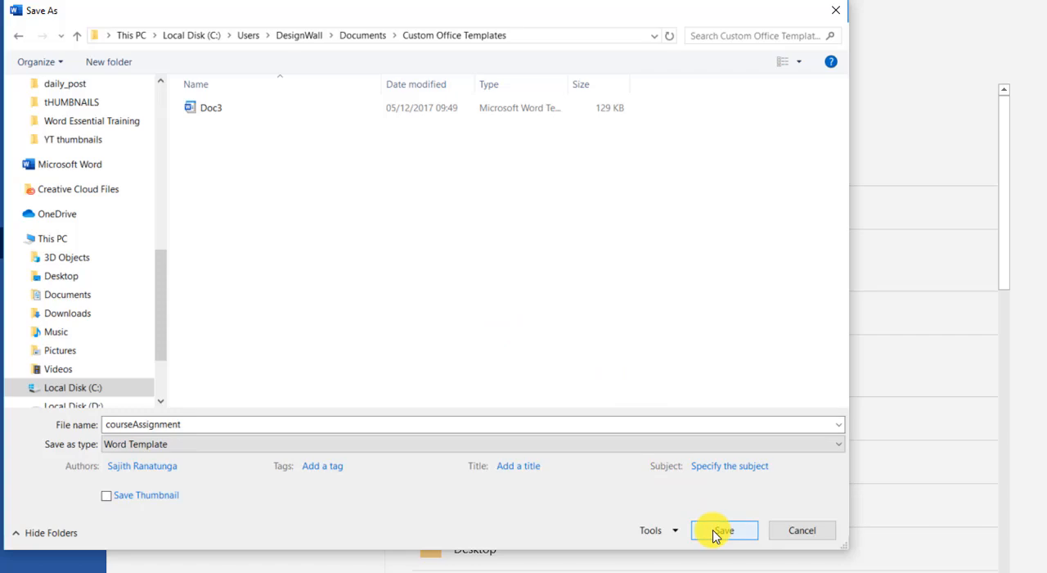
{"action": "left_click", "coordinate": [723, 530]}
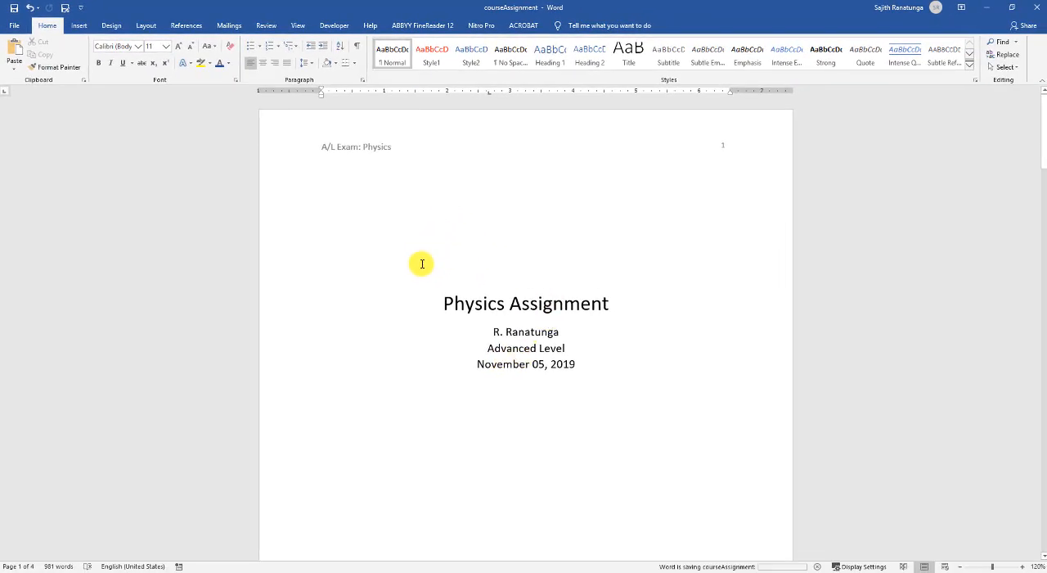
{"action": "mouse_move", "coordinate": [448, 167]}
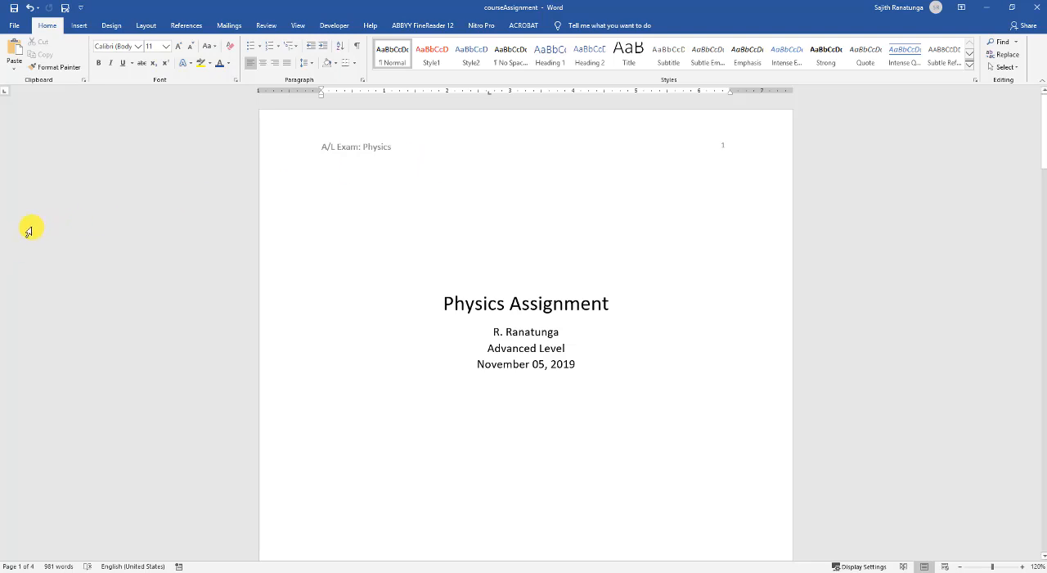
{"action": "mouse_move", "coordinate": [4, 214]}
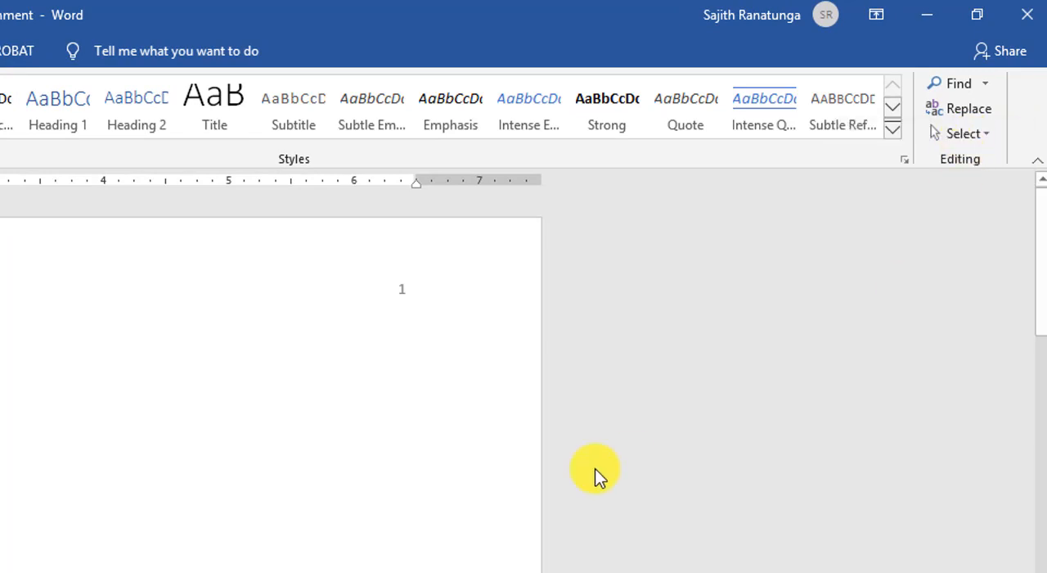
{"action": "mouse_move", "coordinate": [369, 500]}
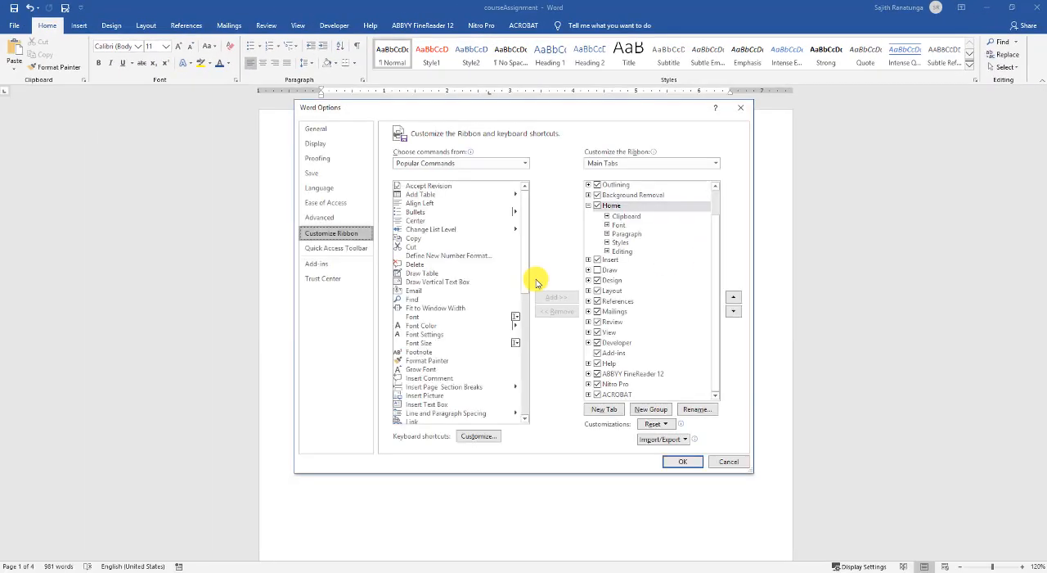
{"action": "mouse_move", "coordinate": [723, 227]}
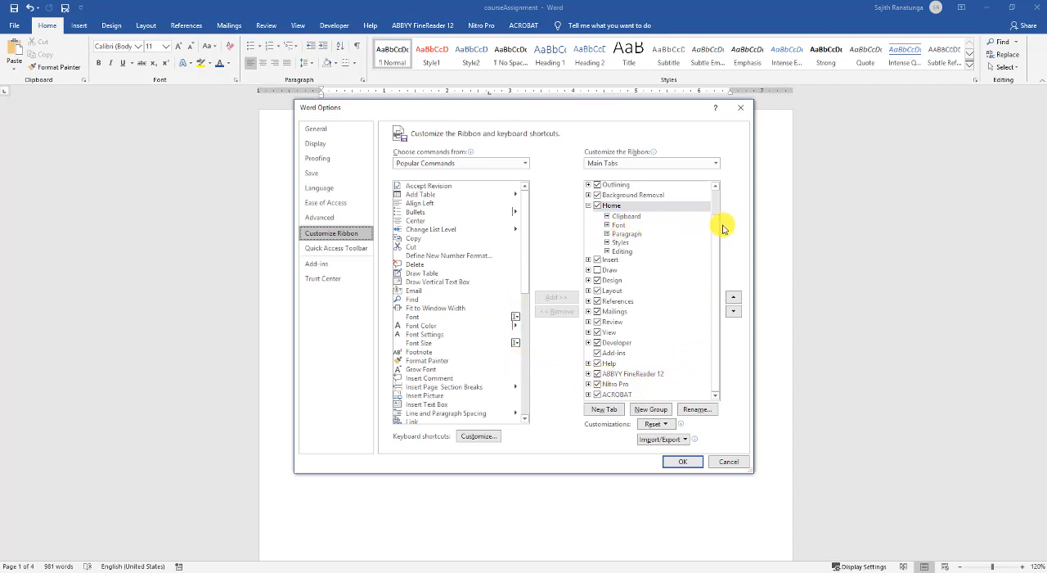
{"action": "mouse_move", "coordinate": [676, 280]}
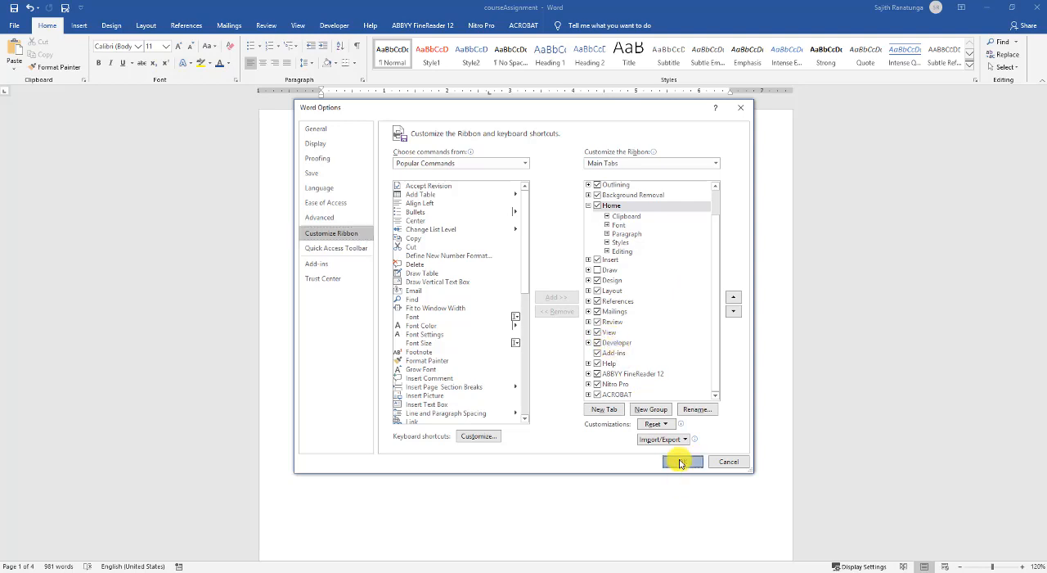
- Confirm the Developer ribbon customization and switch to the Developer tab
{"action": "left_click", "coordinate": [682, 461]}
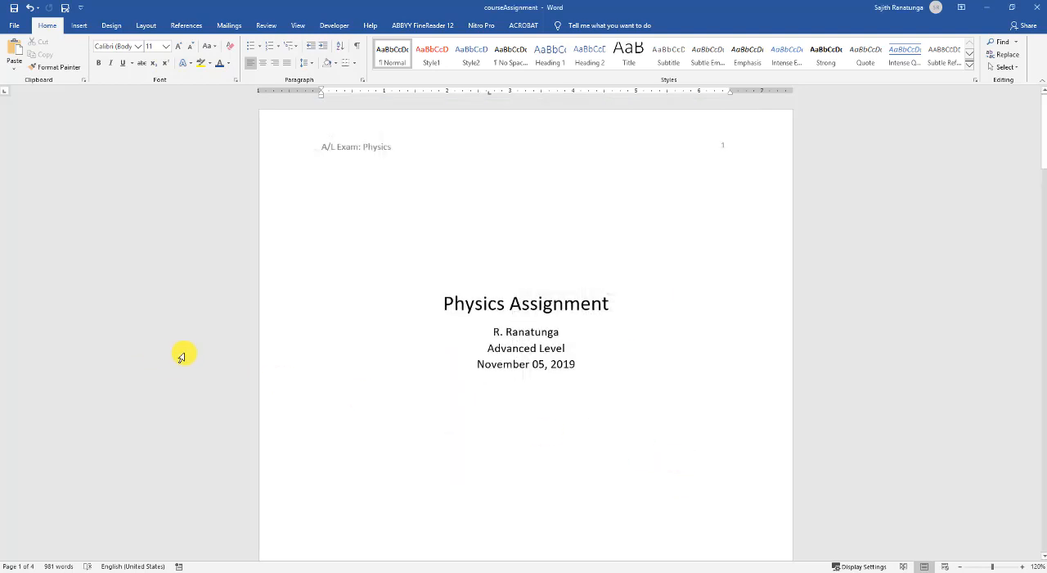
{"action": "left_click", "coordinate": [334, 24]}
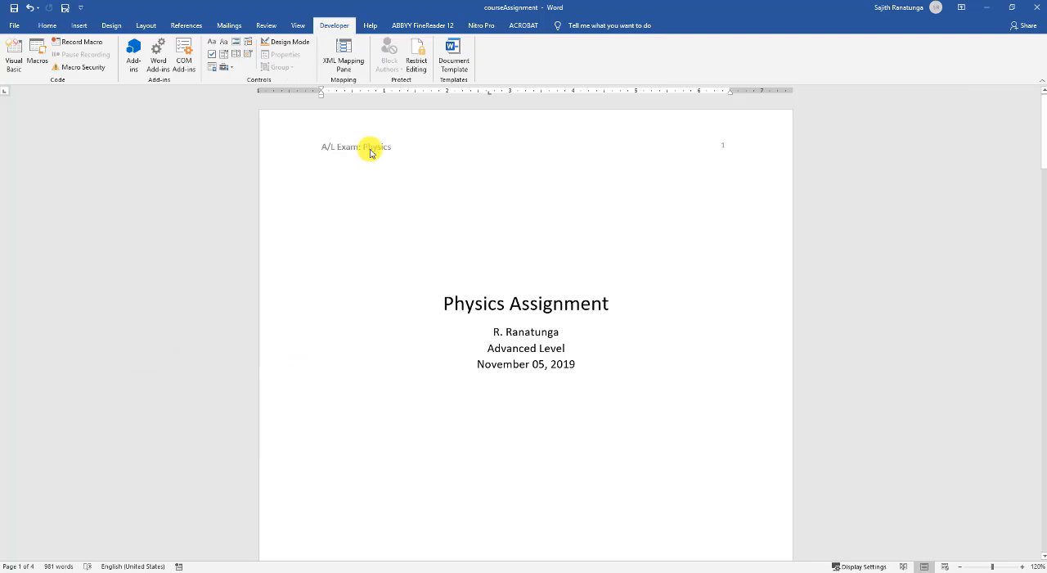
{"action": "mouse_move", "coordinate": [250, 289]}
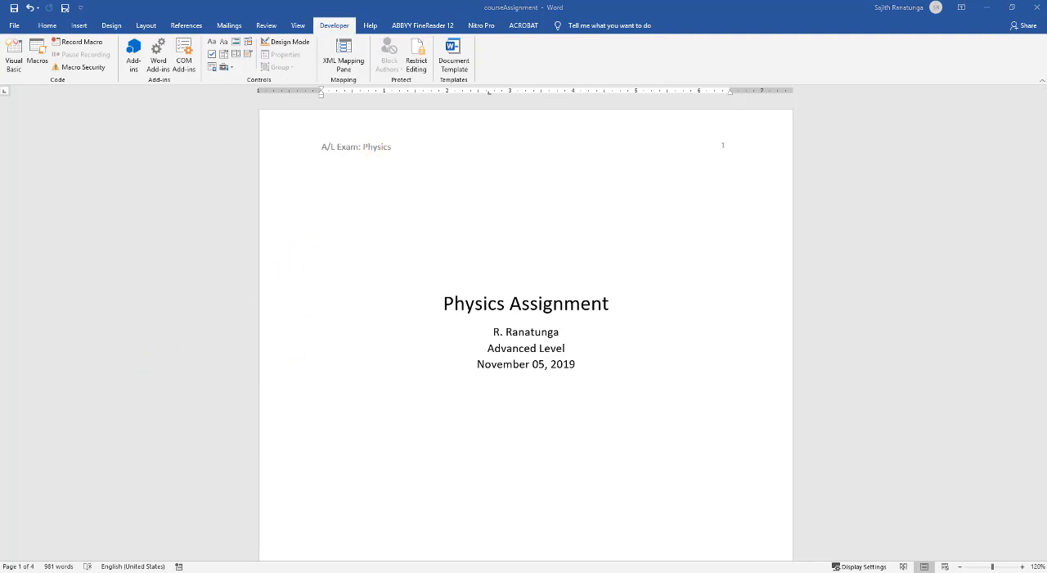
- Put a content control in the first-page header reading 'TYPE TITLE HERE IN UPPER CASE'
{"action": "double_click", "coordinate": [379, 146]}
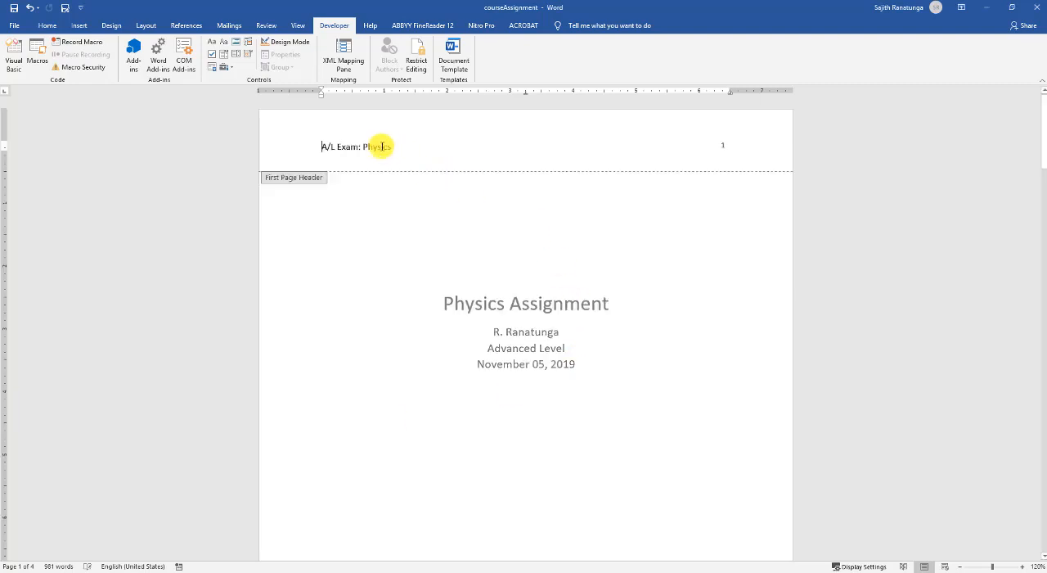
{"action": "left_click", "coordinate": [325, 146]}
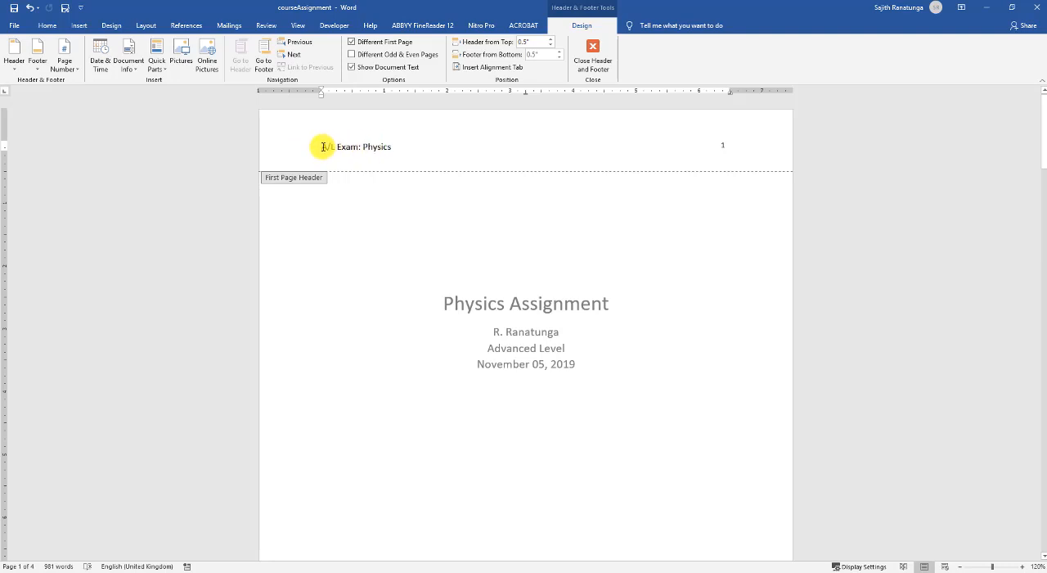
{"action": "type", "text": "A/L"}
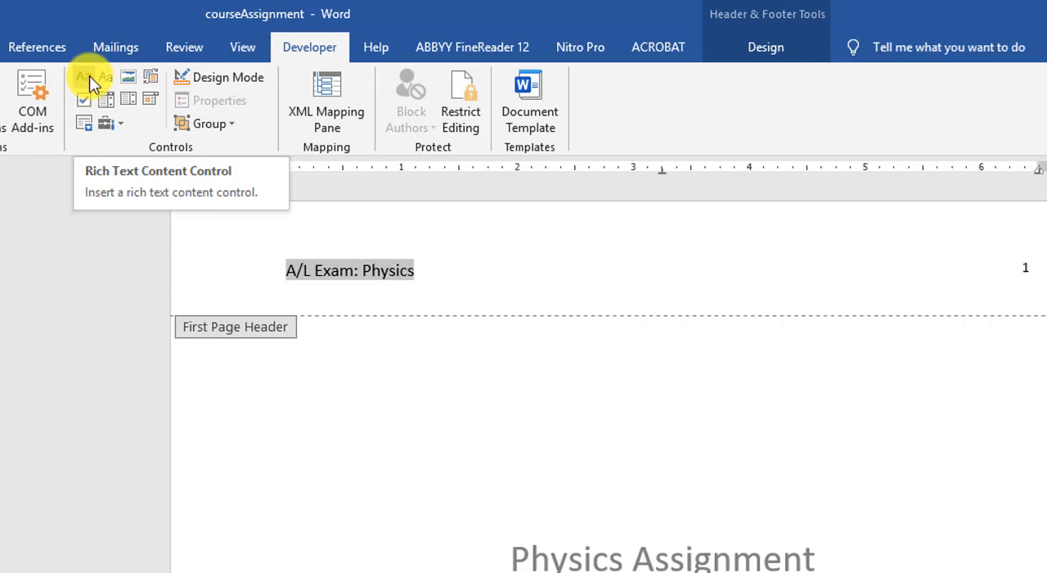
{"action": "mouse_move", "coordinate": [105, 78]}
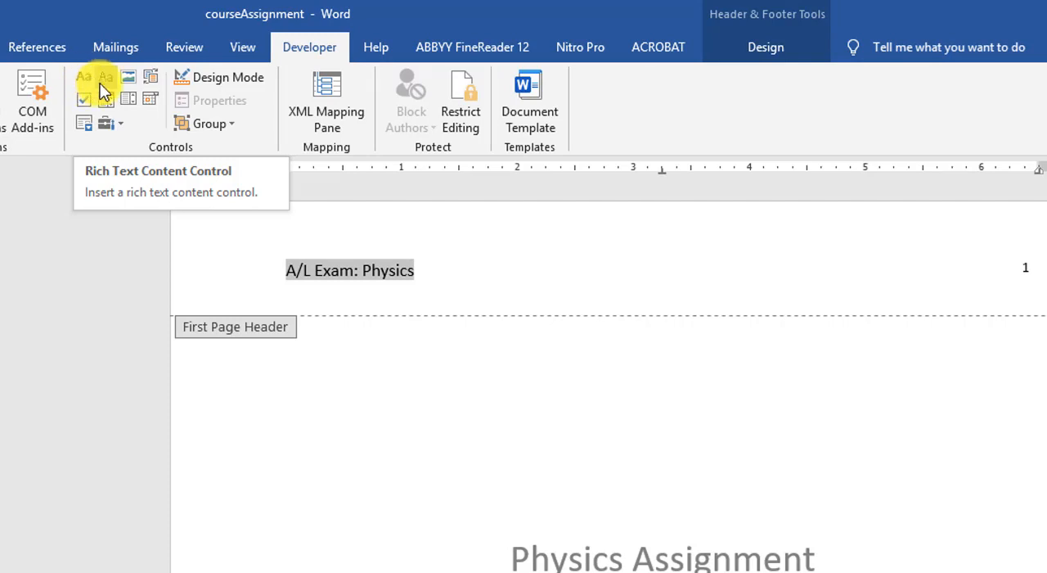
{"action": "mouse_move", "coordinate": [106, 77]}
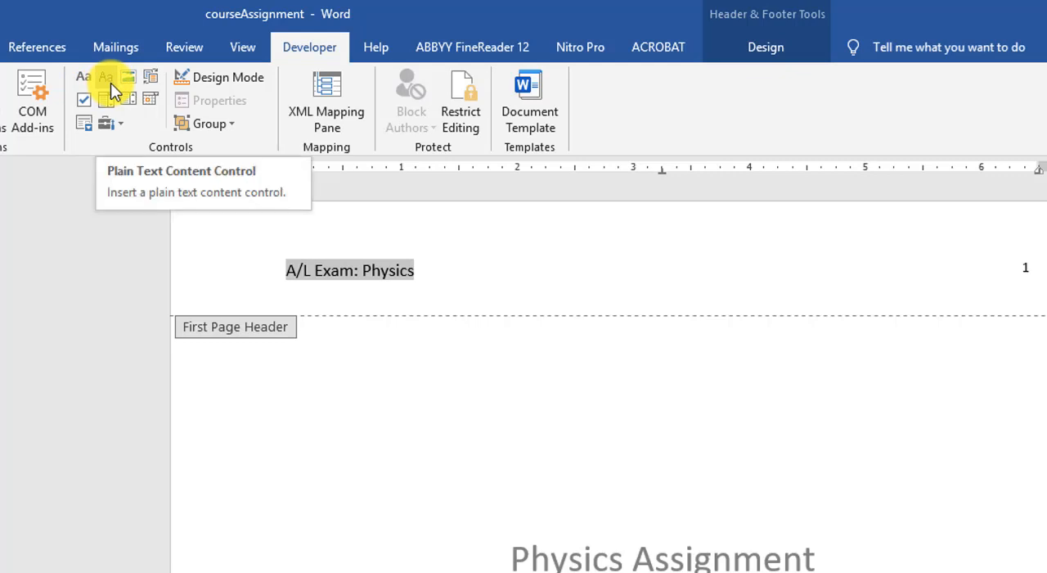
{"action": "mouse_move", "coordinate": [83, 80]}
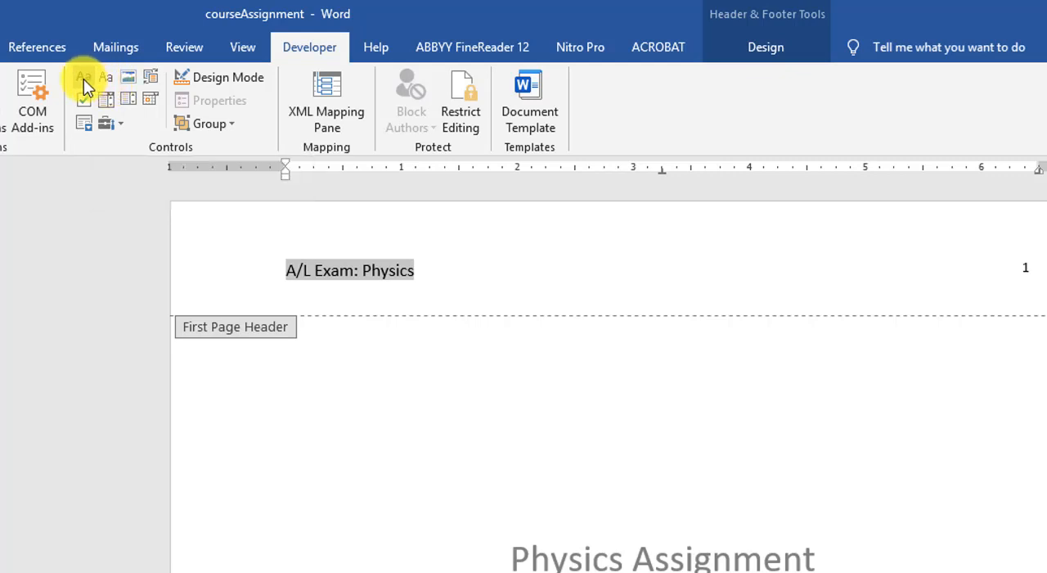
{"action": "mouse_move", "coordinate": [83, 77]}
{"action": "type", "text": "TYPE TITLE HERE"}
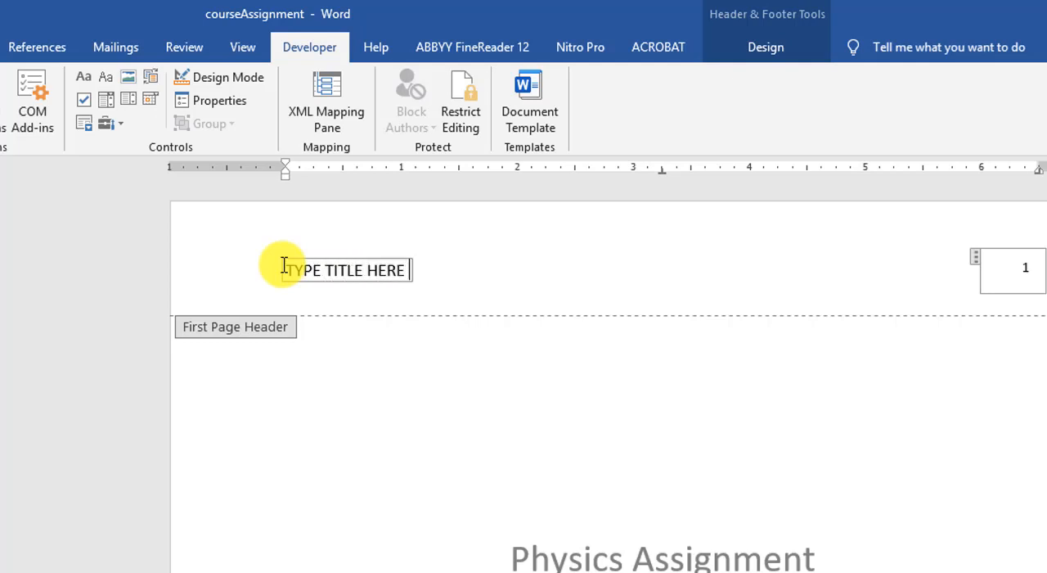
{"action": "type", "text": "IN U"}
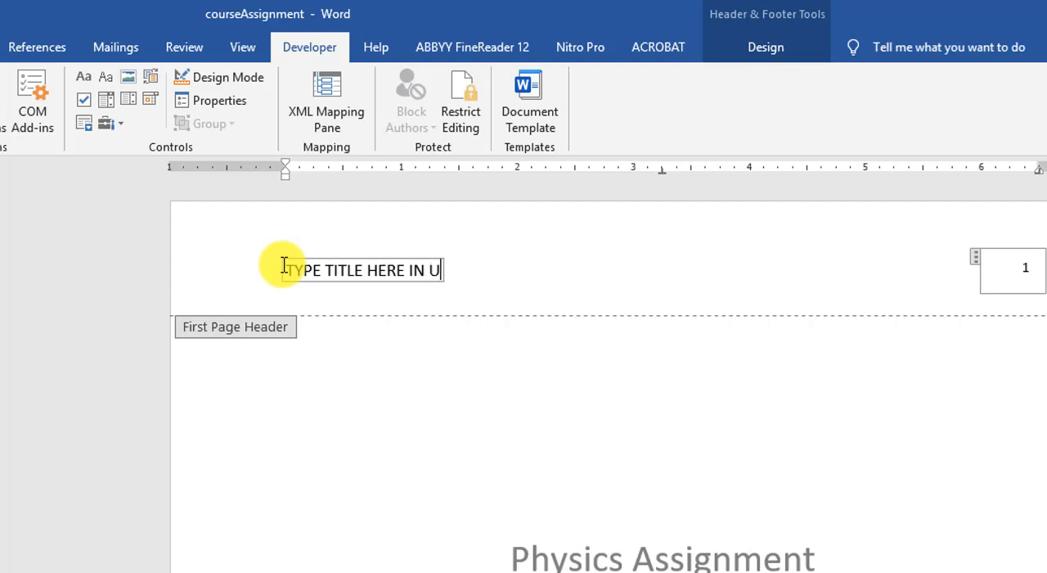
{"action": "type", "text": "PPER CASE"}
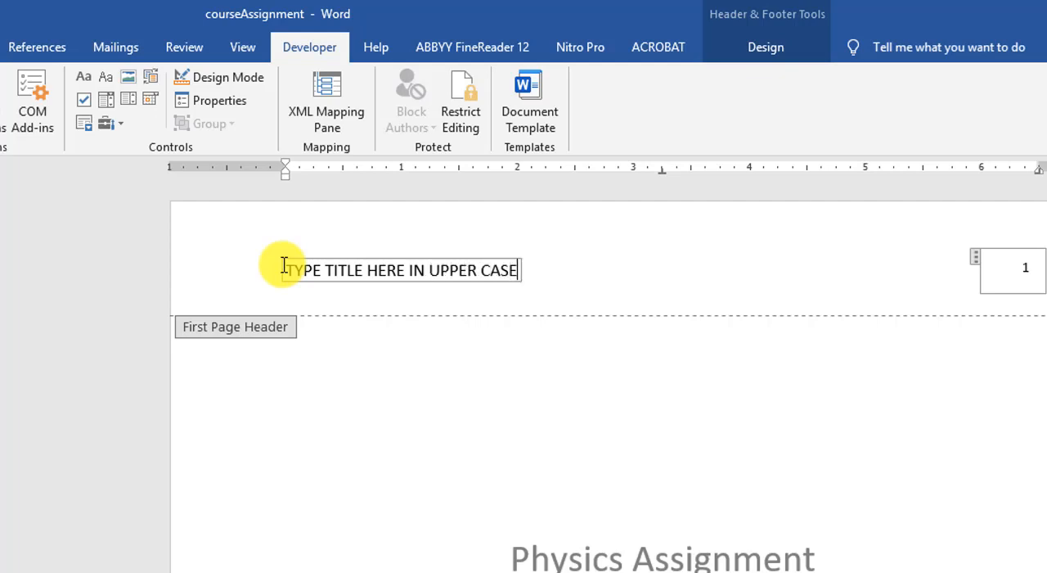
{"action": "mouse_move", "coordinate": [603, 314]}
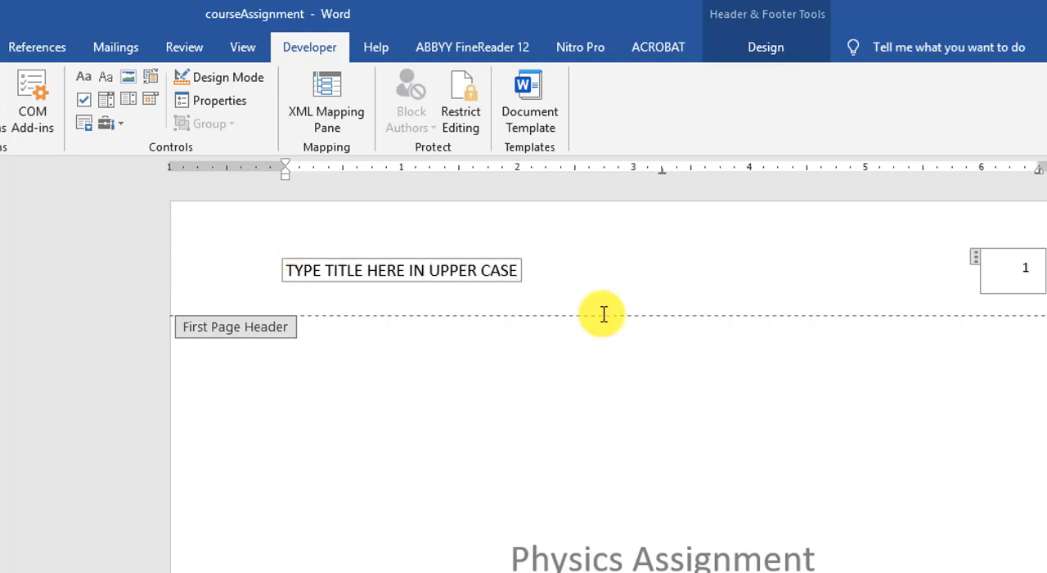
{"action": "mouse_move", "coordinate": [581, 335]}
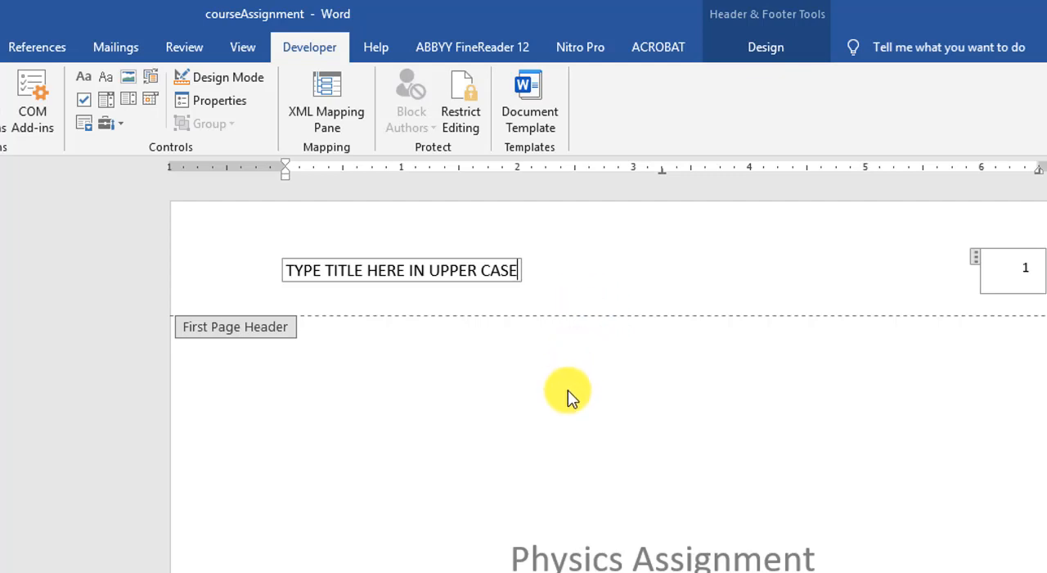
{"action": "mouse_move", "coordinate": [617, 479]}
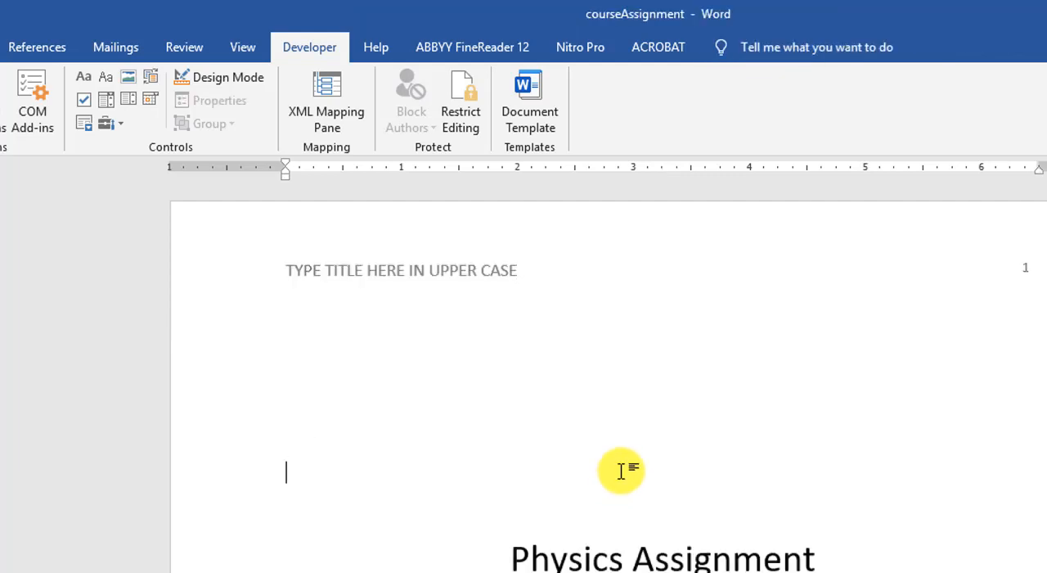
{"action": "mouse_move", "coordinate": [620, 489]}
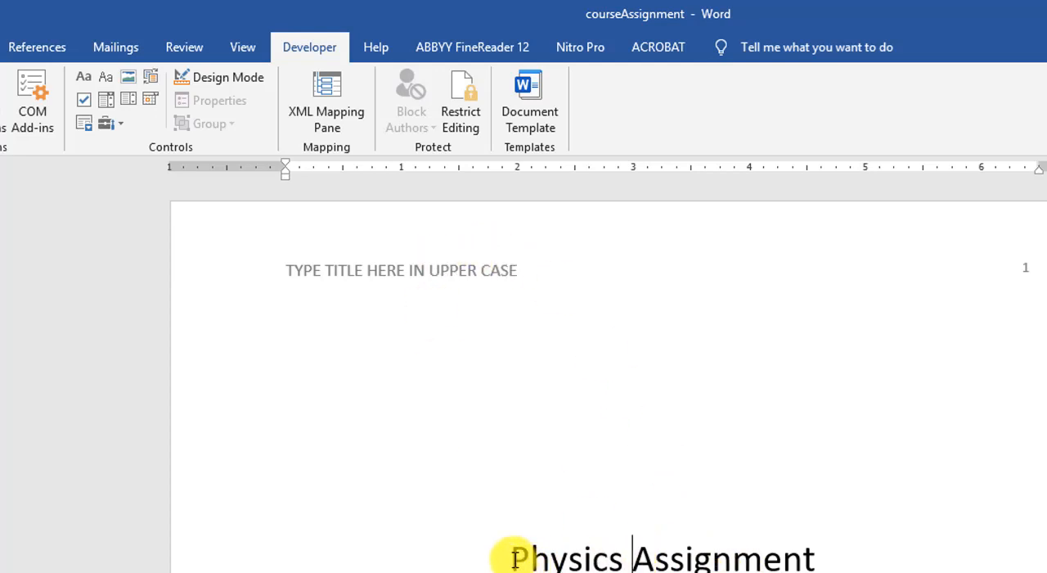
- Scroll down to the cover page's Physics Assignment title
{"action": "scroll", "scroll_direction": "down", "scroll_amount": 3}
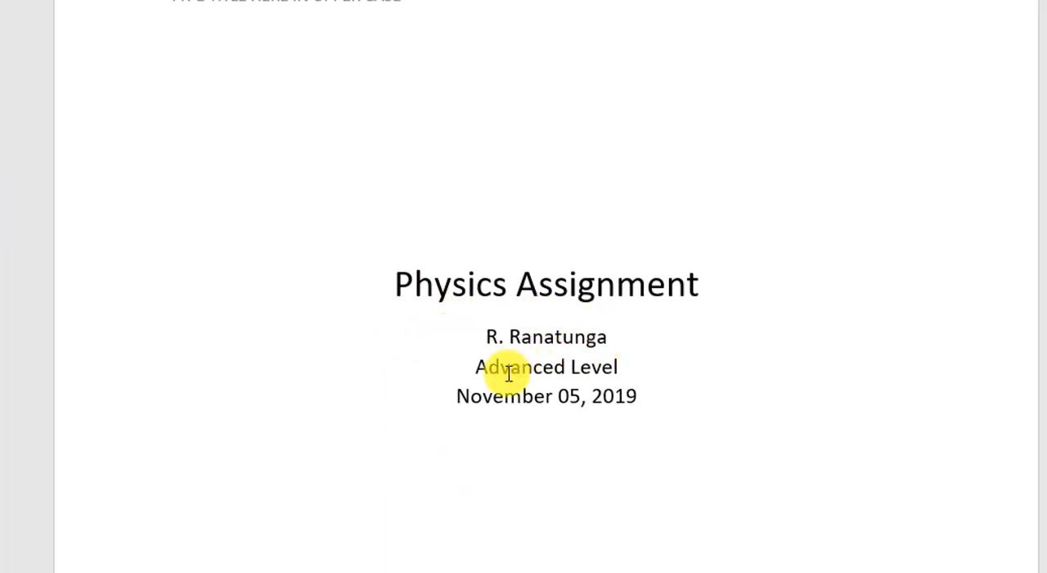
{"action": "mouse_move", "coordinate": [489, 333]}
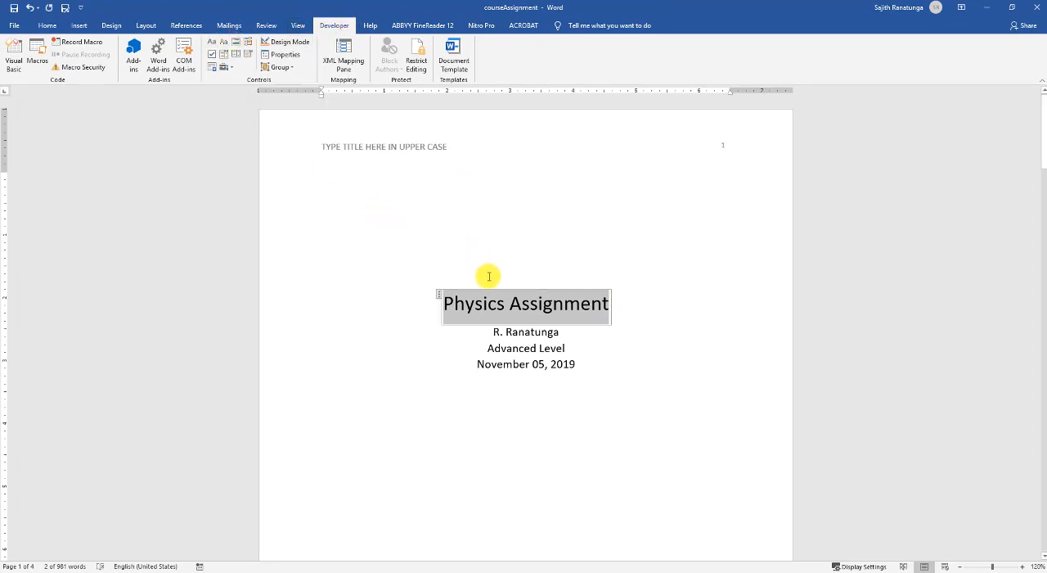
{"action": "mouse_move", "coordinate": [489, 303]}
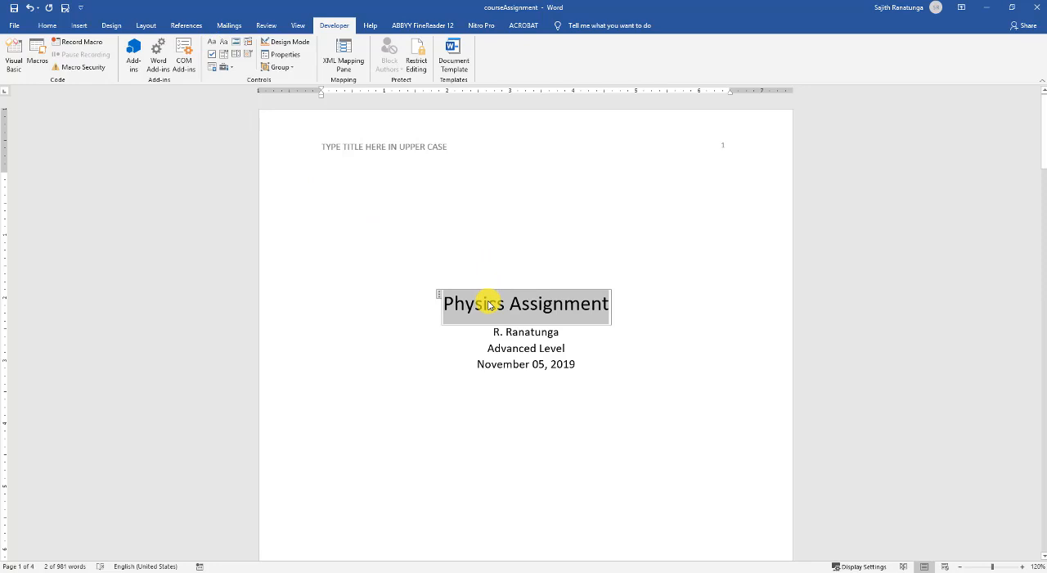
- Type 'Type Title here' in the title control and 'Type Course Name' for the course line
{"action": "type", "text": "Typ"}
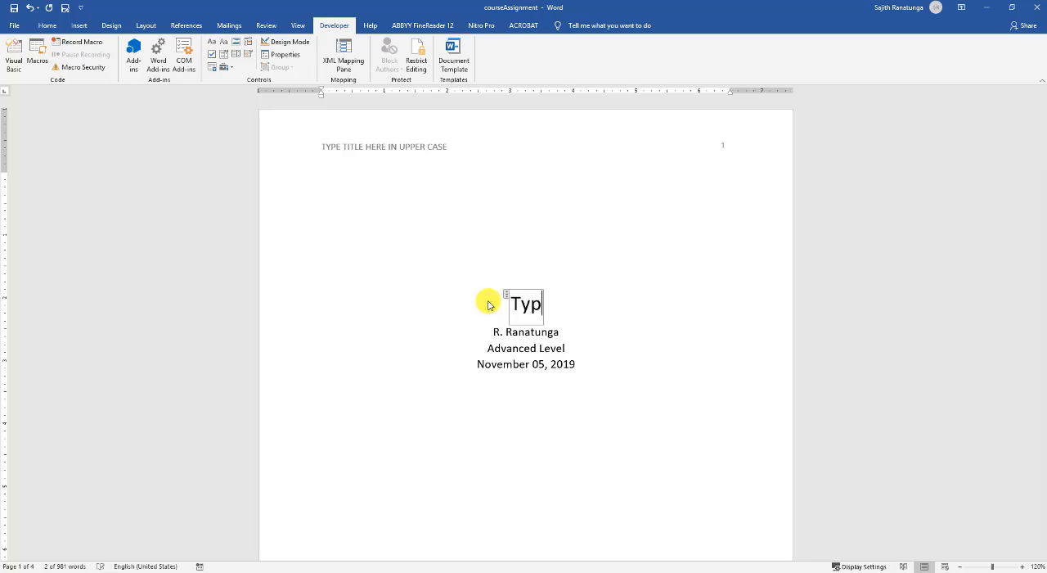
{"action": "type", "text": "e"}
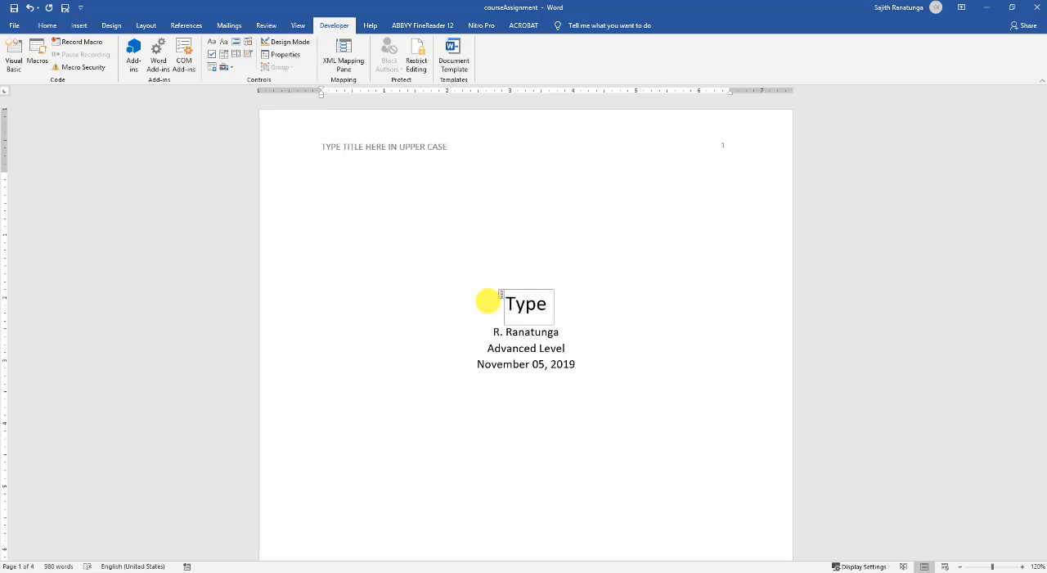
{"action": "type", "text": "Title here"}
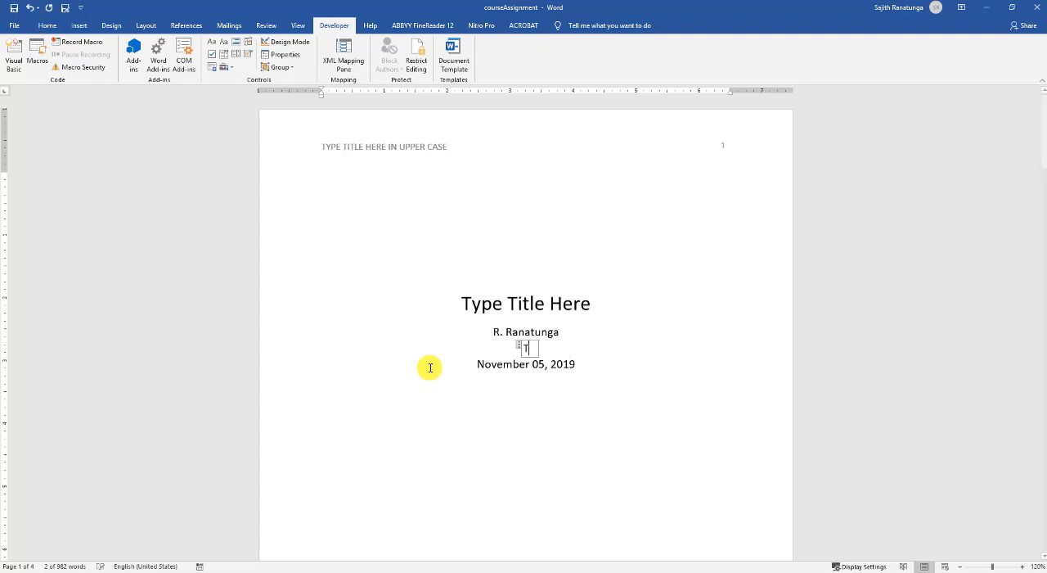
{"action": "type", "text": "Type Course Name"}
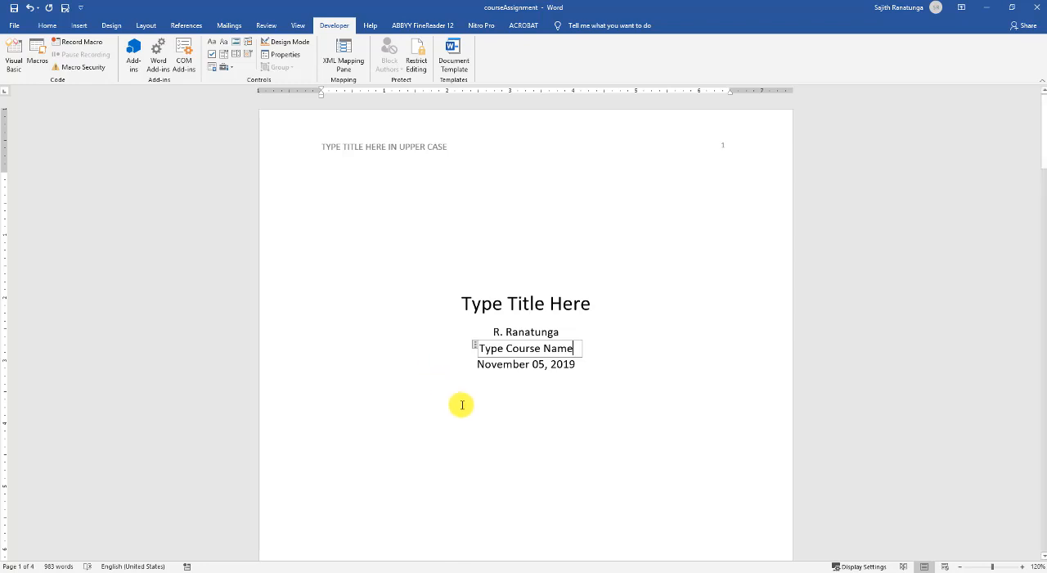
{"action": "left_click", "coordinate": [505, 363]}
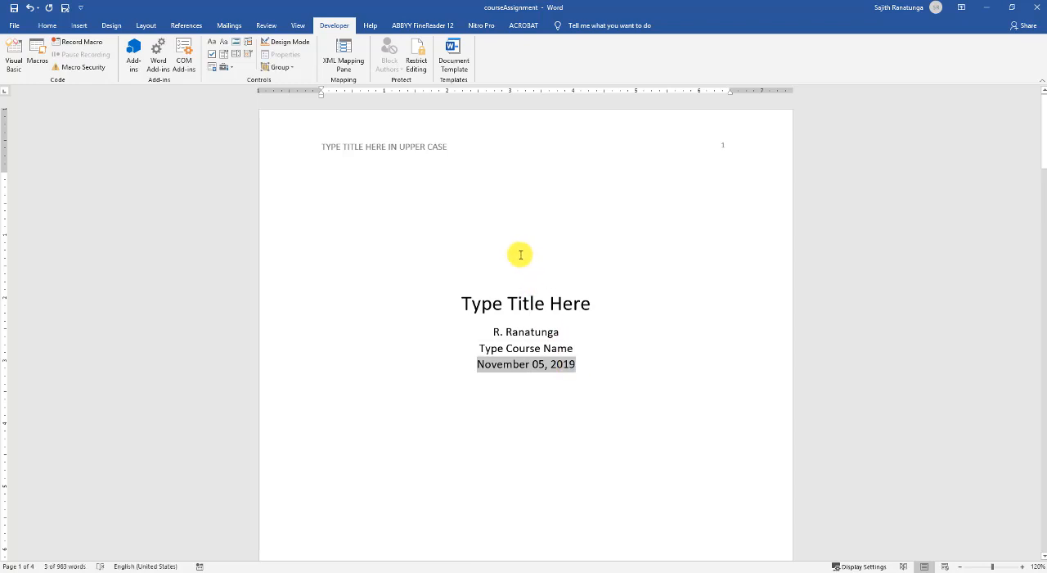
{"action": "mouse_move", "coordinate": [79, 24]}
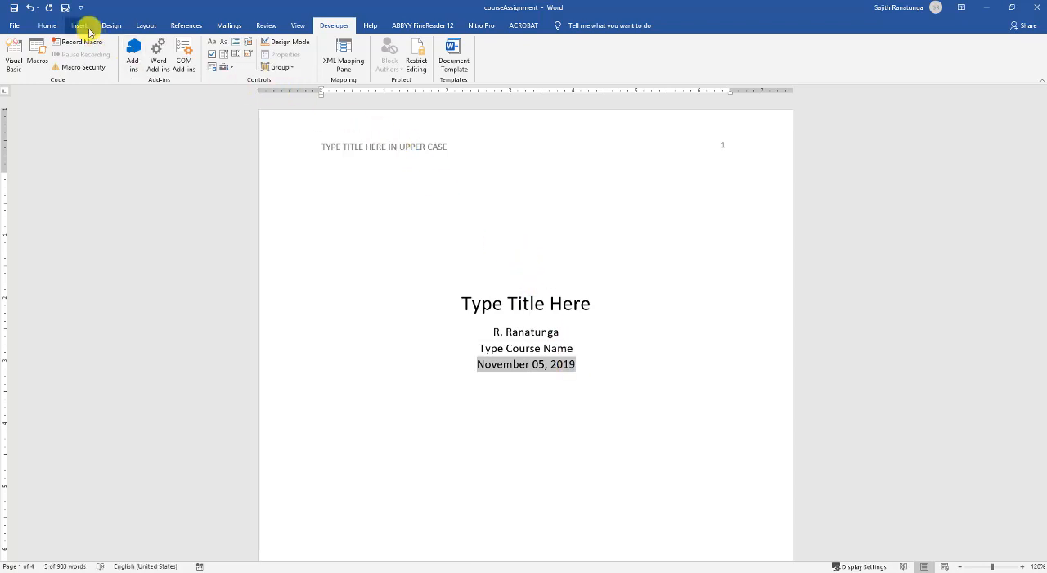
- Switch to the Insert tab to reach the Text group commands
{"action": "left_click", "coordinate": [78, 24]}
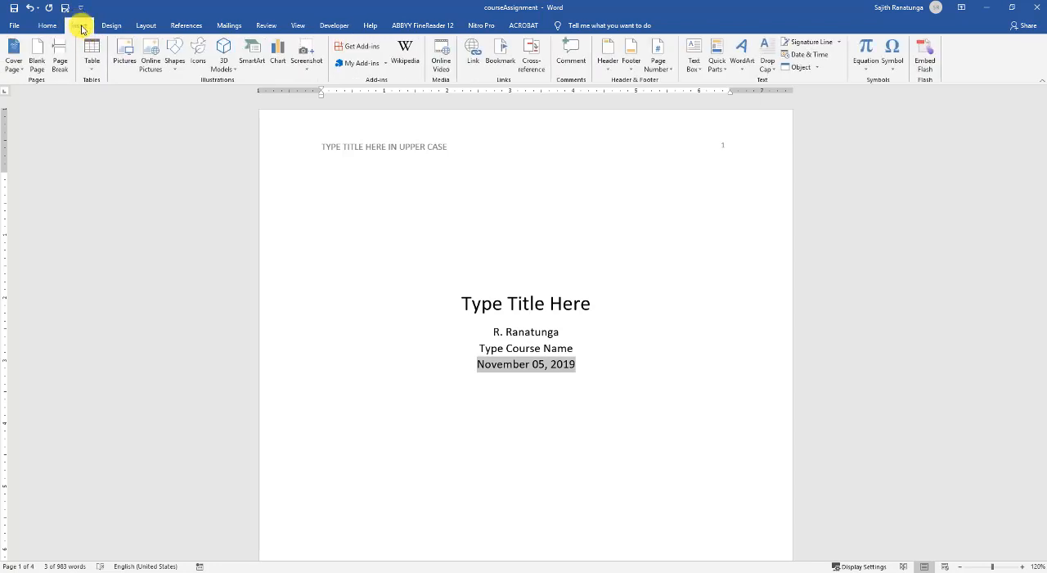
{"action": "mouse_move", "coordinate": [828, 59]}
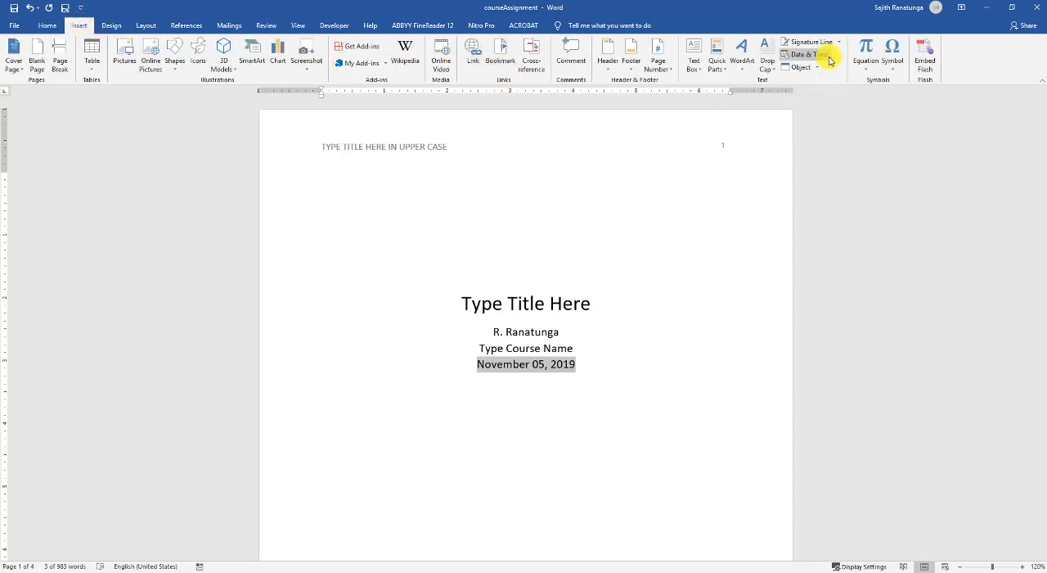
{"action": "mouse_move", "coordinate": [806, 55]}
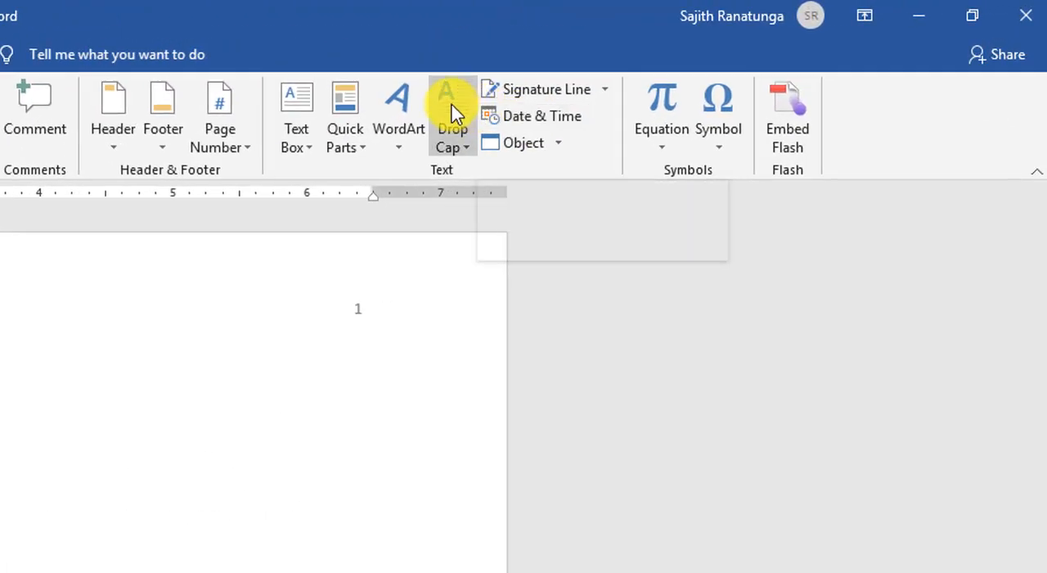
{"action": "mouse_move", "coordinate": [345, 138]}
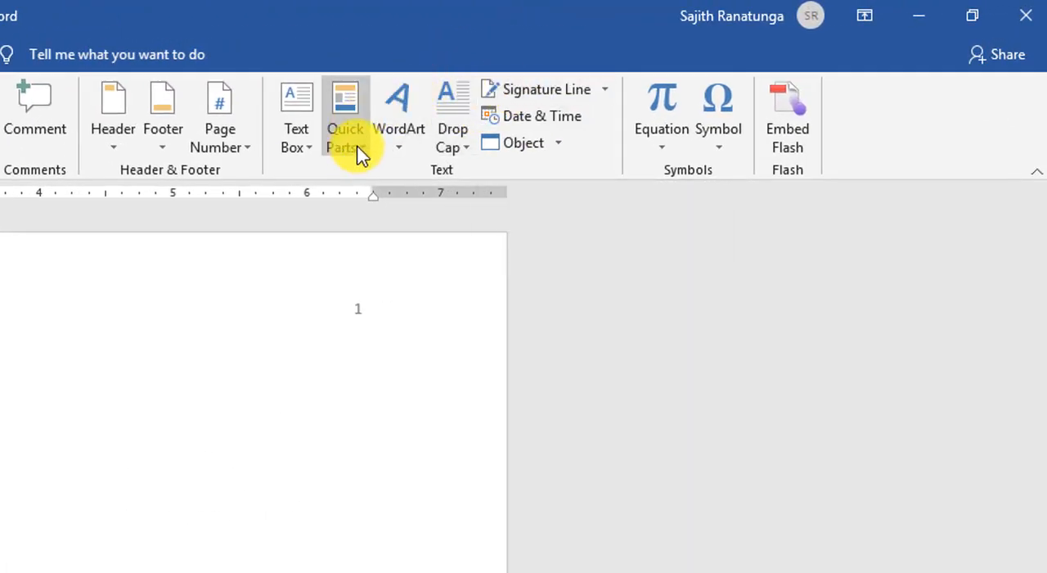
- Insert a Date and Time CreateDate field formatted as November 5, 2019
{"action": "left_click", "coordinate": [344, 114]}
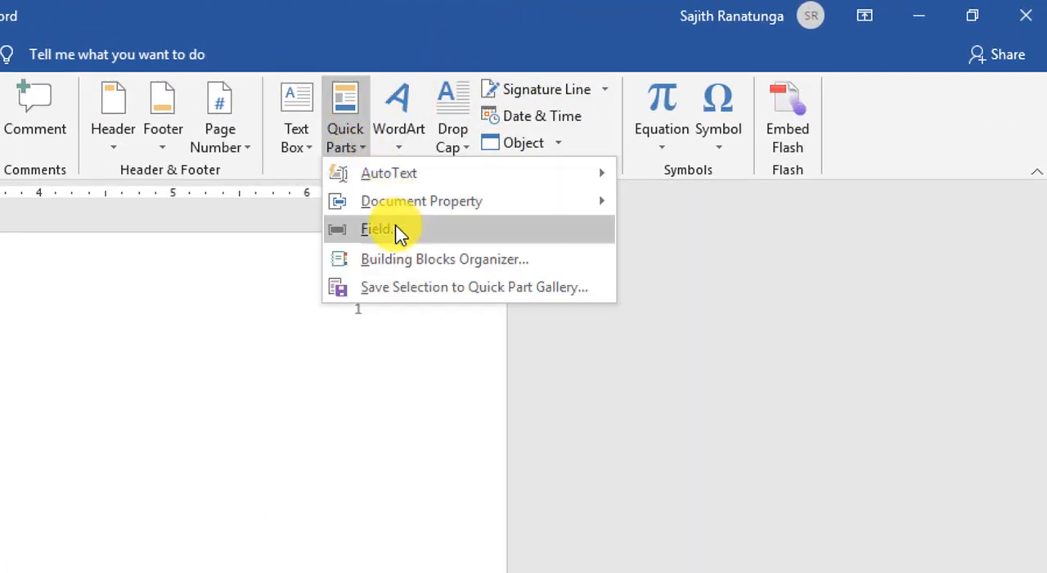
{"action": "left_click", "coordinate": [377, 229]}
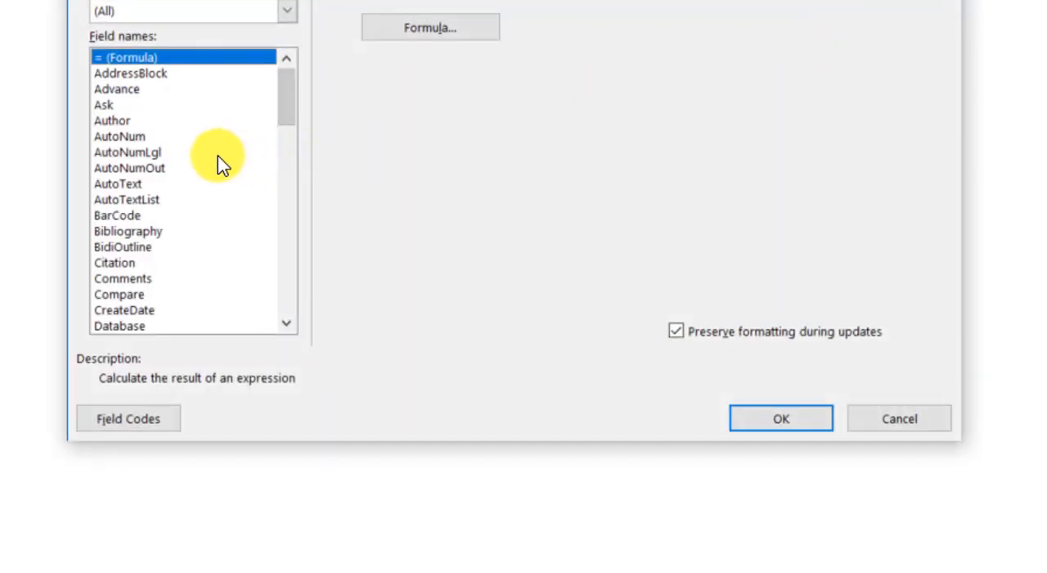
{"action": "left_click", "coordinate": [286, 10]}
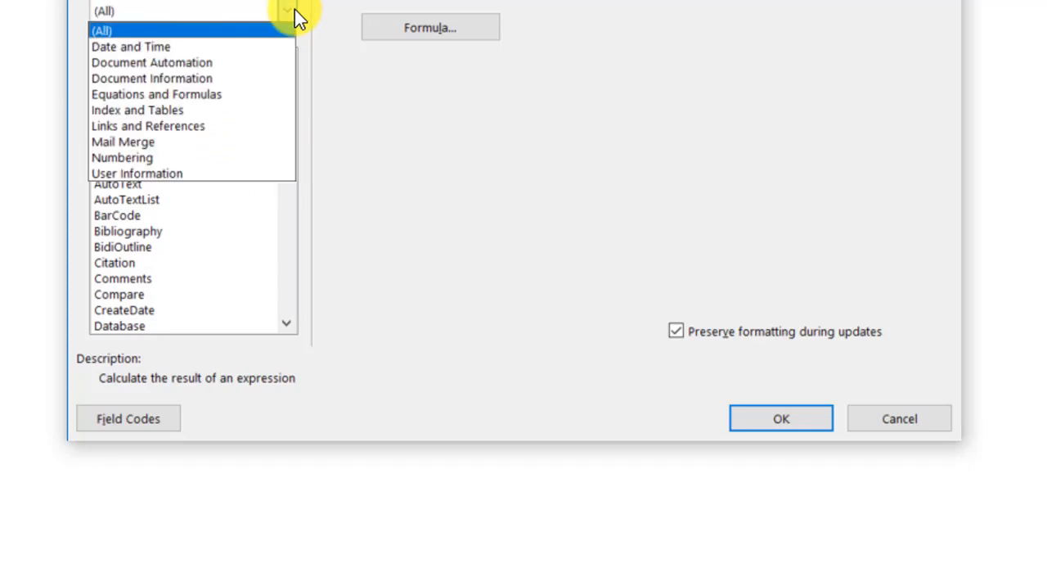
{"action": "left_click", "coordinate": [130, 47]}
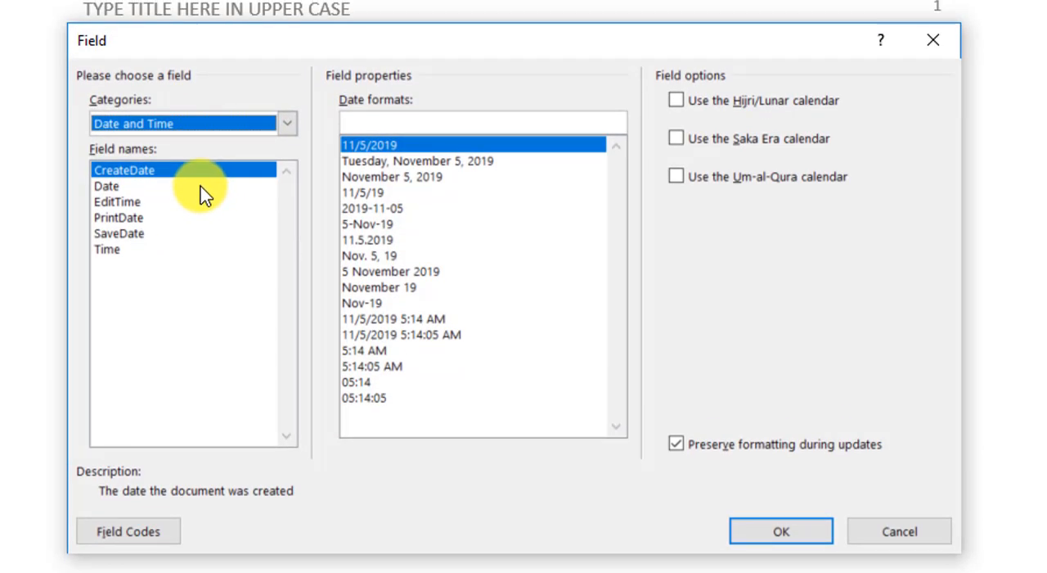
{"action": "mouse_move", "coordinate": [401, 185]}
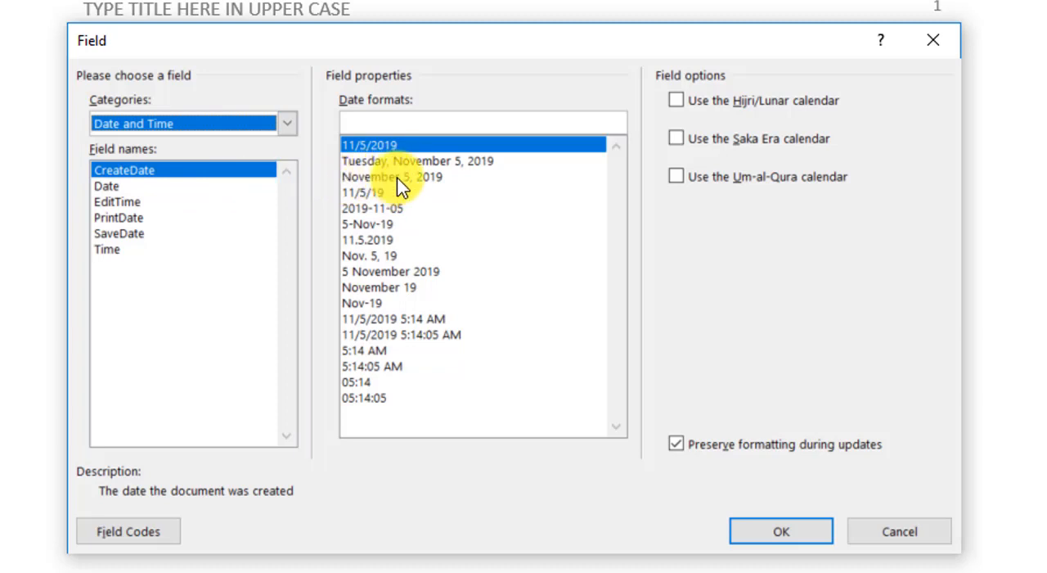
{"action": "left_click", "coordinate": [393, 176]}
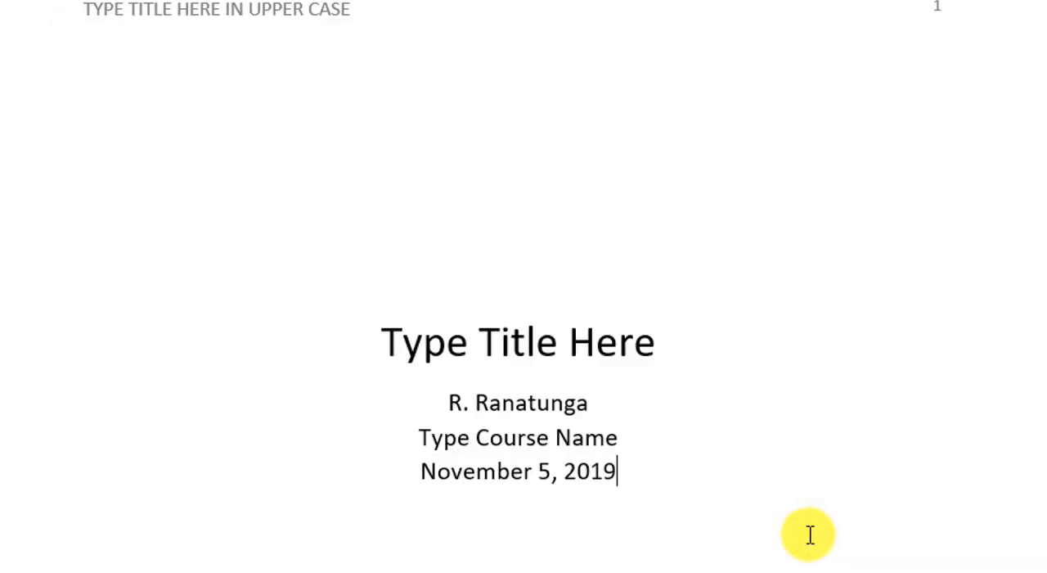
{"action": "mouse_move", "coordinate": [717, 501]}
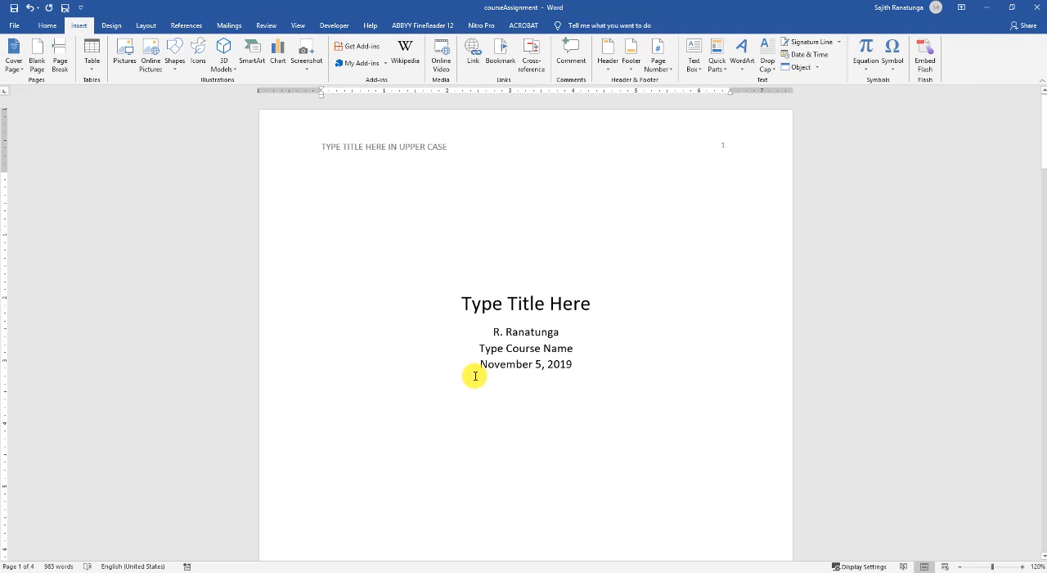
- Scroll to page 2 and select the 'Physics assignment' header text
{"action": "scroll", "scroll_direction": "down", "scroll_amount": 3}
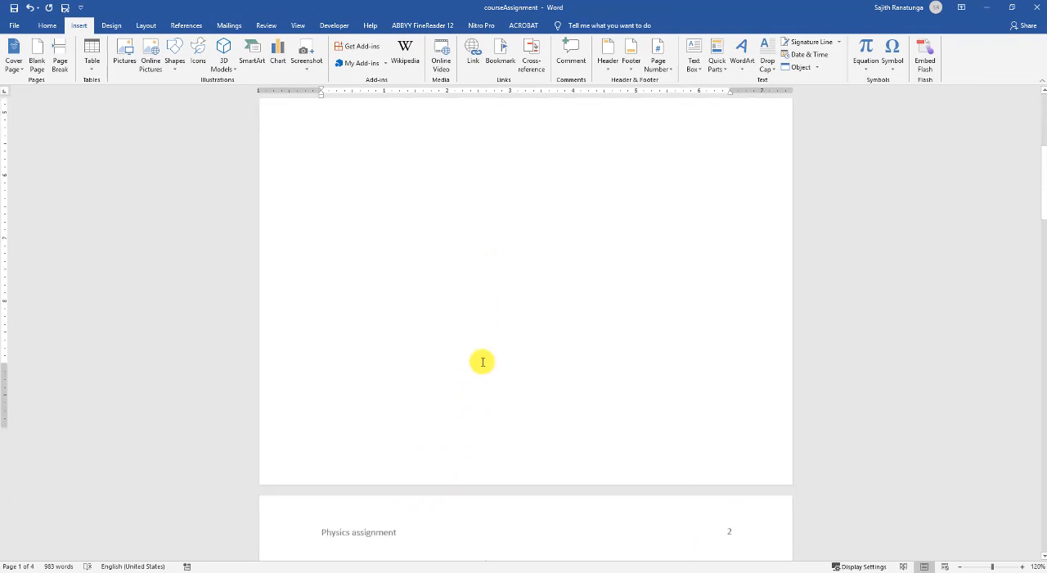
{"action": "scroll", "scroll_direction": "down", "scroll_amount": 3}
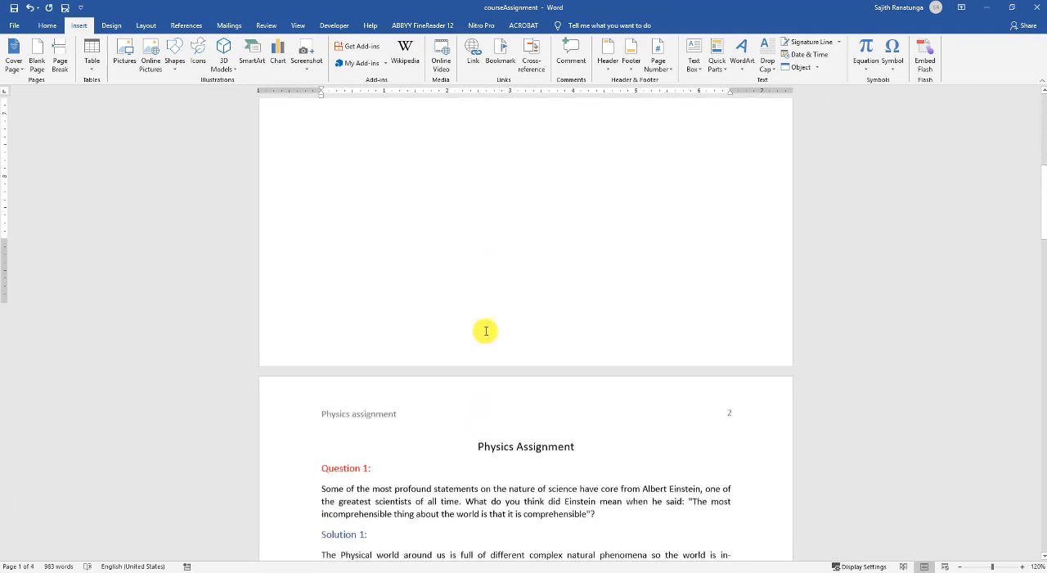
{"action": "scroll", "scroll_direction": "down", "scroll_amount": 3}
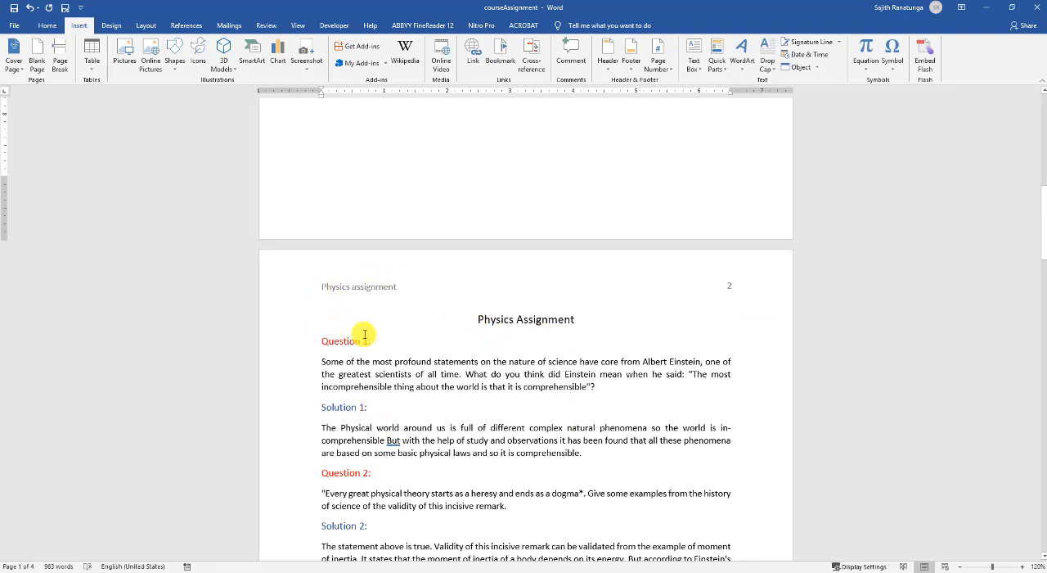
{"action": "mouse_move", "coordinate": [387, 331]}
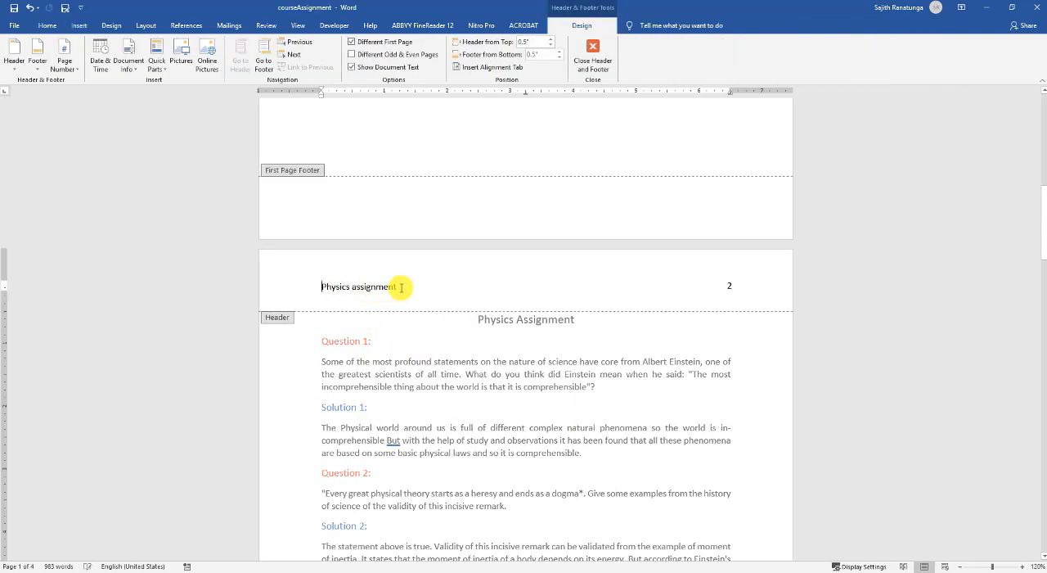
{"action": "double_click", "coordinate": [358, 286]}
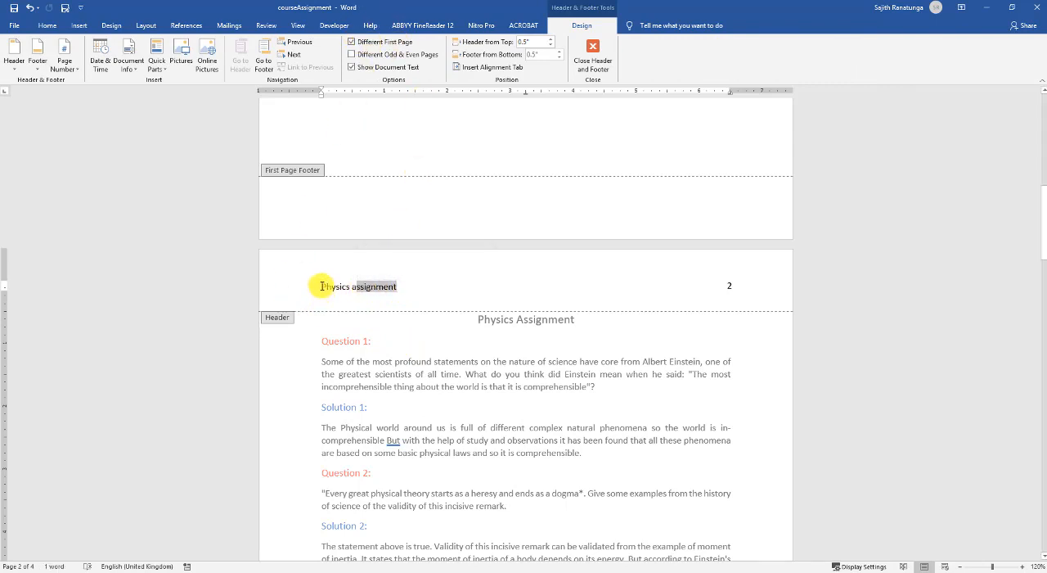
{"action": "double_click", "coordinate": [360, 286]}
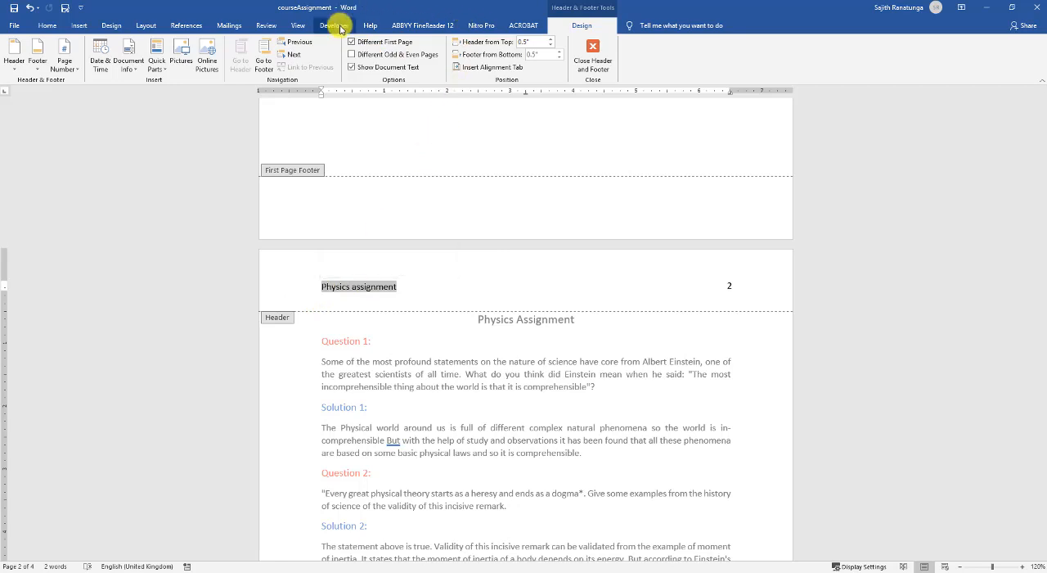
- Replace the header text with a 'Type Title' plain-text control, then close the header and footer
{"action": "left_click", "coordinate": [334, 24]}
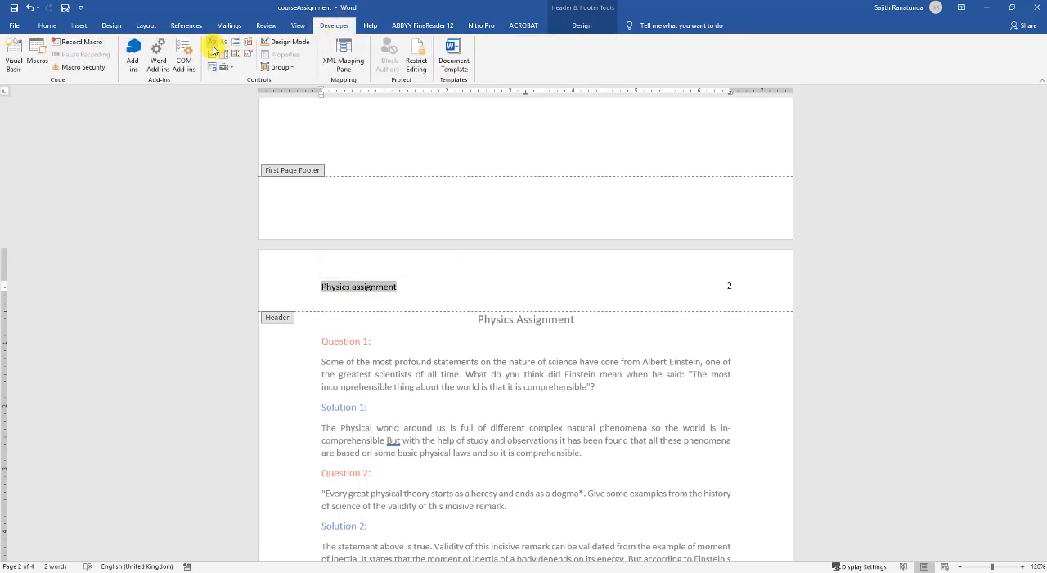
{"action": "left_click", "coordinate": [348, 292]}
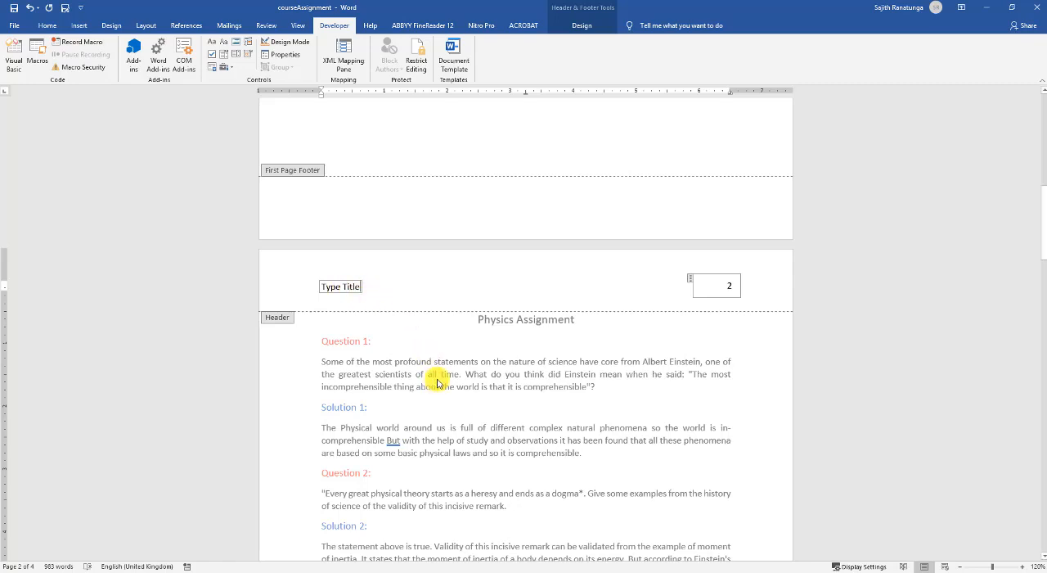
{"action": "scroll", "scroll_direction": "down", "scroll_amount": 3}
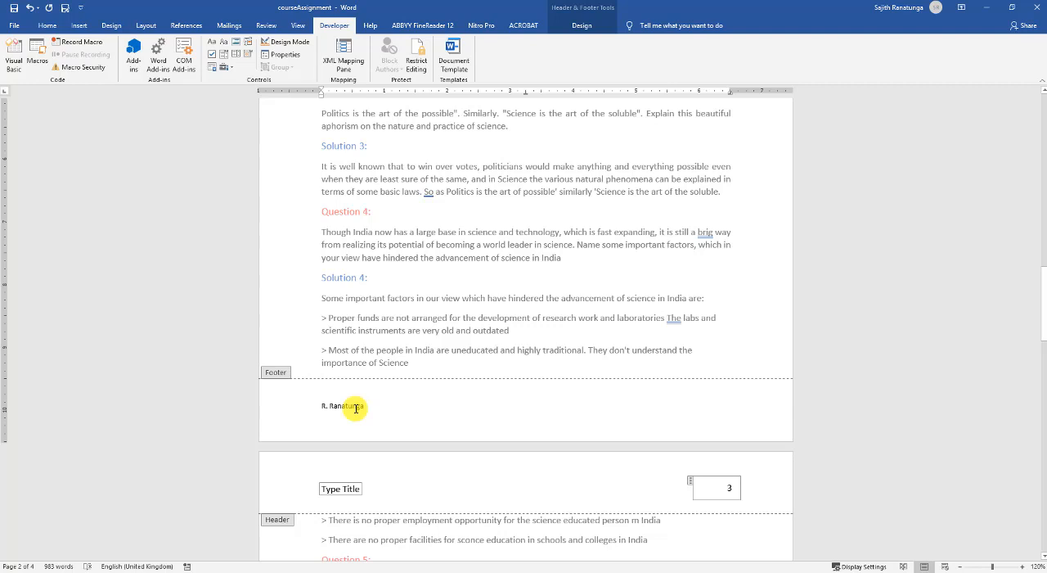
{"action": "left_click", "coordinate": [582, 25]}
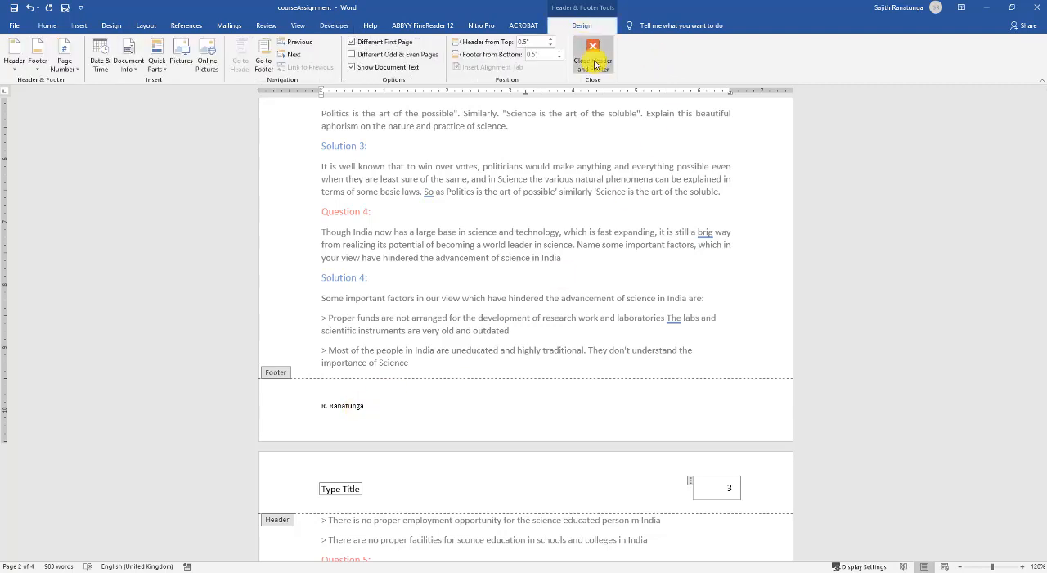
{"action": "left_click", "coordinate": [592, 56]}
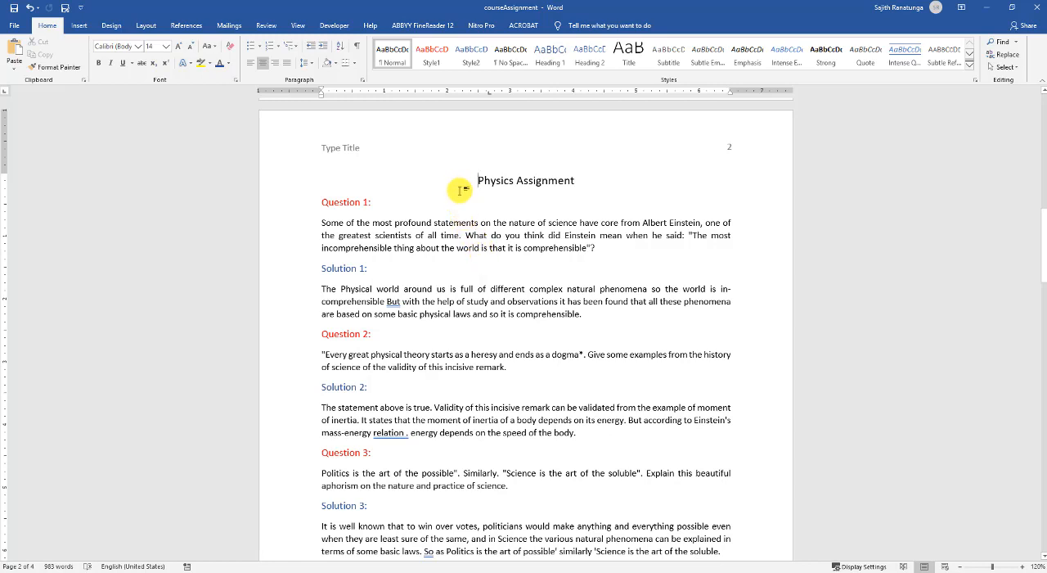
{"action": "mouse_move", "coordinate": [471, 195]}
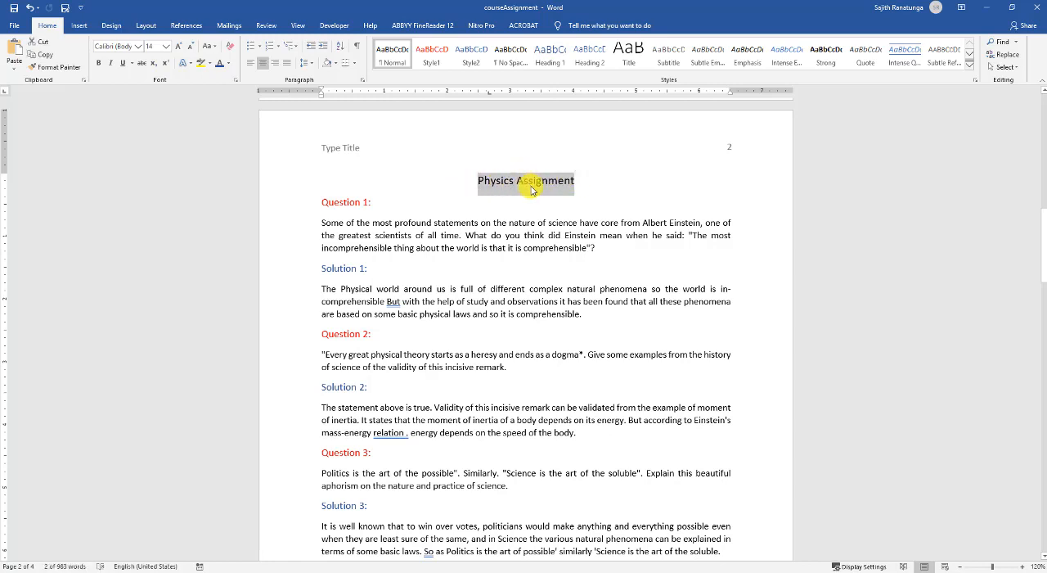
- Turn the page-two 'Physics Assignment' heading into a plain text placeholder reading 'Type Title Here'
{"action": "left_click", "coordinate": [334, 25]}
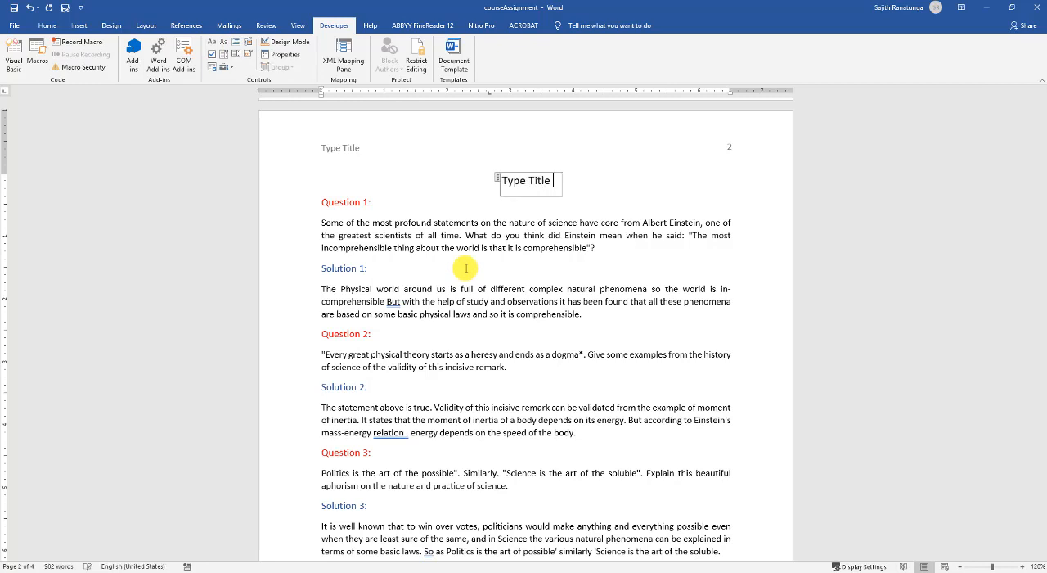
{"action": "type", "text": "Here"}
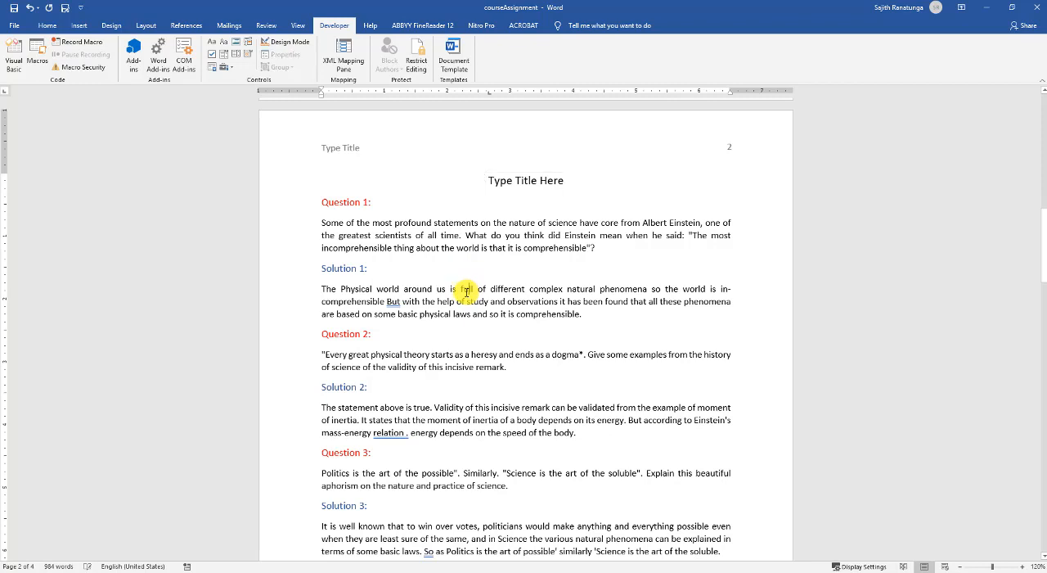
{"action": "left_click", "coordinate": [46, 25]}
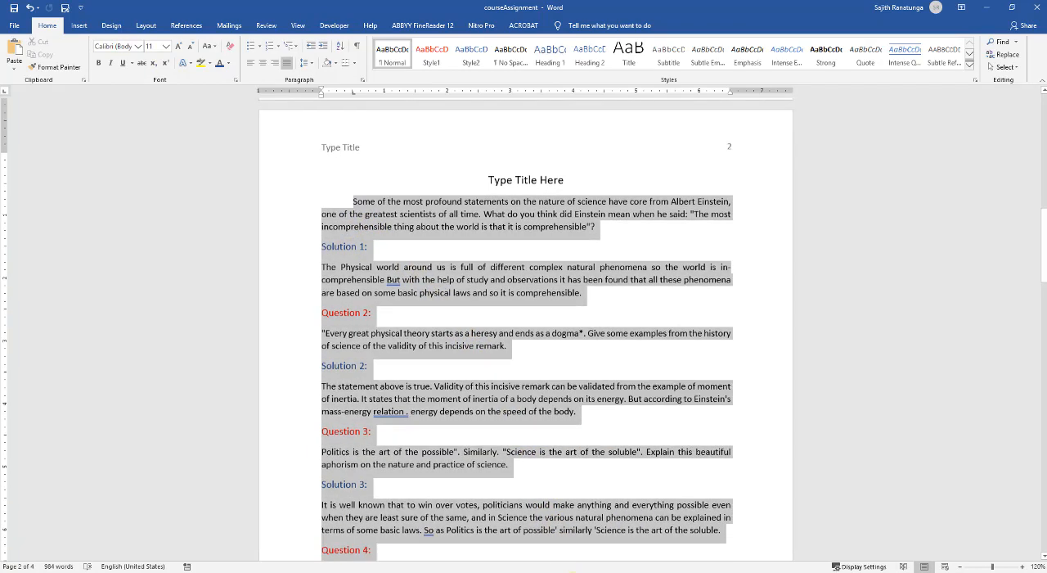
- Delete all question and solution text from Question 1 up to the Reference List
{"action": "scroll", "scroll_direction": "down", "scroll_amount": 3}
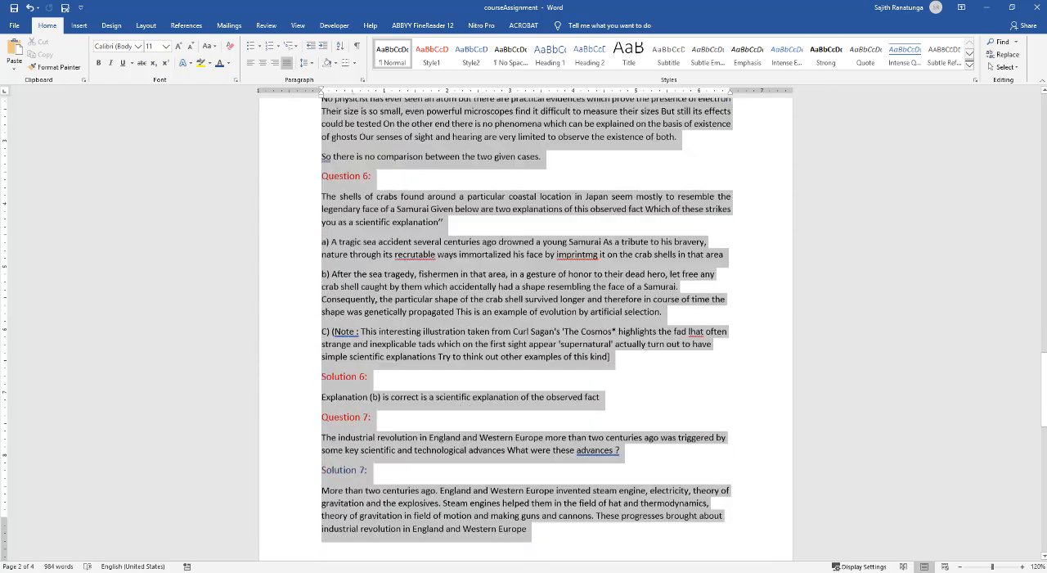
{"action": "scroll", "scroll_direction": "down", "scroll_amount": 3}
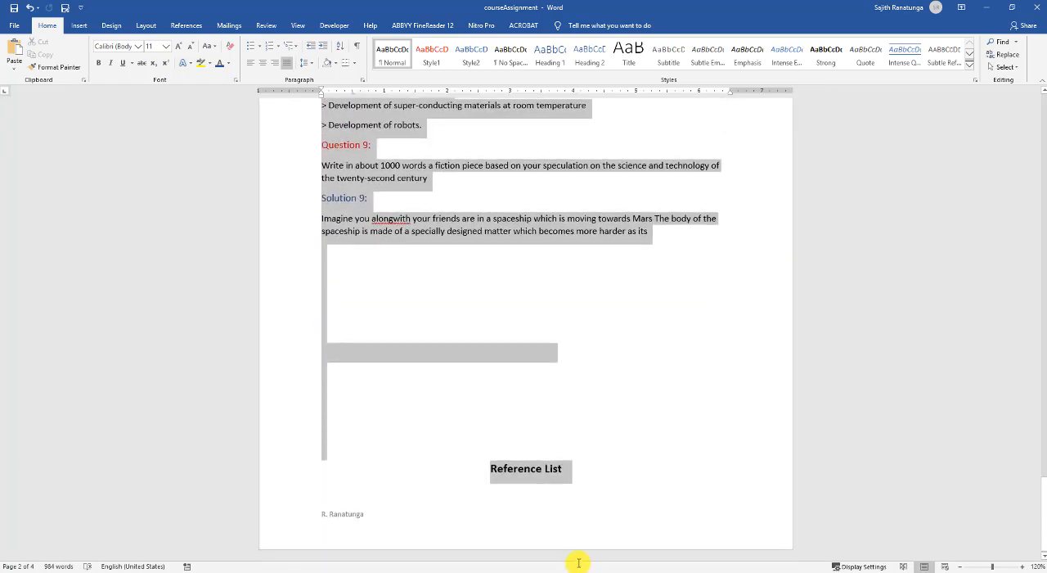
{"action": "left_click", "coordinate": [580, 326]}
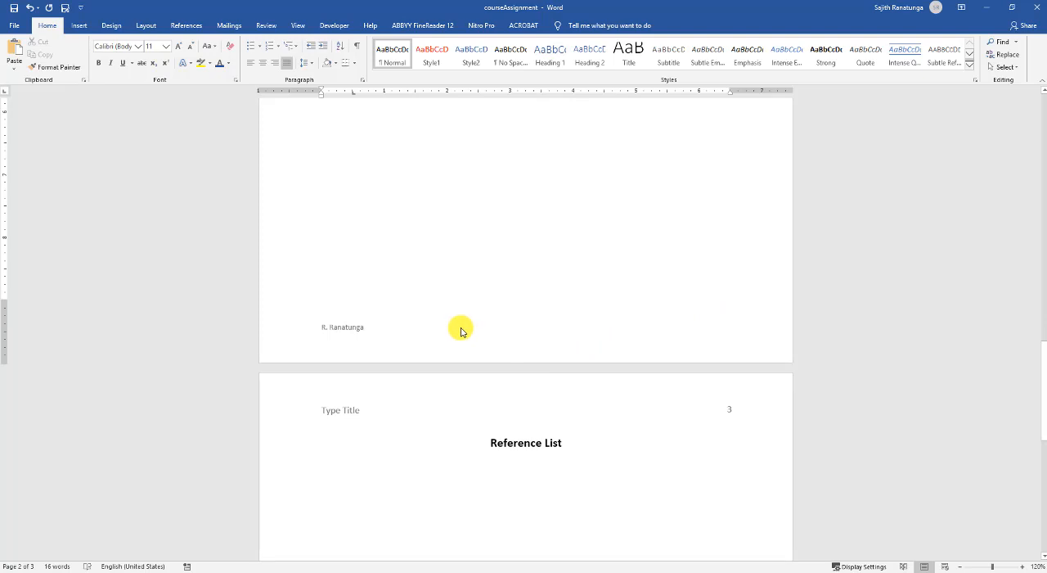
{"action": "scroll", "scroll_direction": "down", "scroll_amount": 3}
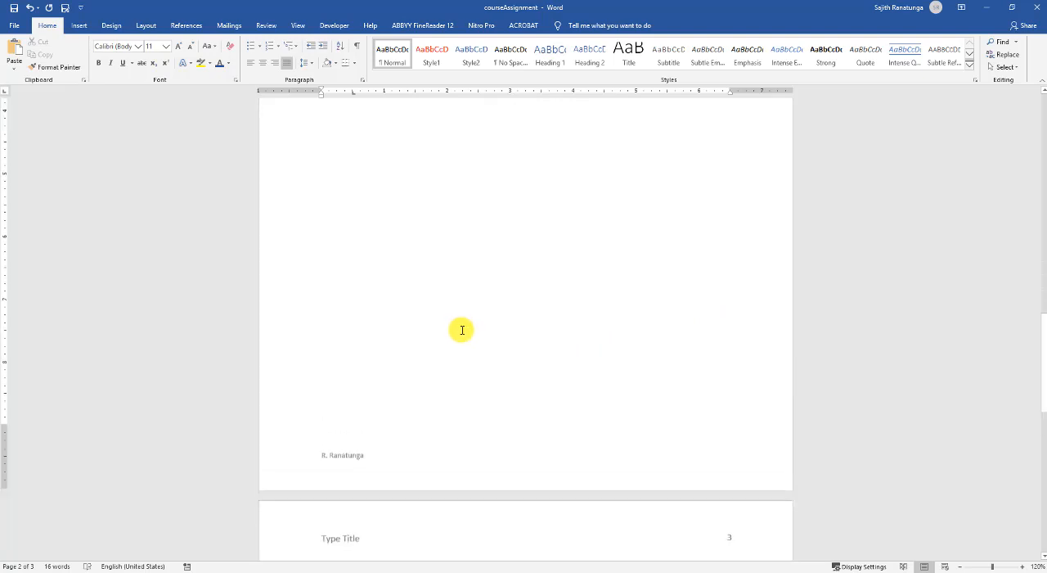
{"action": "scroll", "scroll_direction": "up", "scroll_amount": 3}
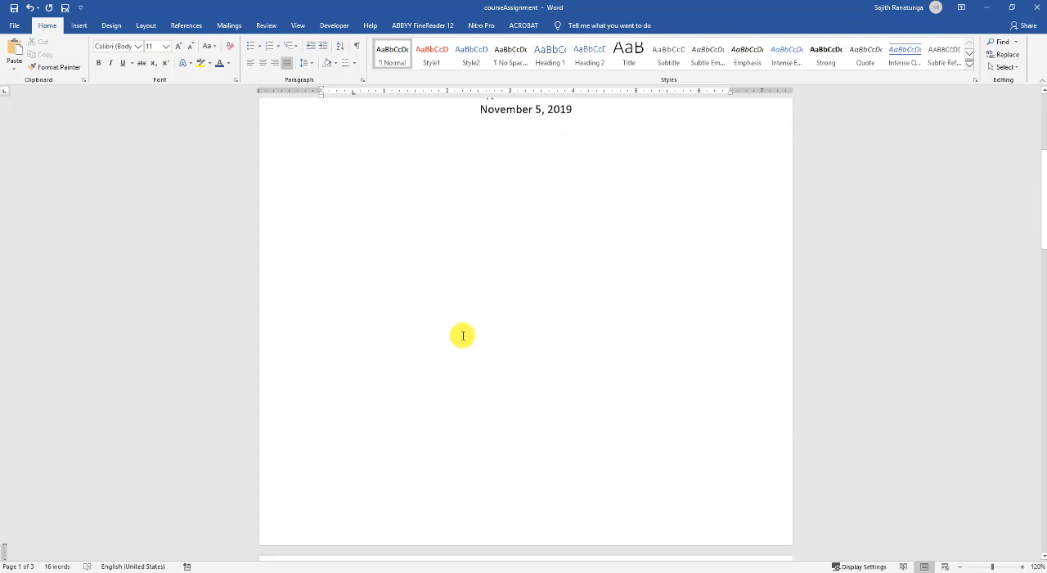
{"action": "scroll", "scroll_direction": "down", "scroll_amount": 3}
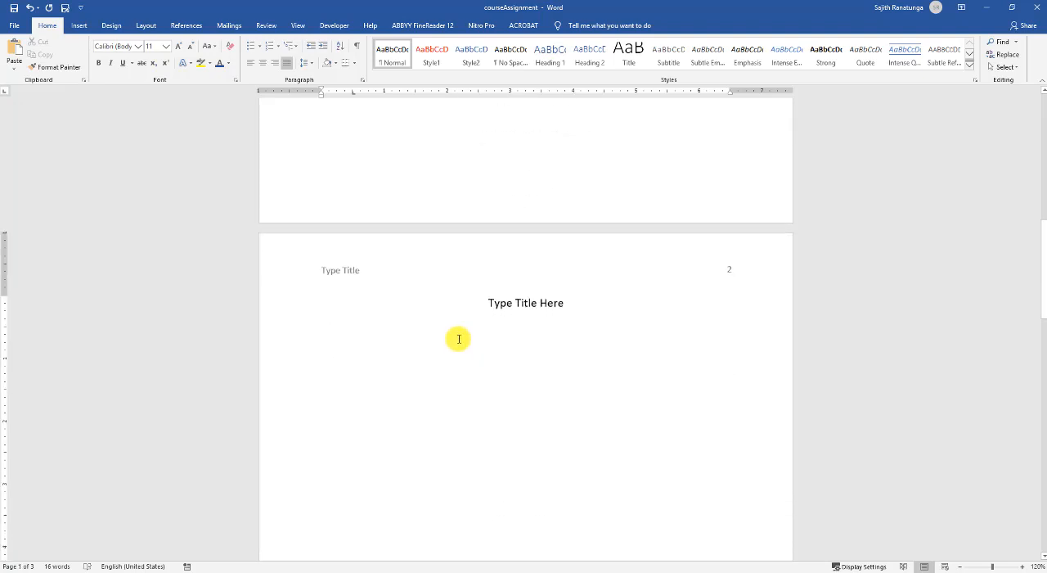
{"action": "mouse_move", "coordinate": [445, 360]}
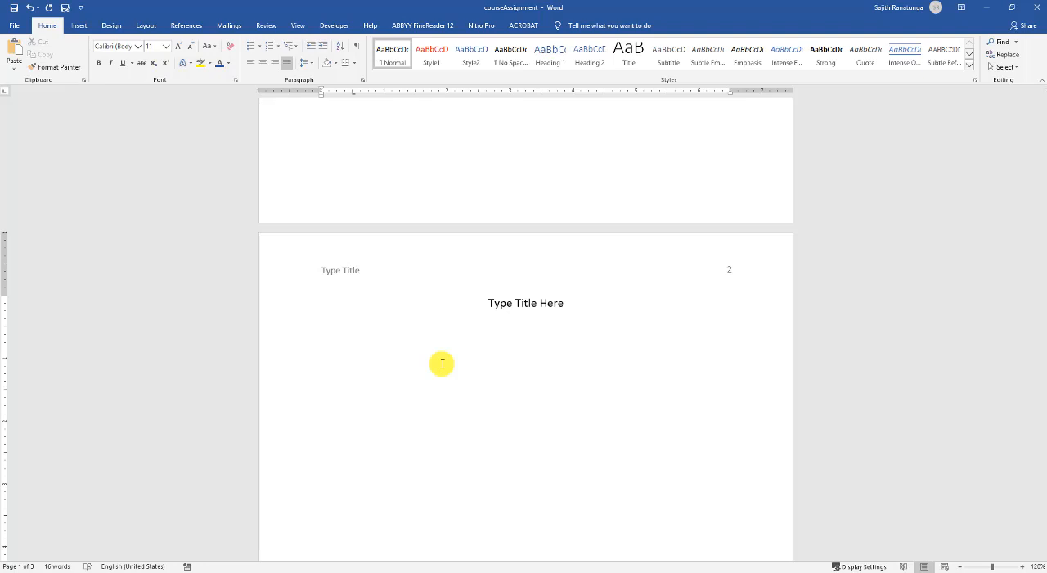
{"action": "mouse_move", "coordinate": [381, 337]}
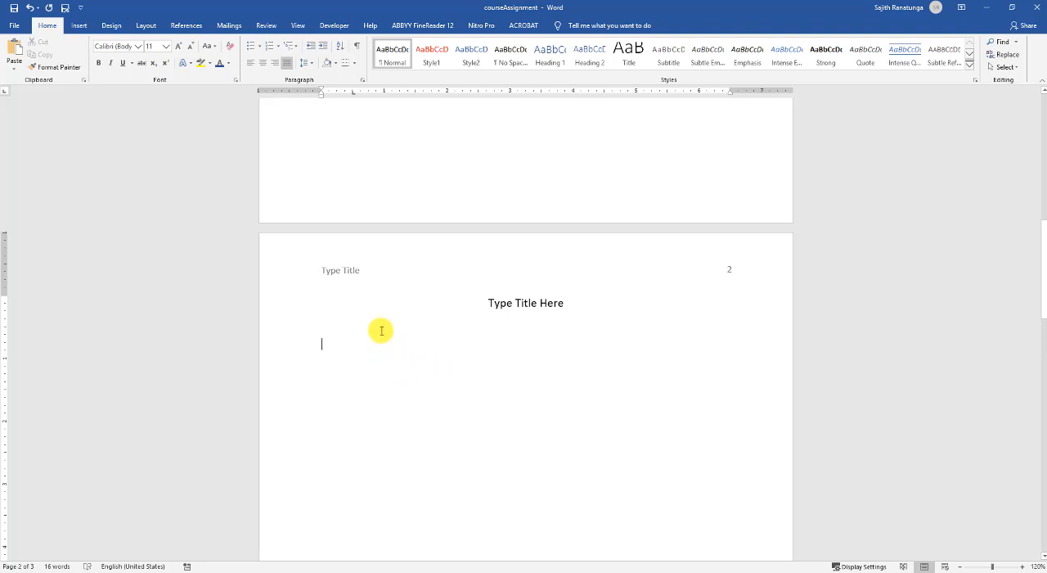
{"action": "mouse_move", "coordinate": [370, 284]}
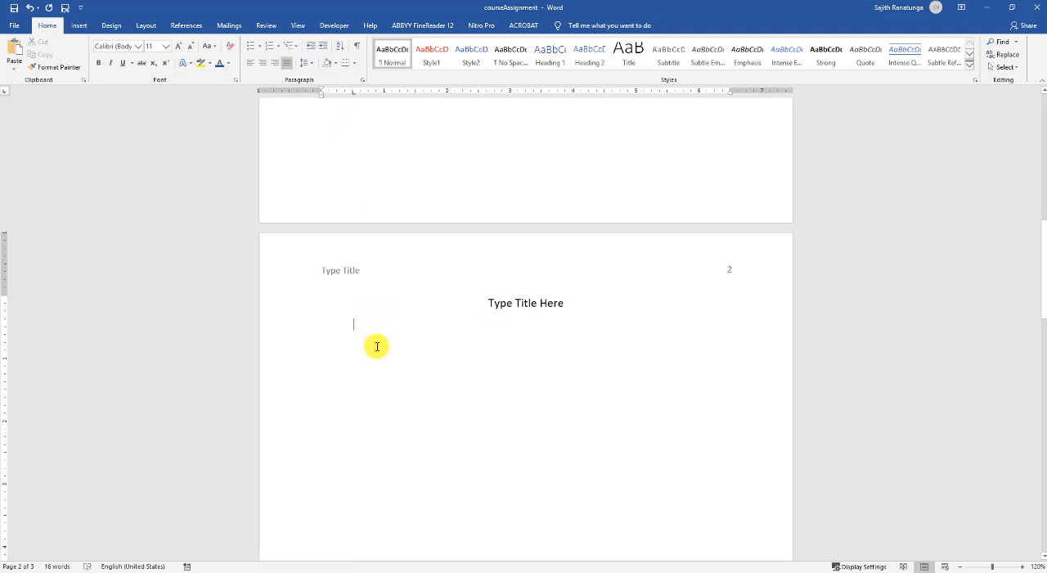
{"action": "mouse_move", "coordinate": [354, 96]}
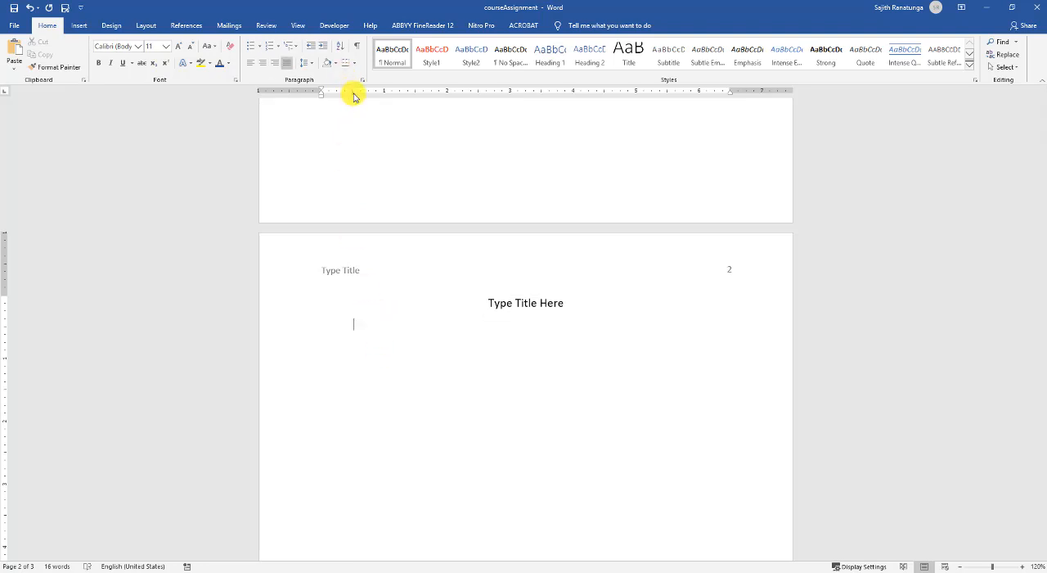
{"action": "mouse_move", "coordinate": [353, 91]}
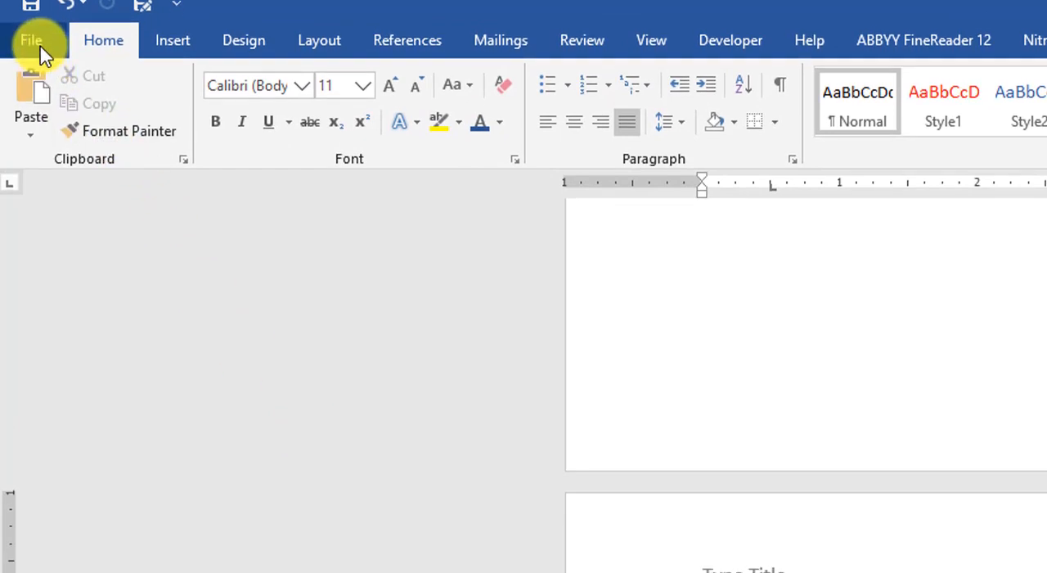
- Show the Personal templates on File > New, listing Doc3 and courseAssignment
{"action": "left_click", "coordinate": [31, 39]}
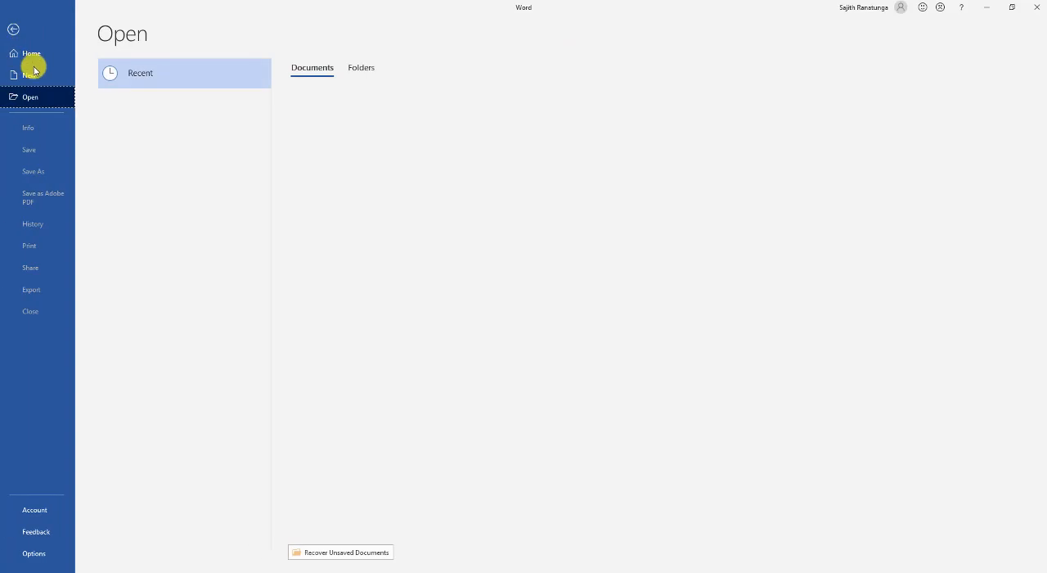
{"action": "left_click", "coordinate": [32, 74]}
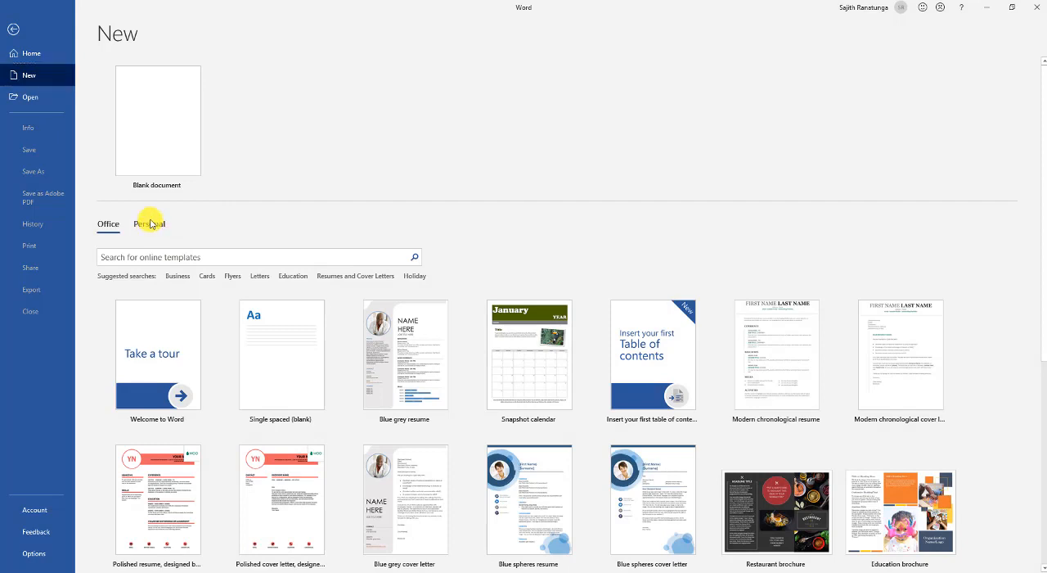
{"action": "left_click", "coordinate": [149, 224]}
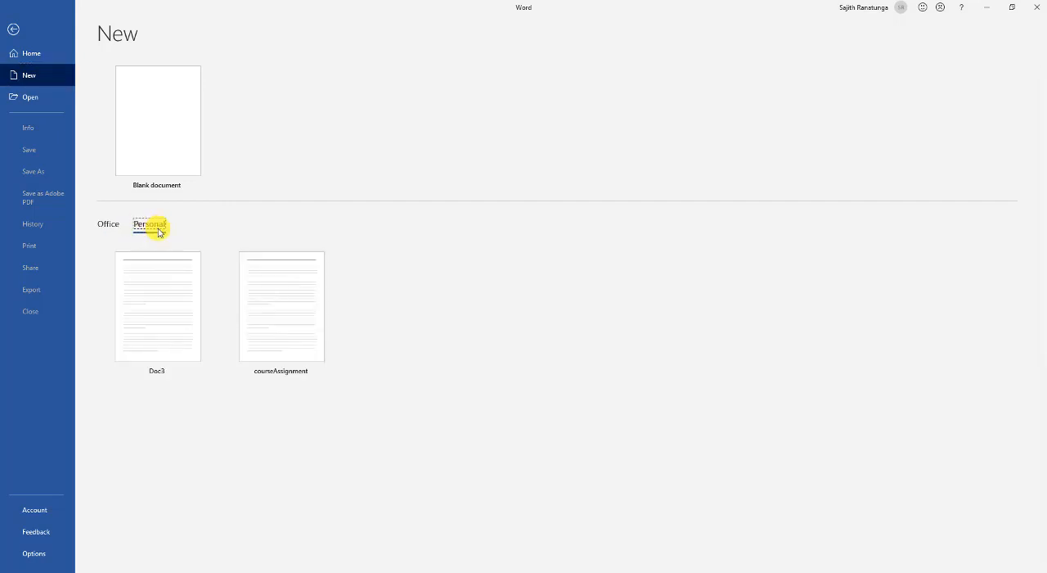
{"action": "mouse_move", "coordinate": [281, 307]}
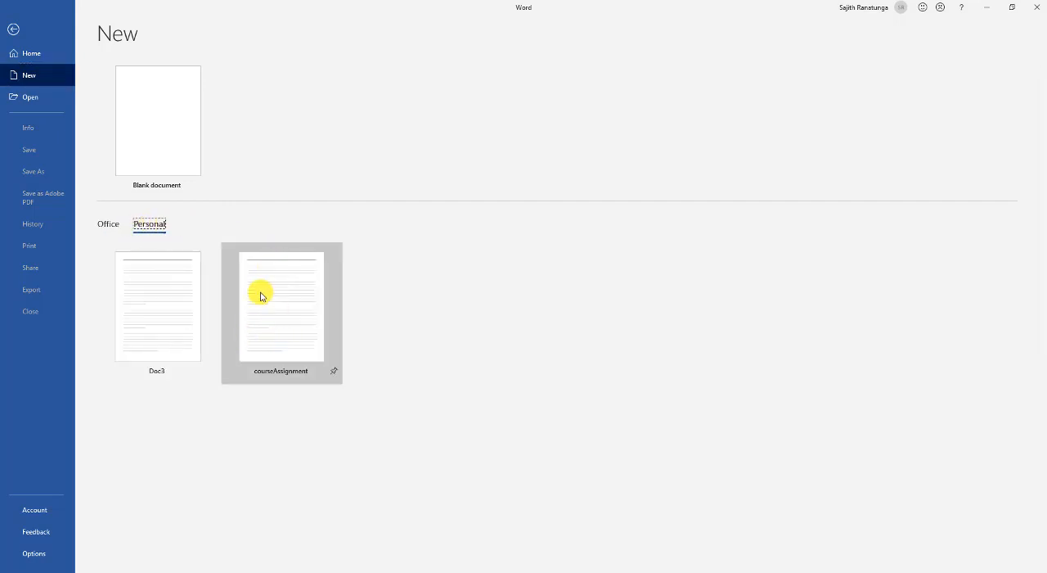
{"action": "mouse_move", "coordinate": [287, 307]}
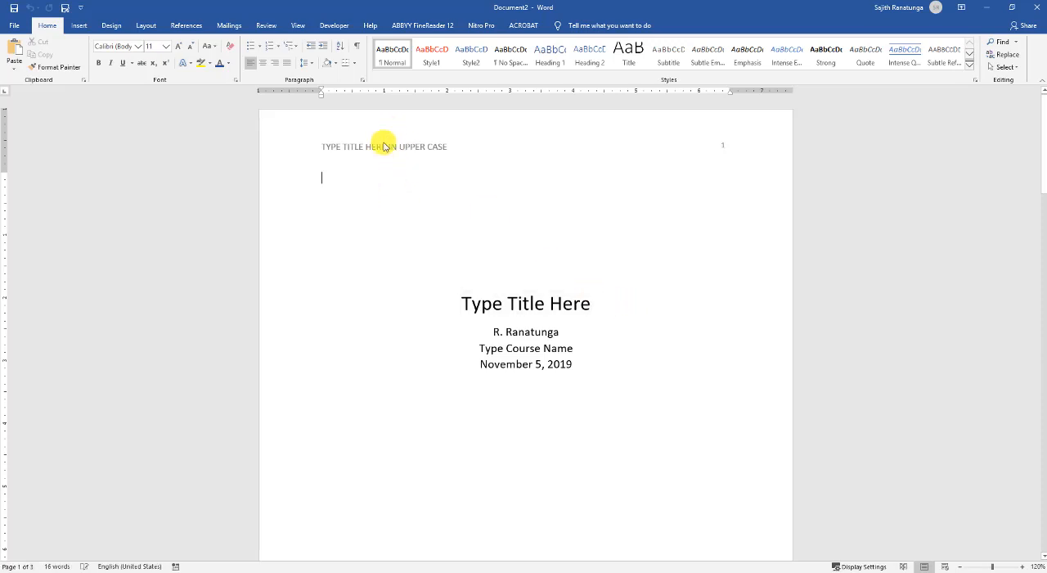
{"action": "mouse_move", "coordinate": [482, 148]}
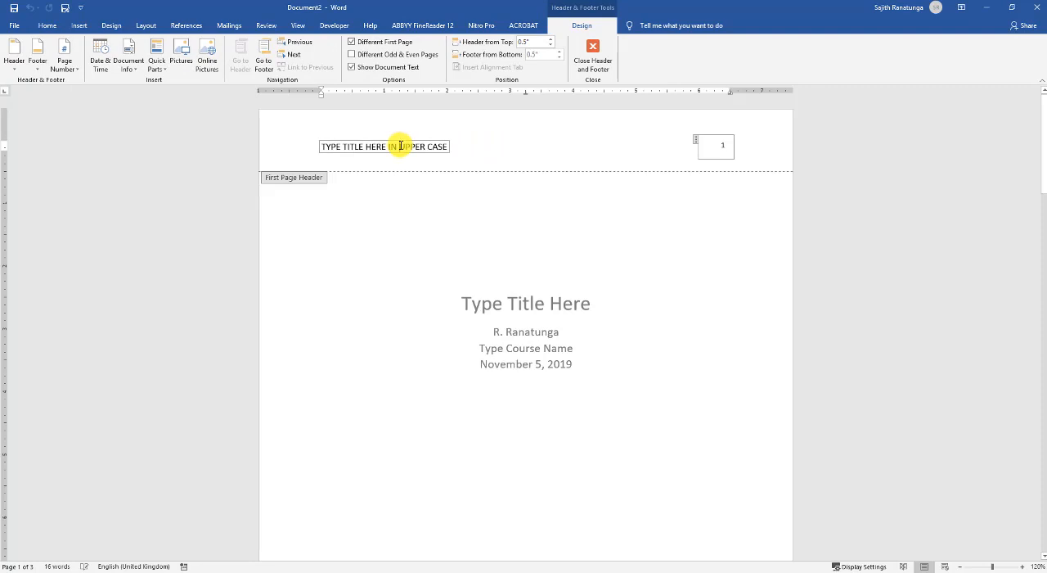
{"action": "mouse_move", "coordinate": [394, 146]}
{"action": "type", "text": "C"}
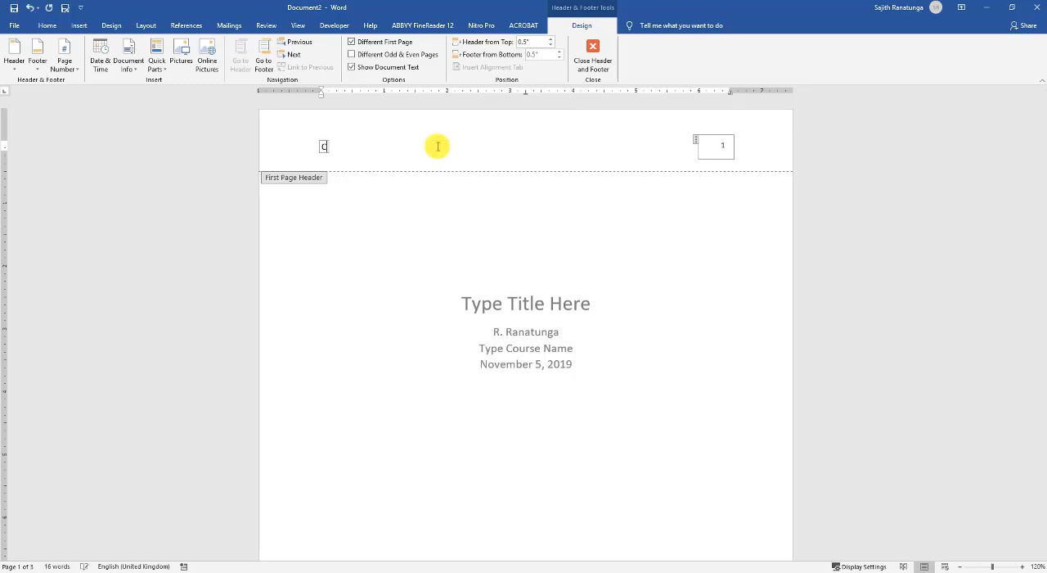
- Type 'Chemistry ASSIGNMENT' into the first-page header placeholder of the new document
{"action": "type", "text": "hemis"}
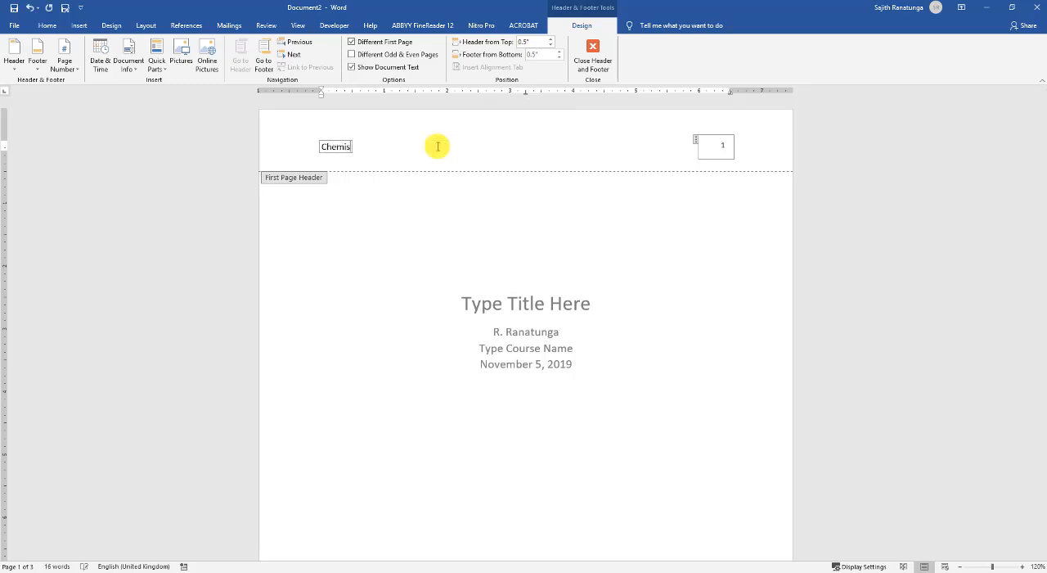
{"action": "type", "text": "try"}
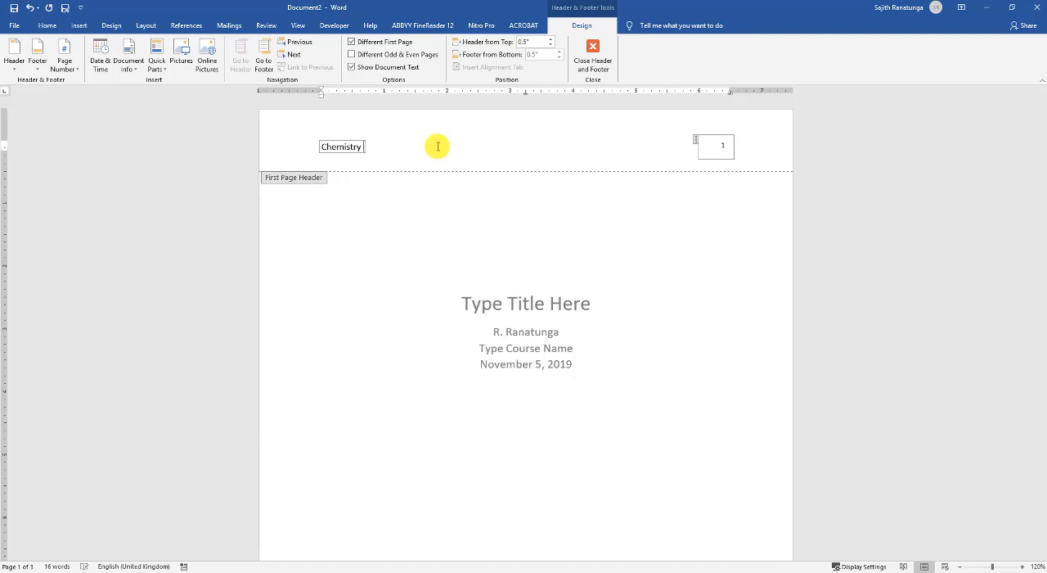
{"action": "type", "text": "ASIGNMENT"}
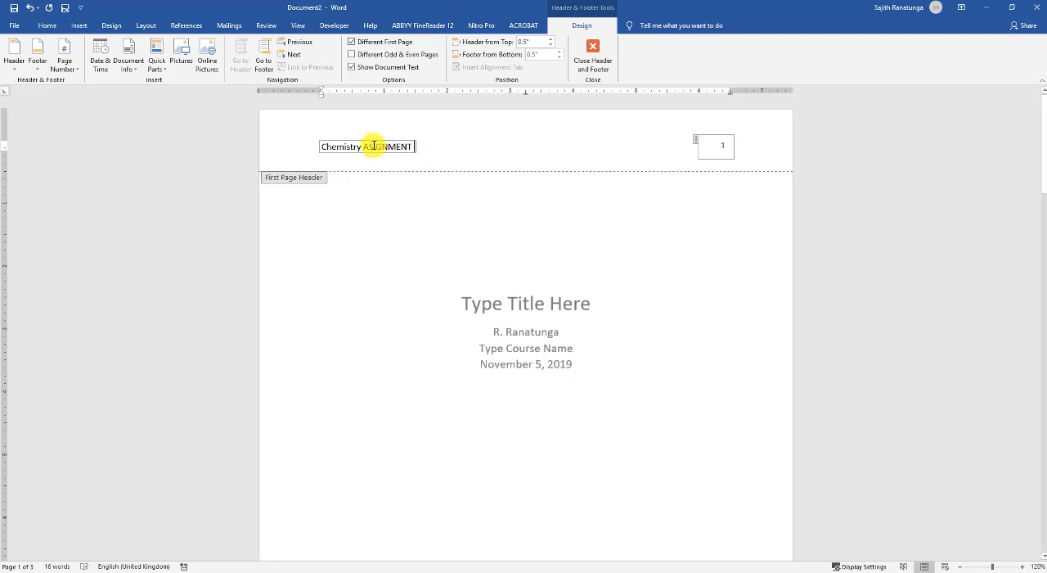
{"action": "mouse_move", "coordinate": [412, 235]}
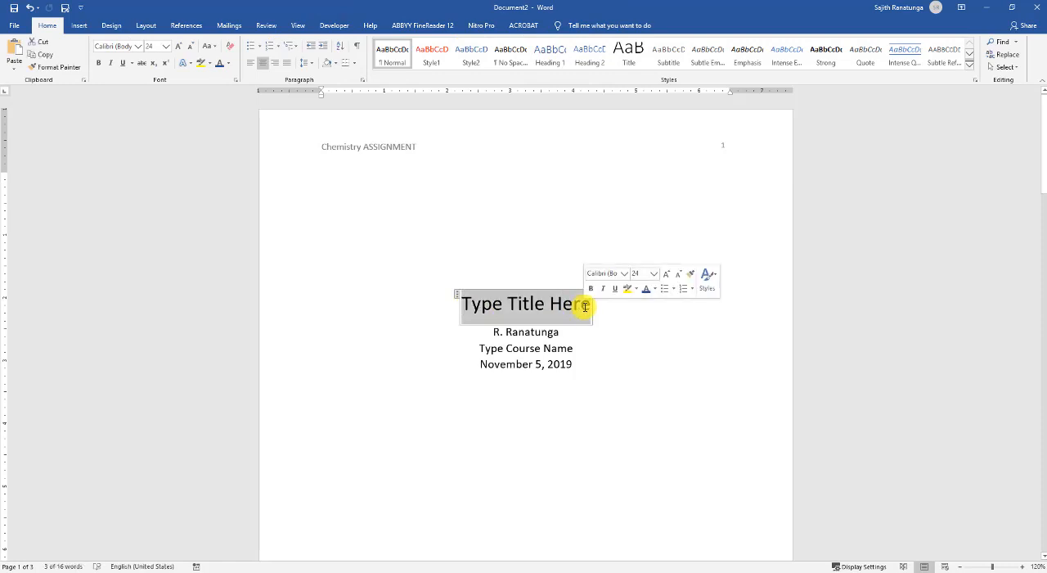
- Enter 'Chemistry Assignment' in the cover title and the page-two header
{"action": "type", "text": "Chemistr"}
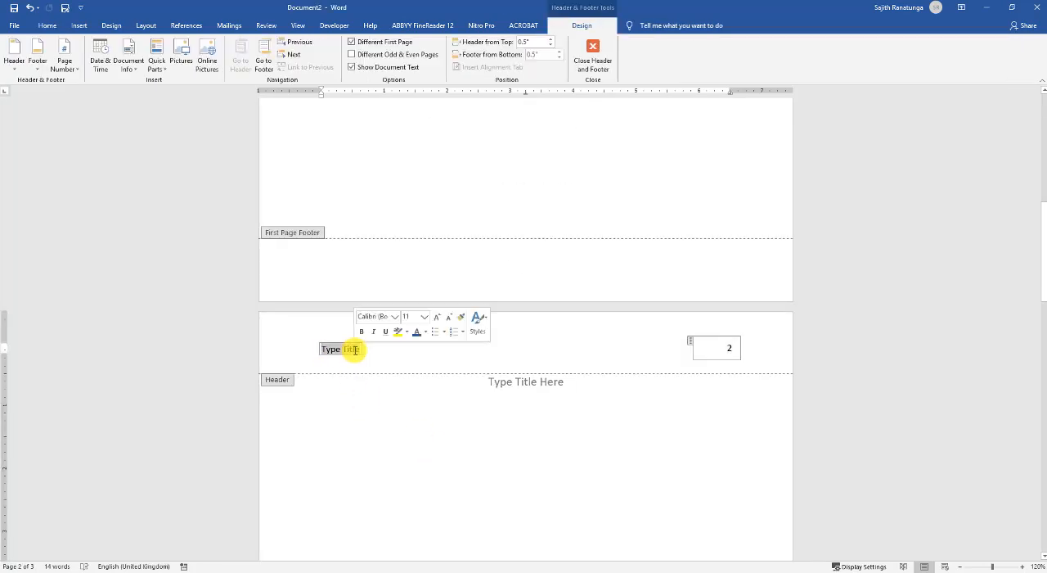
{"action": "type", "text": "Che"}
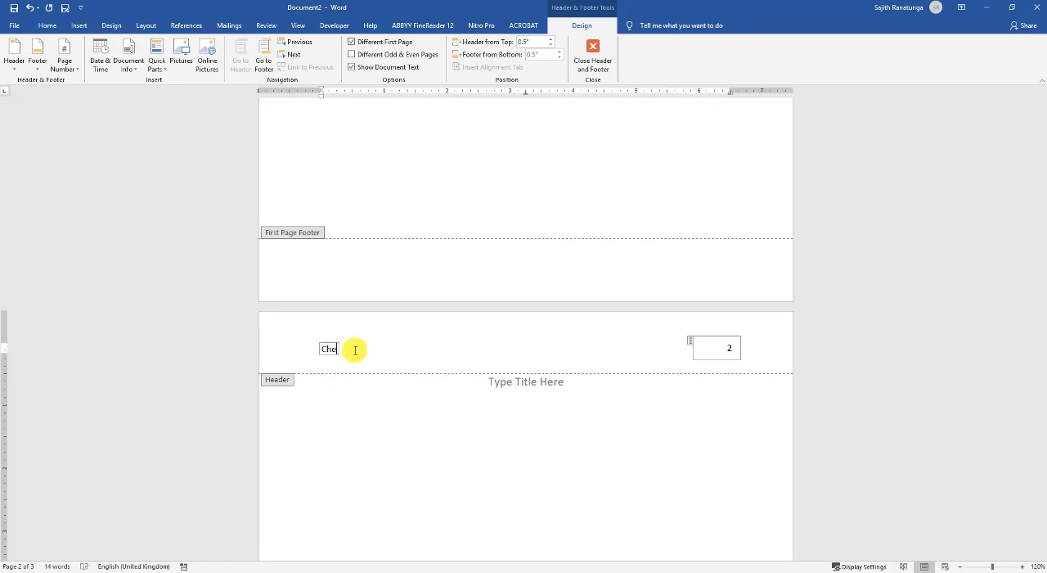
{"action": "type", "text": "mistry Assignment"}
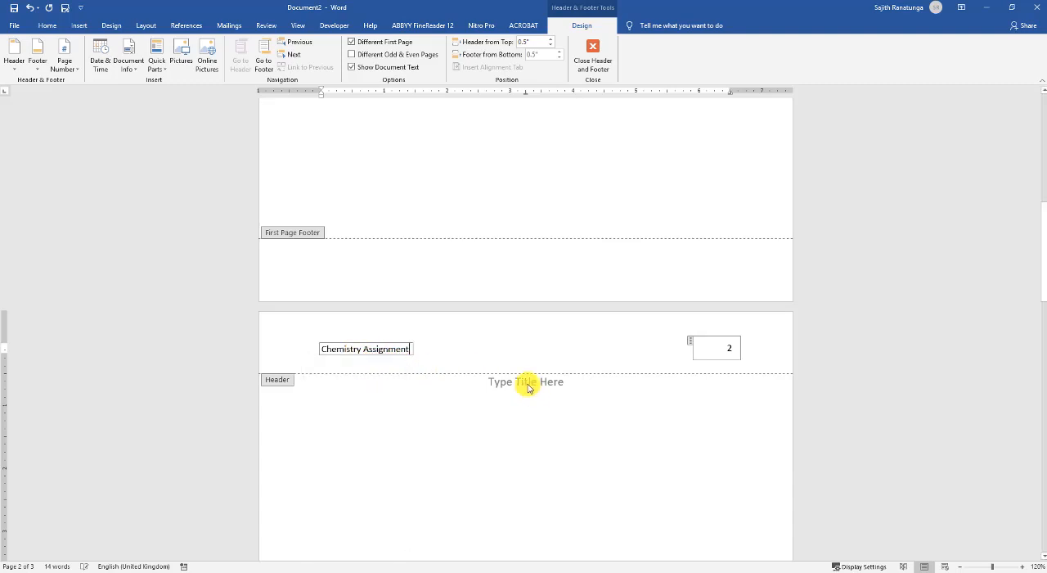
- Fill the page-two title placeholder with 'Chemistry Assignment'
{"action": "left_click", "coordinate": [593, 56]}
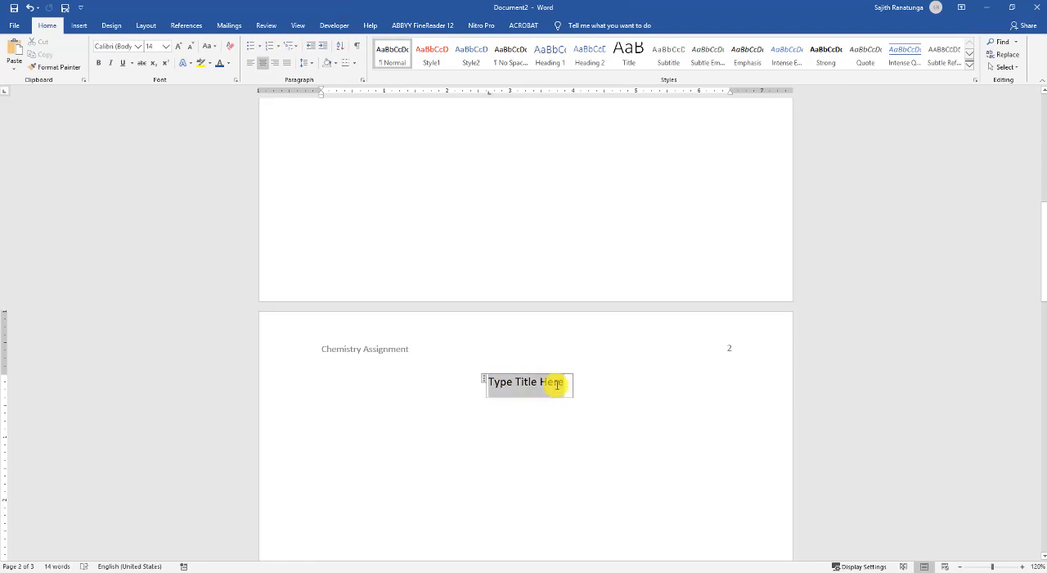
{"action": "type", "text": "Chemistry"}
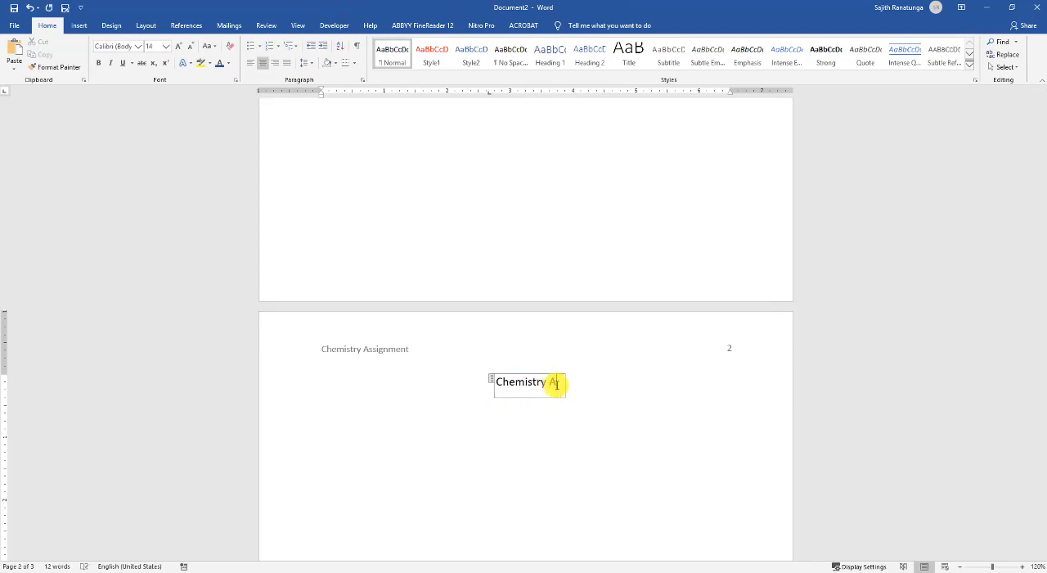
{"action": "type", "text": "Assignment"}
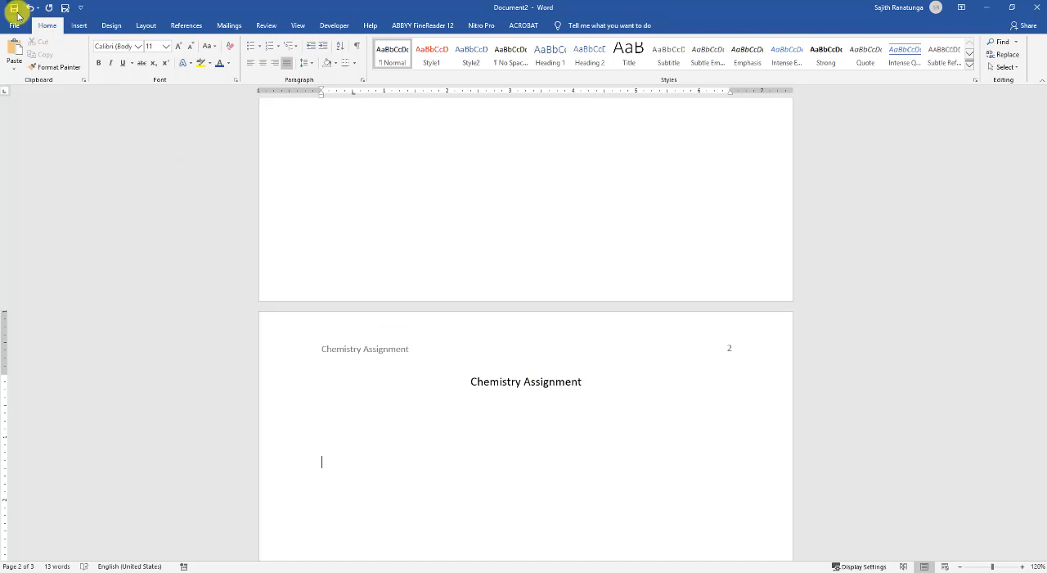
- Save the document as 'Chemistry Assignment' in Documents and return to page 1
{"action": "left_click", "coordinate": [14, 7]}
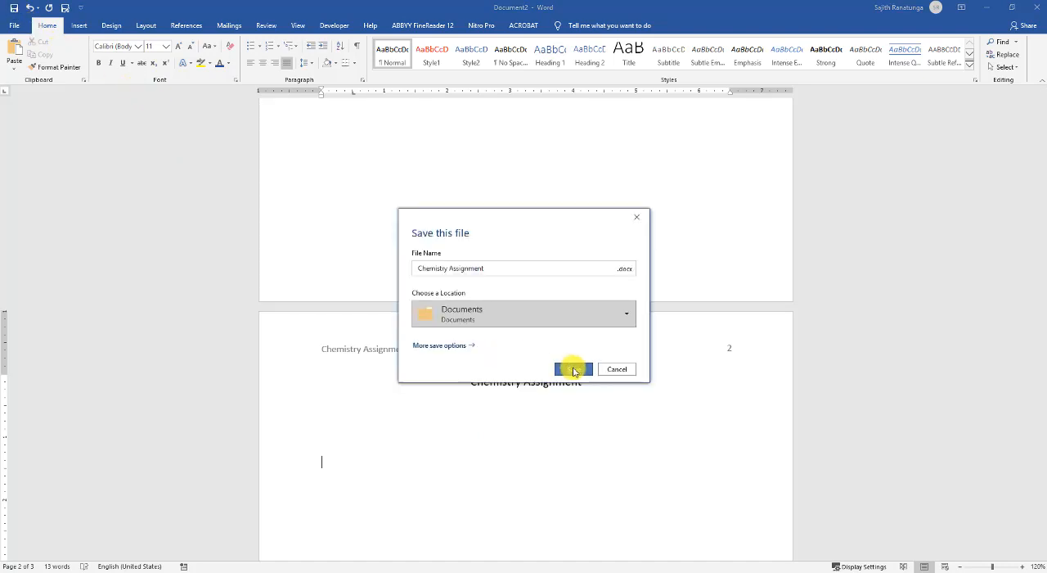
{"action": "left_click", "coordinate": [573, 368]}
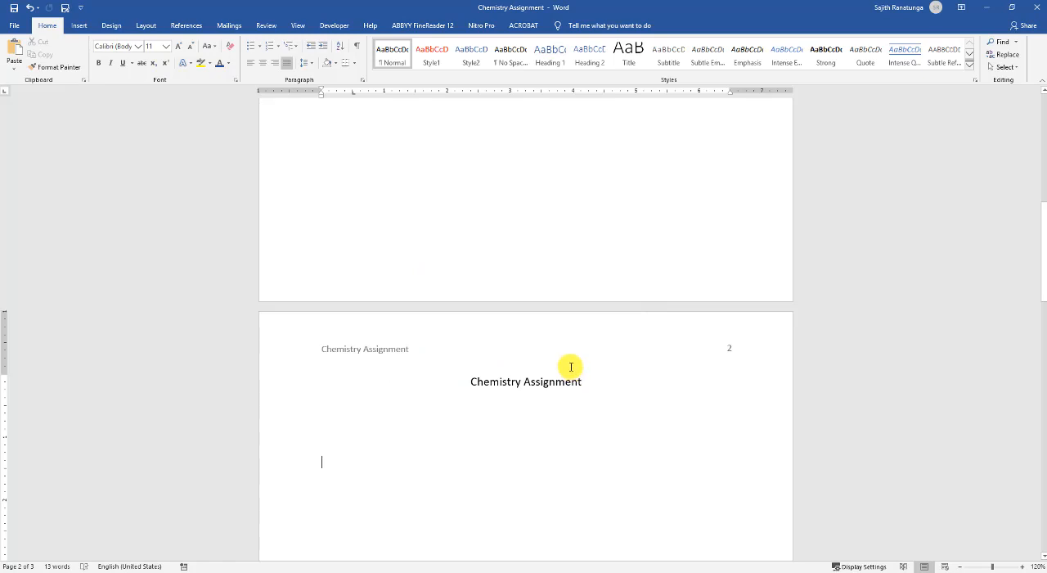
{"action": "scroll", "scroll_direction": "up", "scroll_amount": 3}
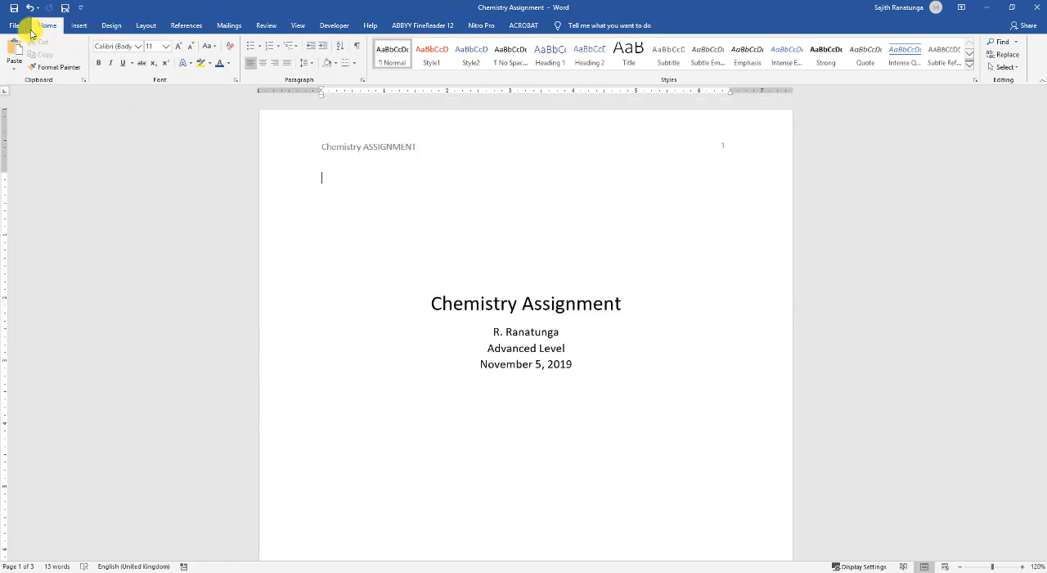
- Open the courseAssignment template from Custom Office Templates via the Recent files list
{"action": "left_click", "coordinate": [14, 25]}
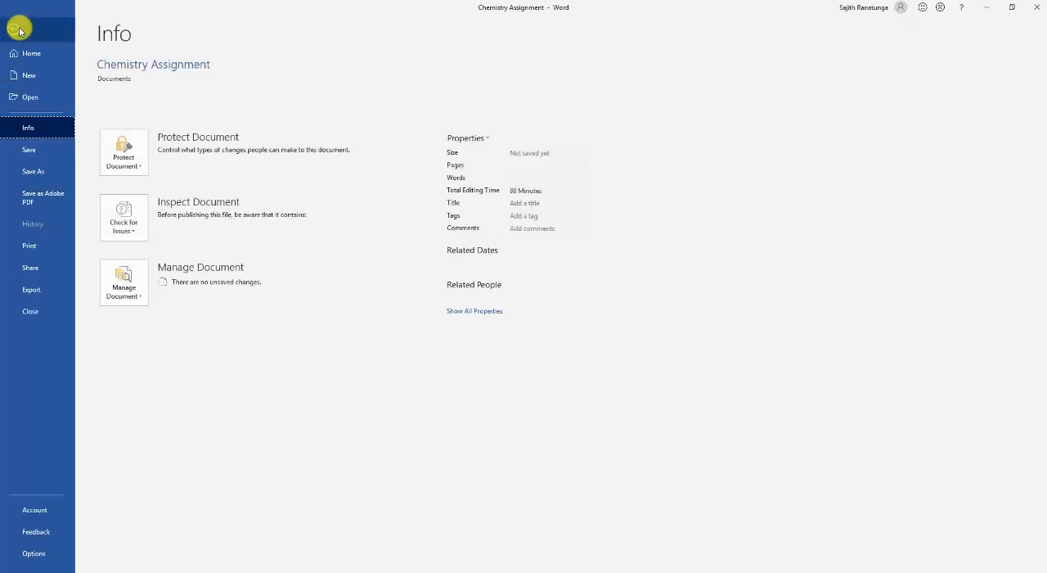
{"action": "left_click", "coordinate": [30, 97]}
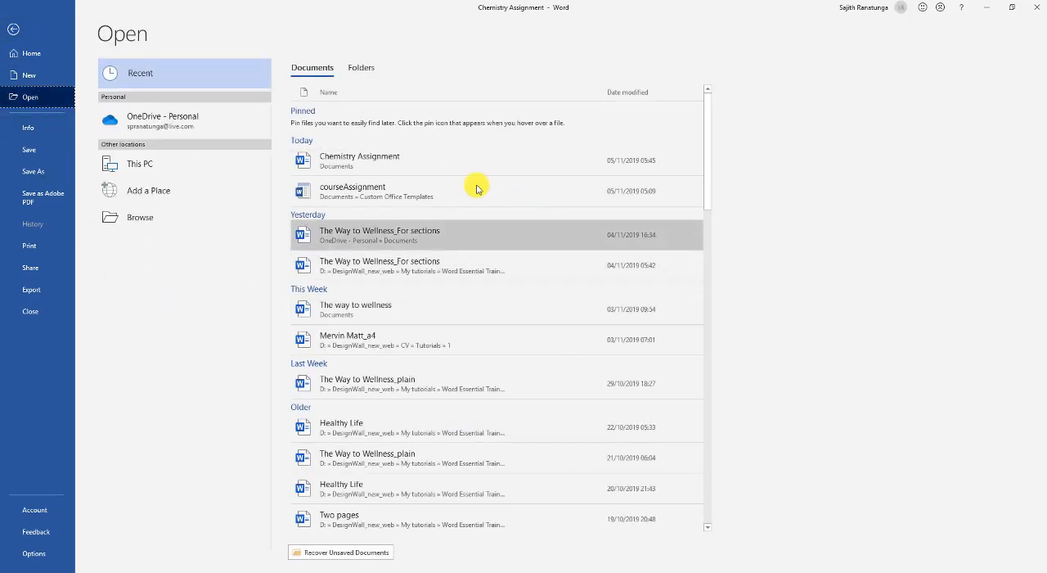
{"action": "mouse_move", "coordinate": [380, 190]}
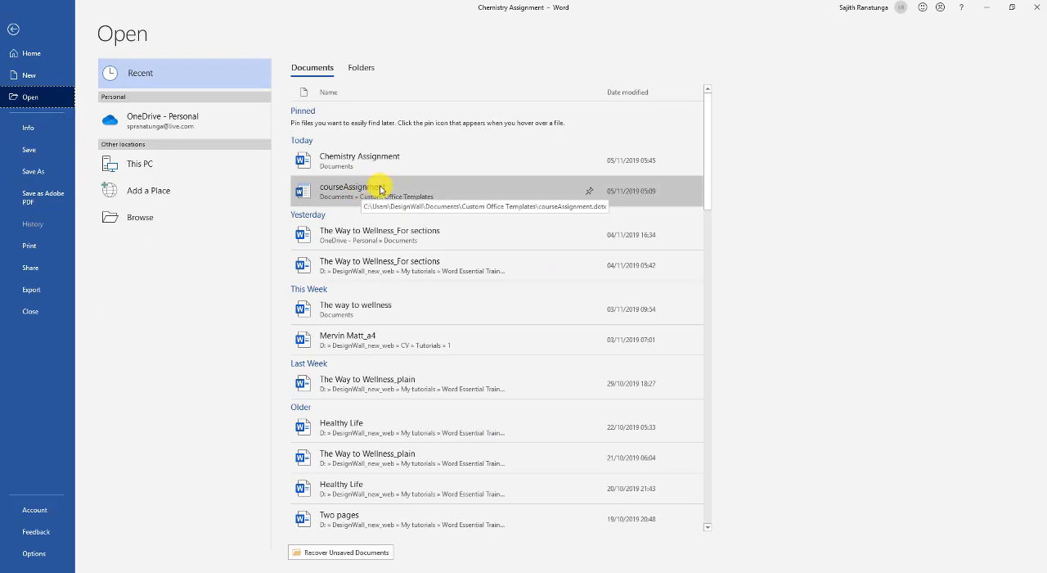
{"action": "left_click", "coordinate": [360, 190]}
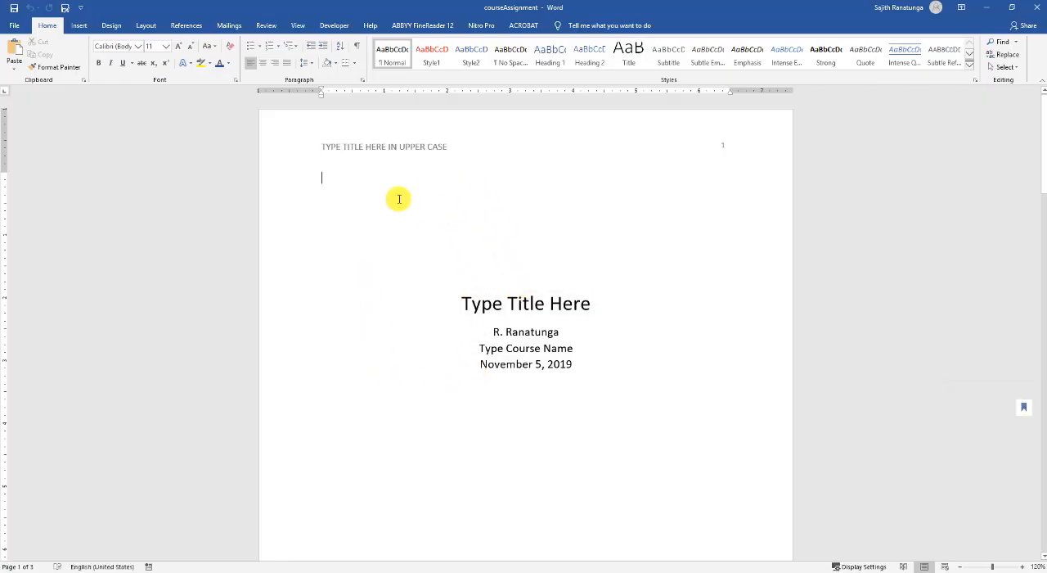
- Make the header placeholder read 'TYPE TITLE HERE IN UPPERCASE', save, and confirm no unsaved changes
{"action": "double_click", "coordinate": [383, 147]}
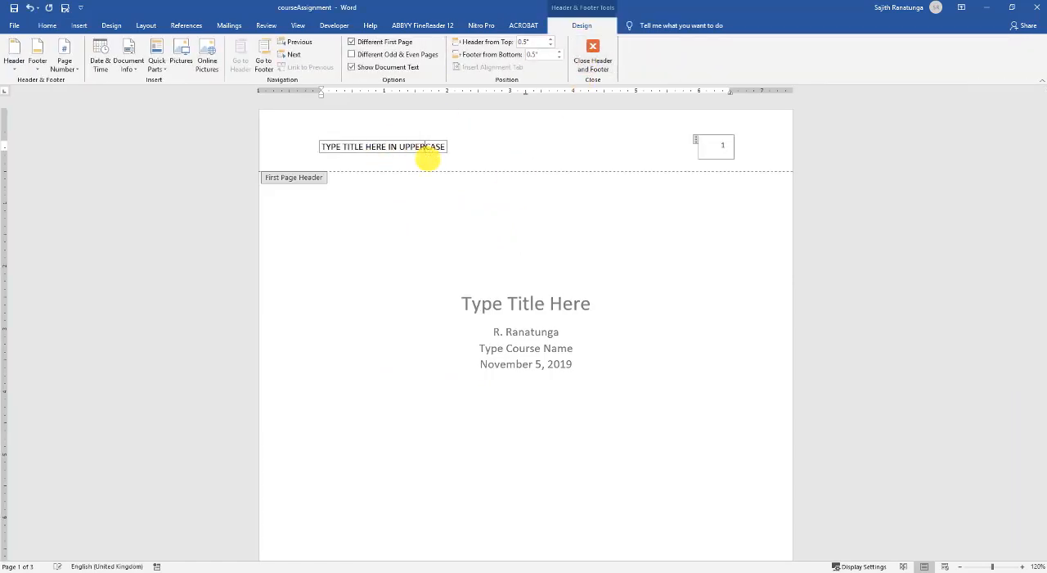
{"action": "left_click", "coordinate": [592, 56]}
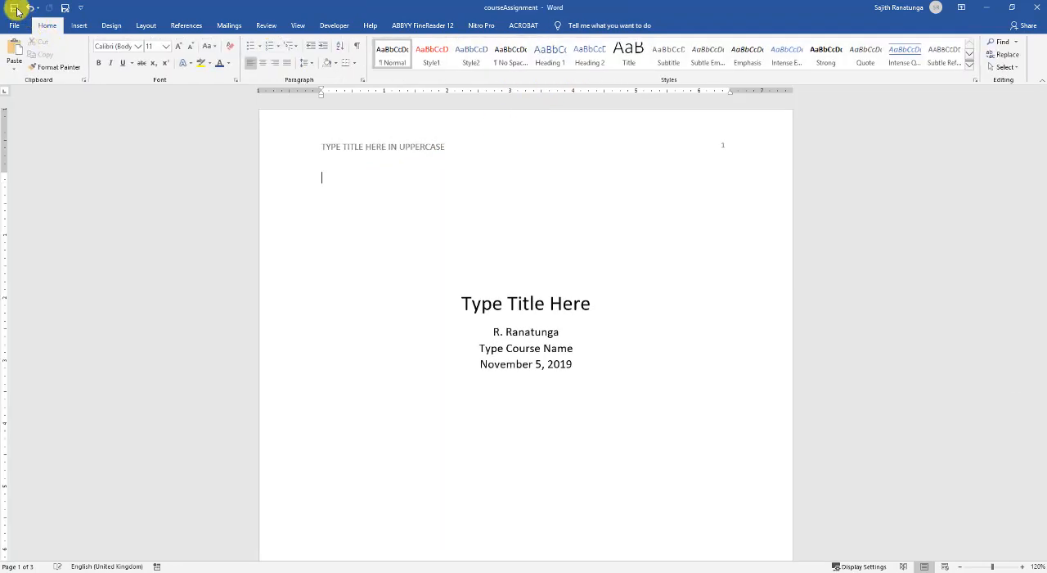
{"action": "mouse_move", "coordinate": [184, 274]}
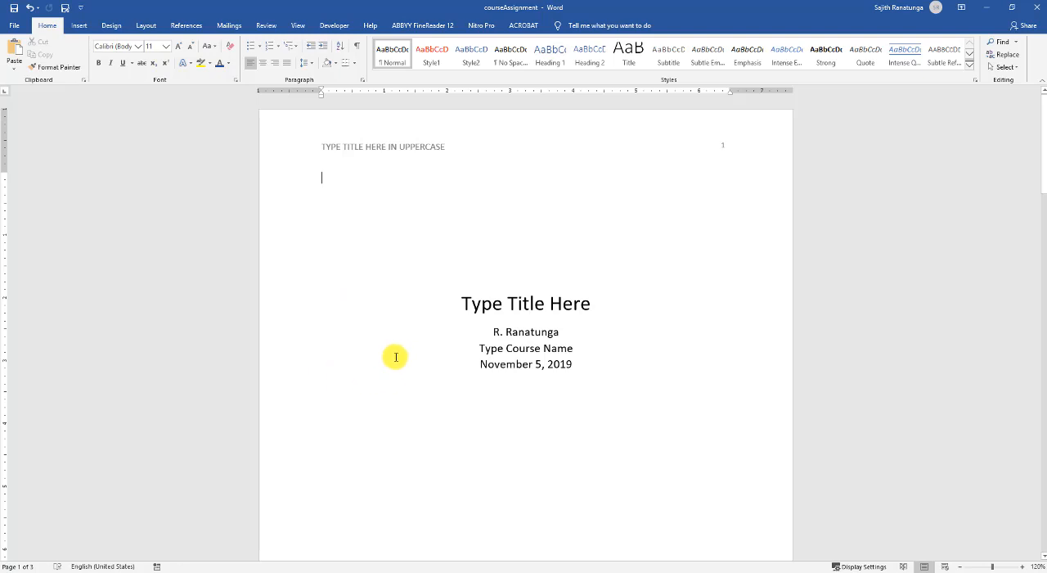
{"action": "left_click", "coordinate": [14, 25]}
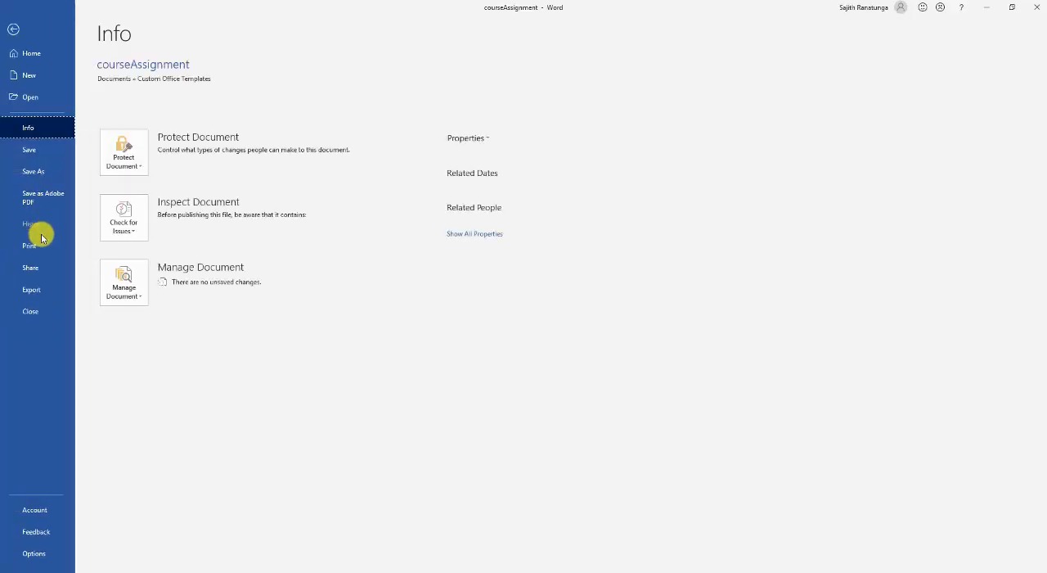
{"action": "left_click", "coordinate": [13, 29]}
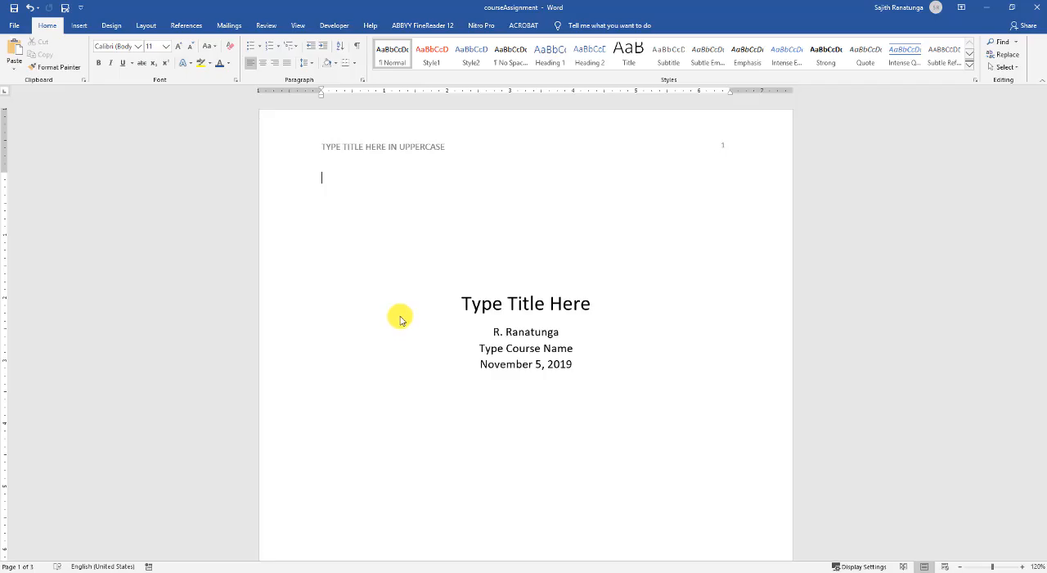